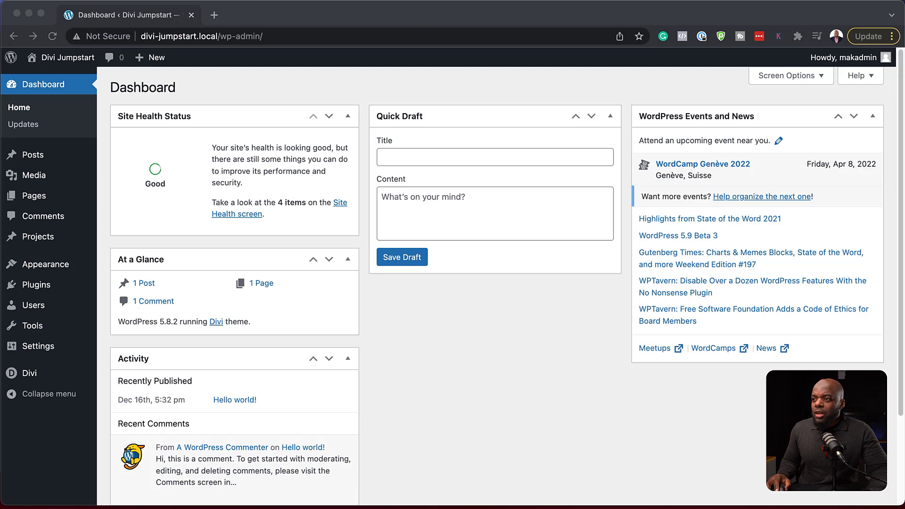
- Open the Divi Theme Builder in a new browser tab and switch to it
click(29, 373)
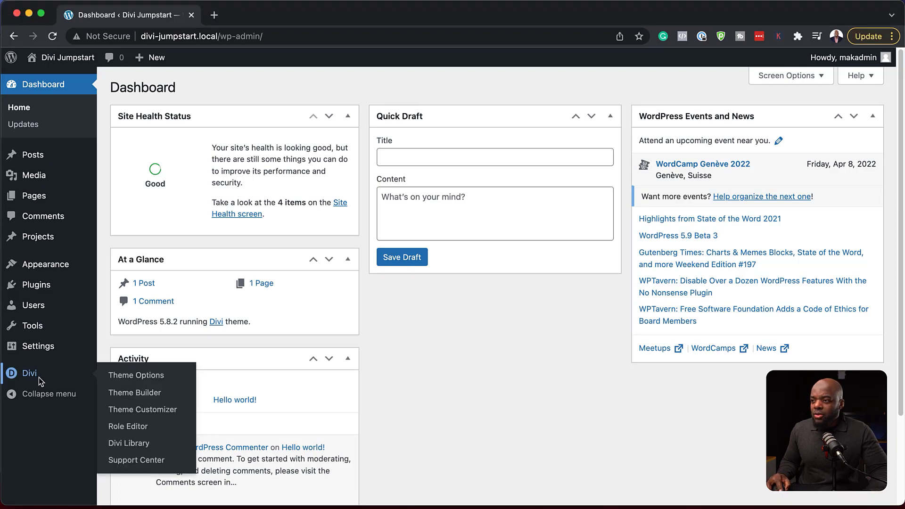
mouse_move(134, 393)
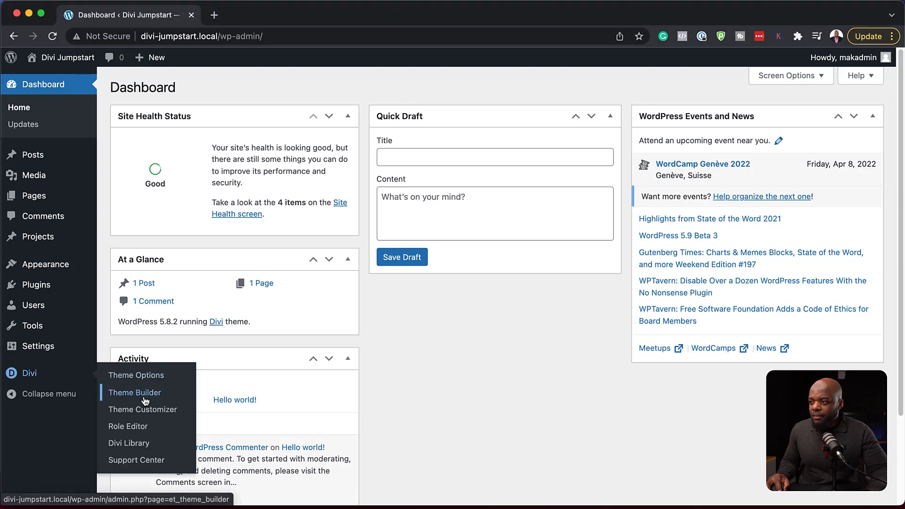
click(135, 393)
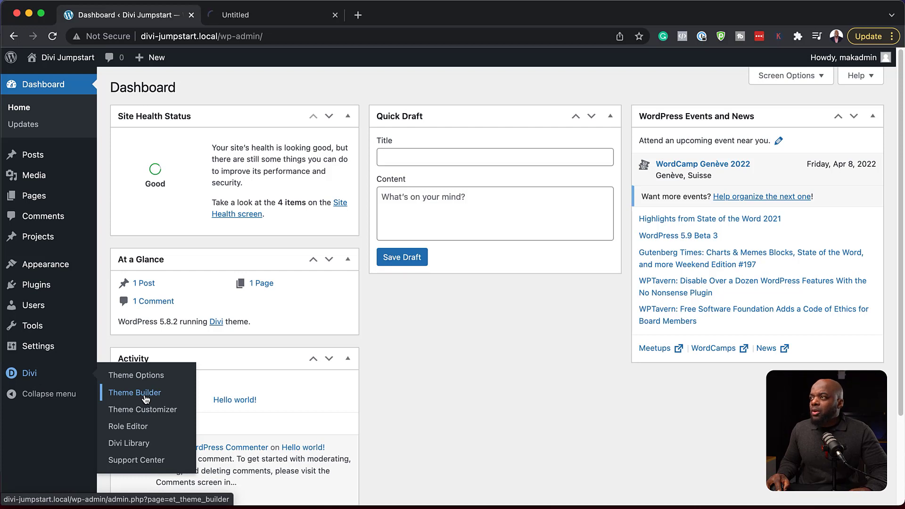
click(134, 393)
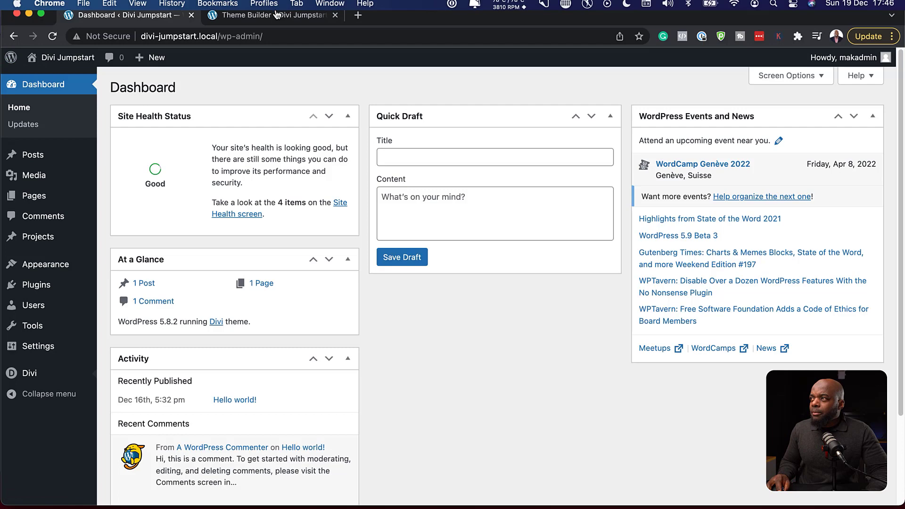
click(271, 15)
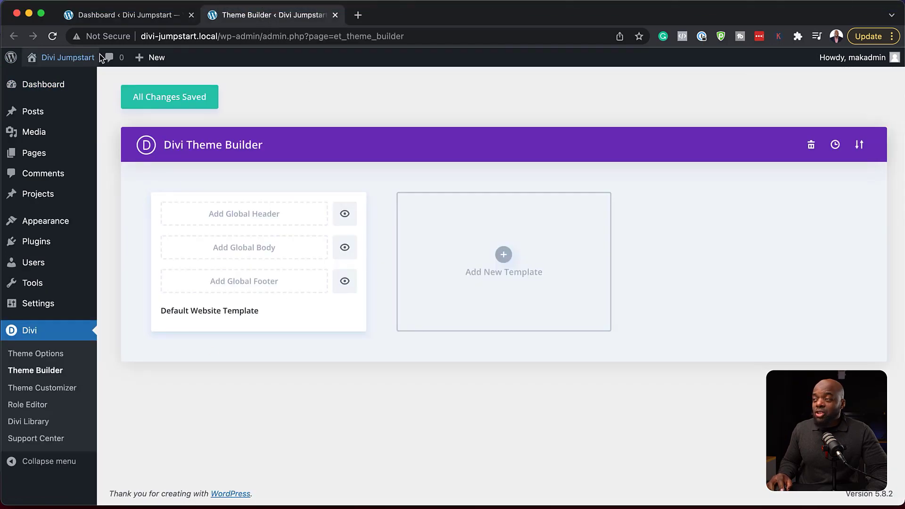
mouse_move(35, 370)
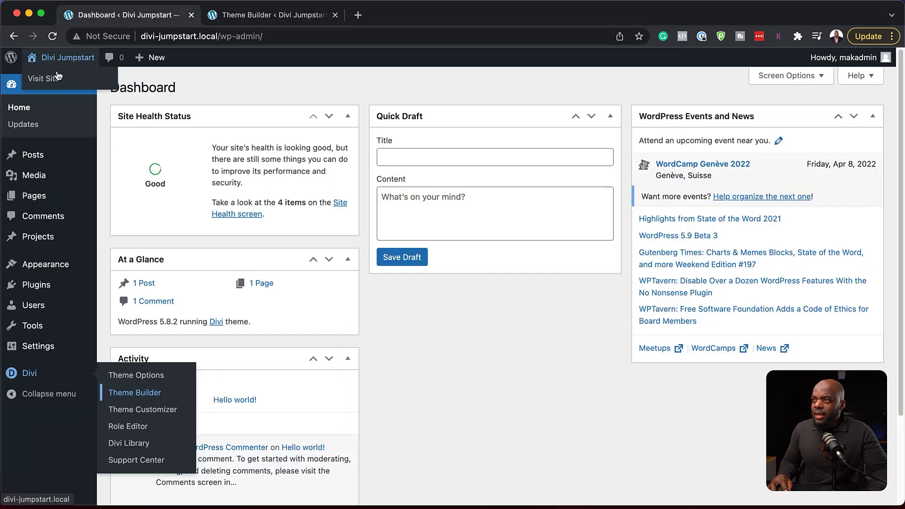
- View the live site's front end and scroll down to its dark footer
click(44, 78)
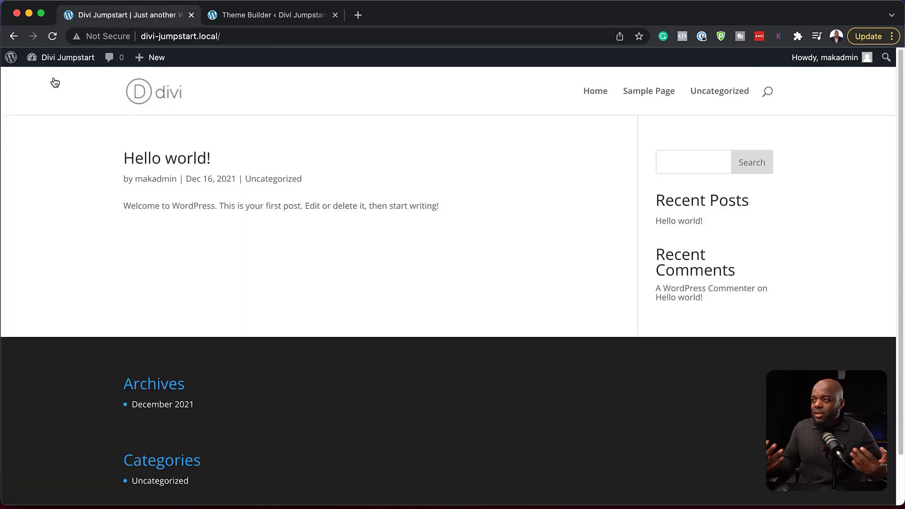
mouse_move(547, 115)
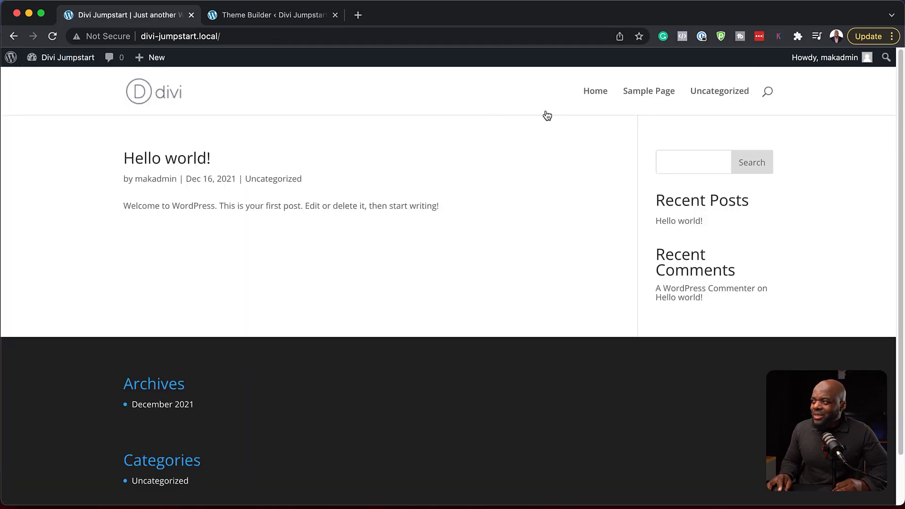
scroll(down, 3)
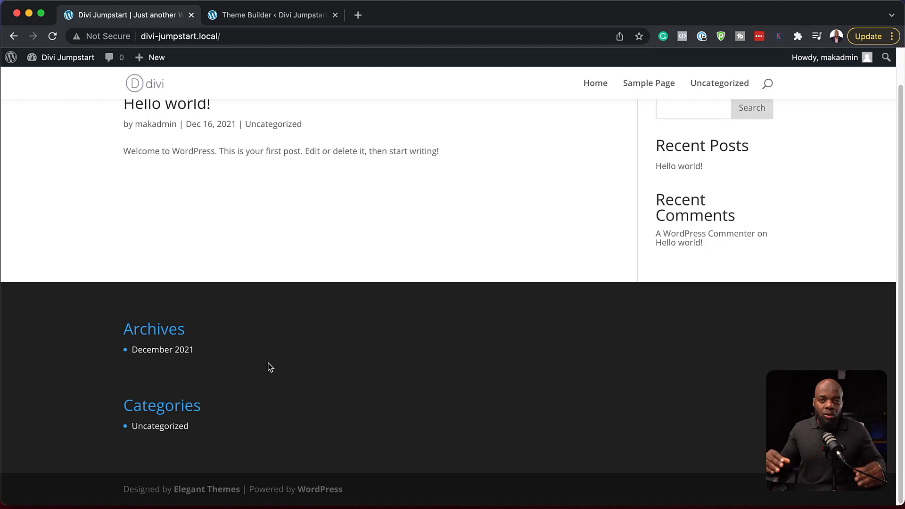
mouse_move(226, 143)
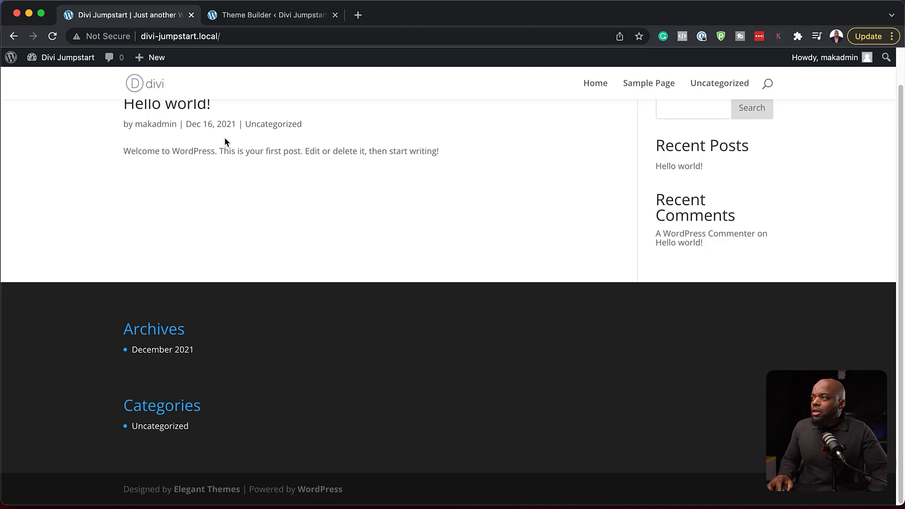
click(271, 15)
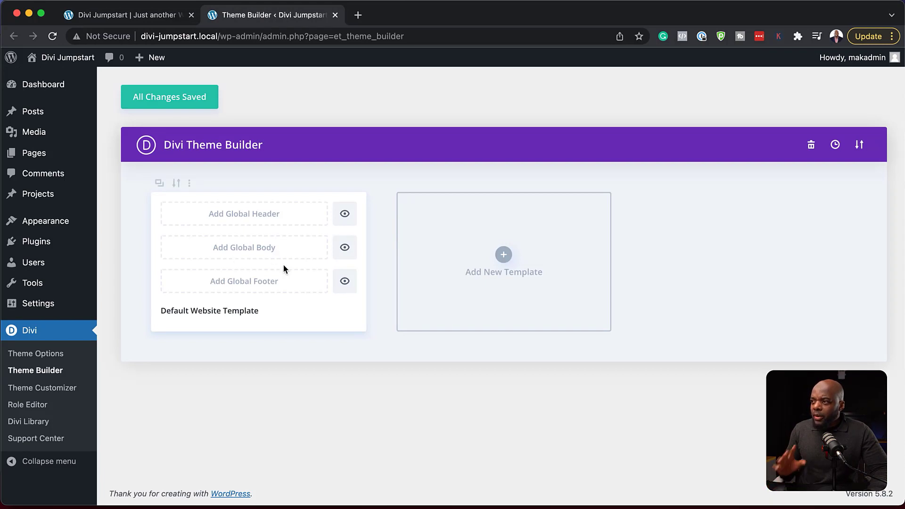
mouse_move(240, 216)
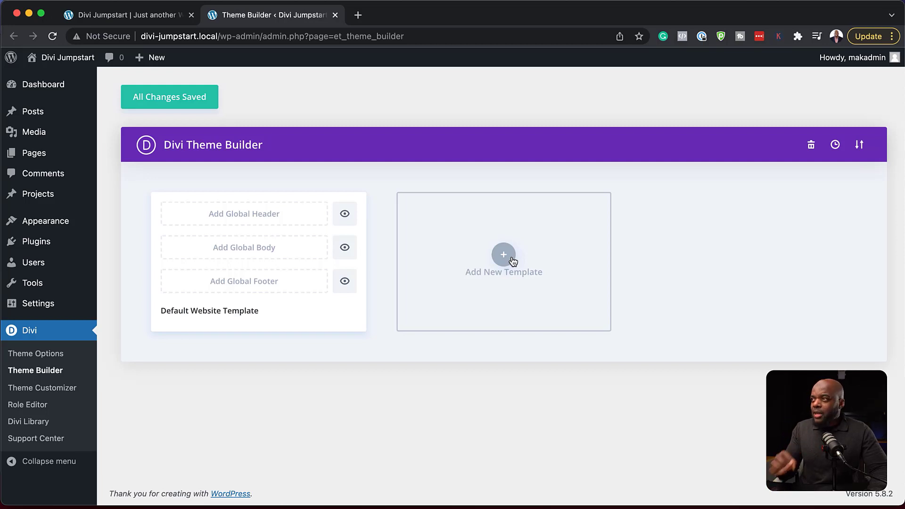
- Load the made-up URL 'hwhwh' on the site to see its 404 page
click(121, 14)
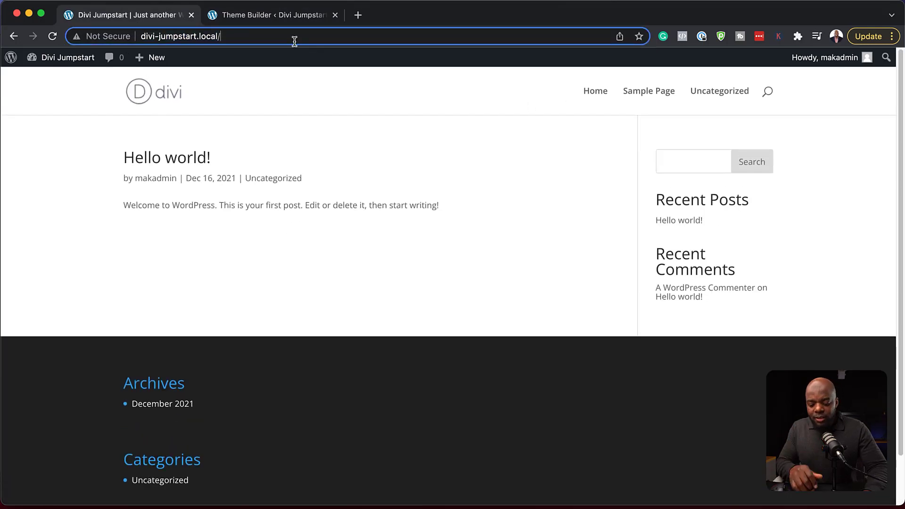
text(hwhwh)
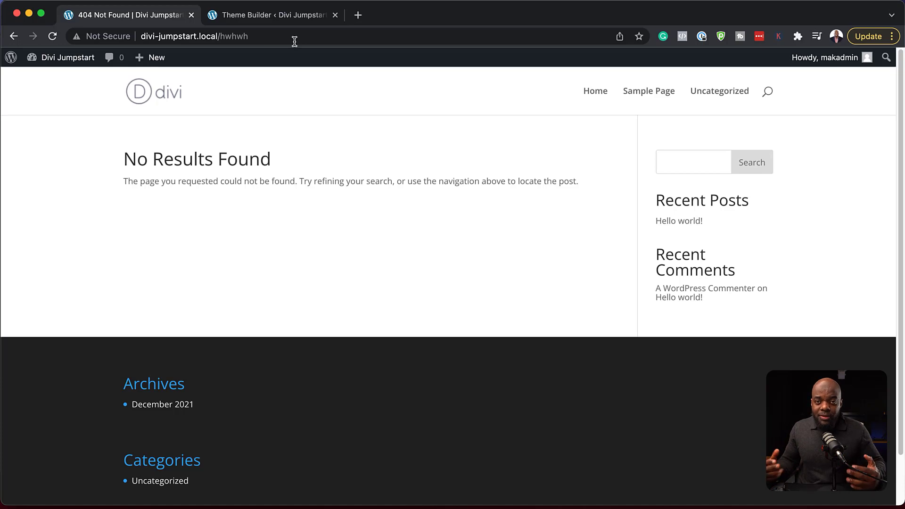
click(271, 14)
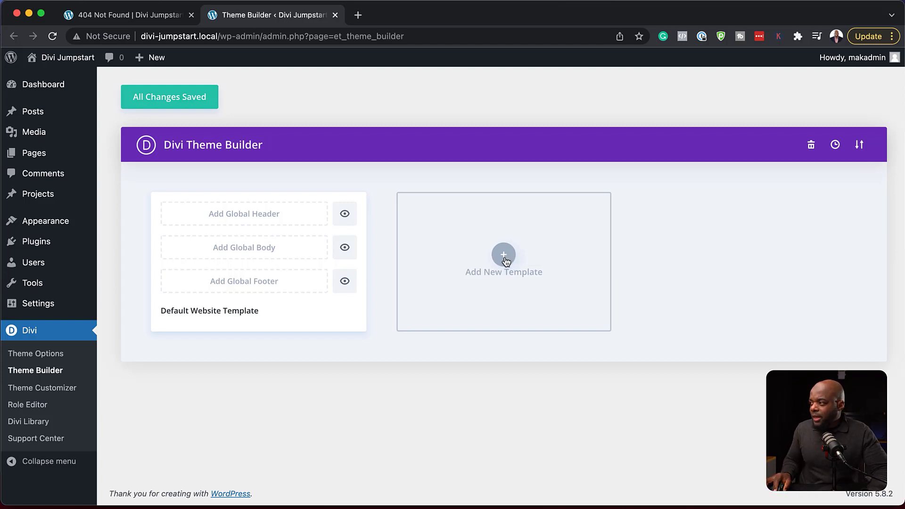
- Create a new Theme Builder template assigned to the 404 Page
click(503, 255)
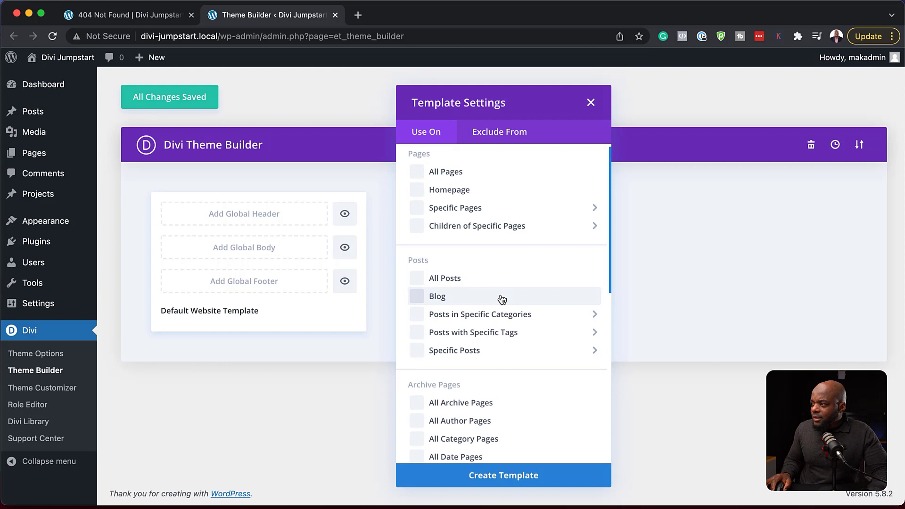
mouse_move(503, 312)
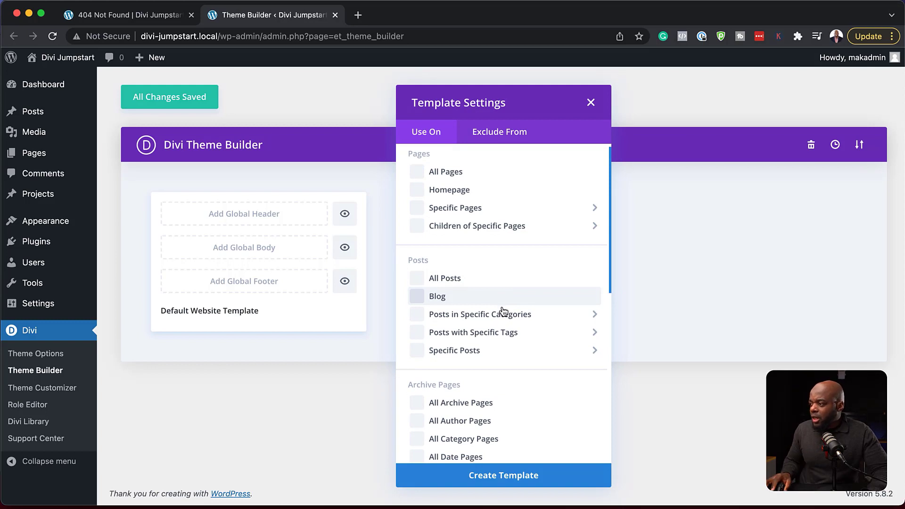
scroll(down, 3)
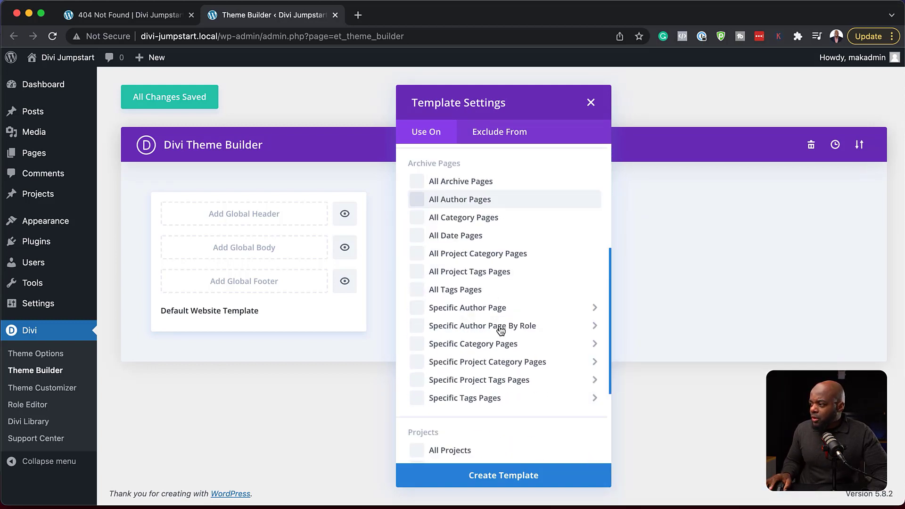
scroll(down, 3)
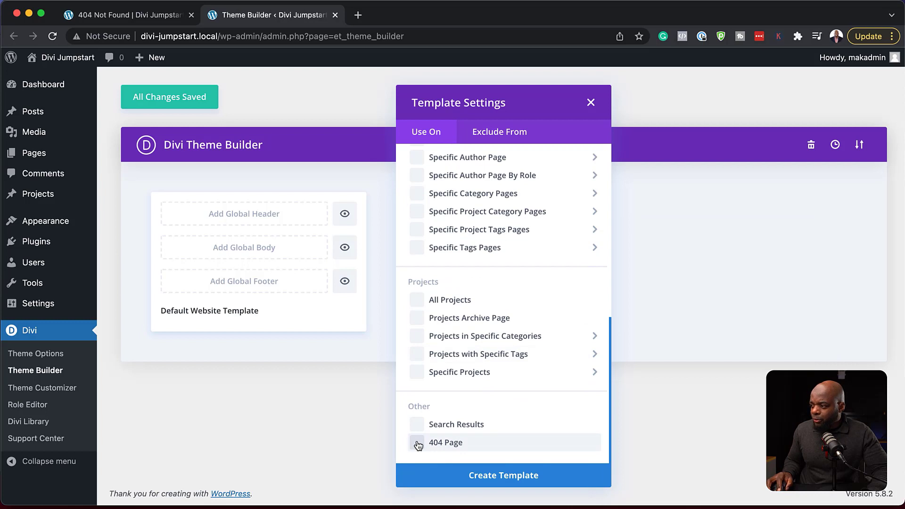
click(416, 442)
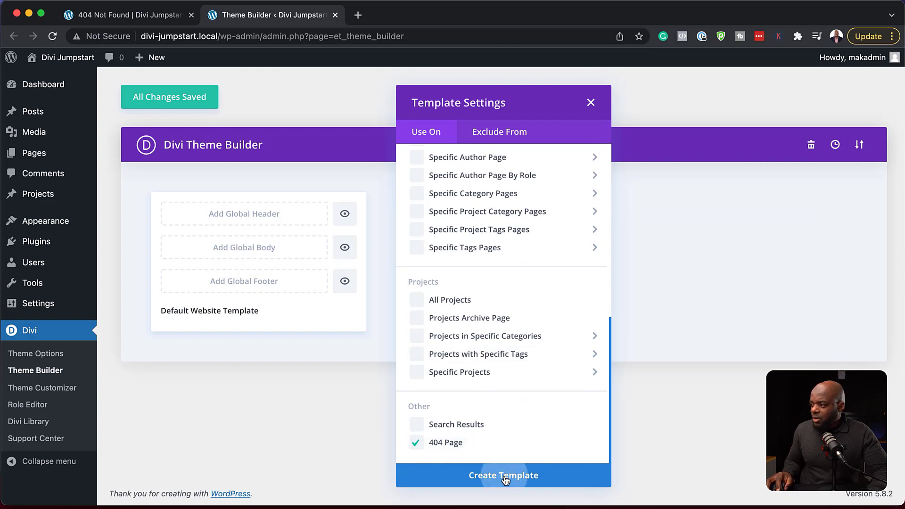
click(503, 475)
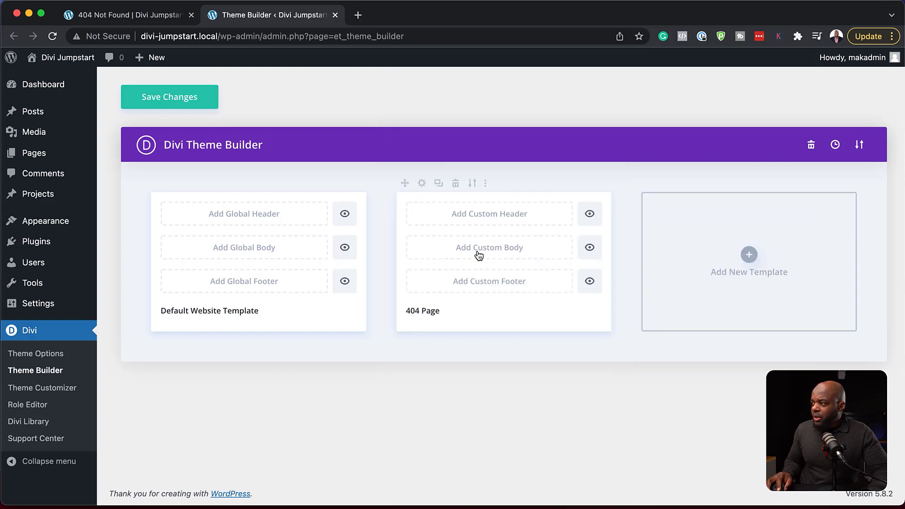
- Build the 404 custom body with a one-column row holding a Blurb module
click(489, 247)
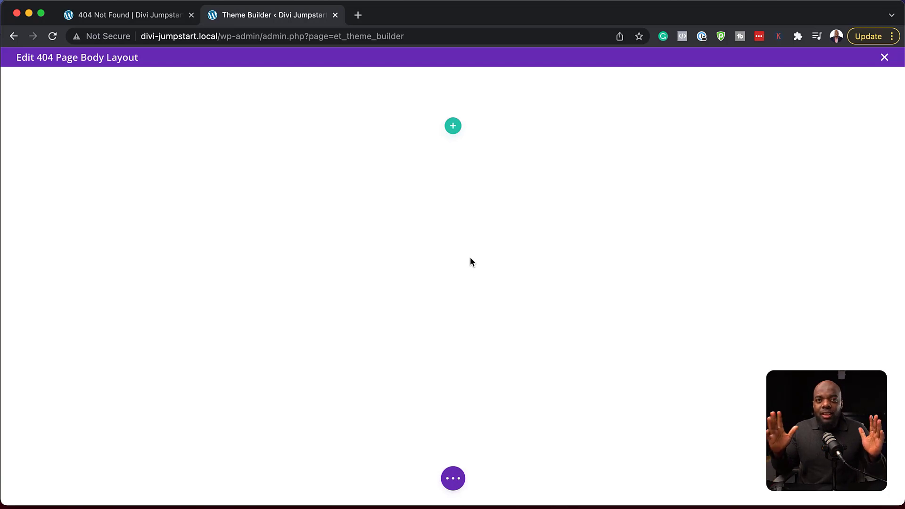
mouse_move(453, 126)
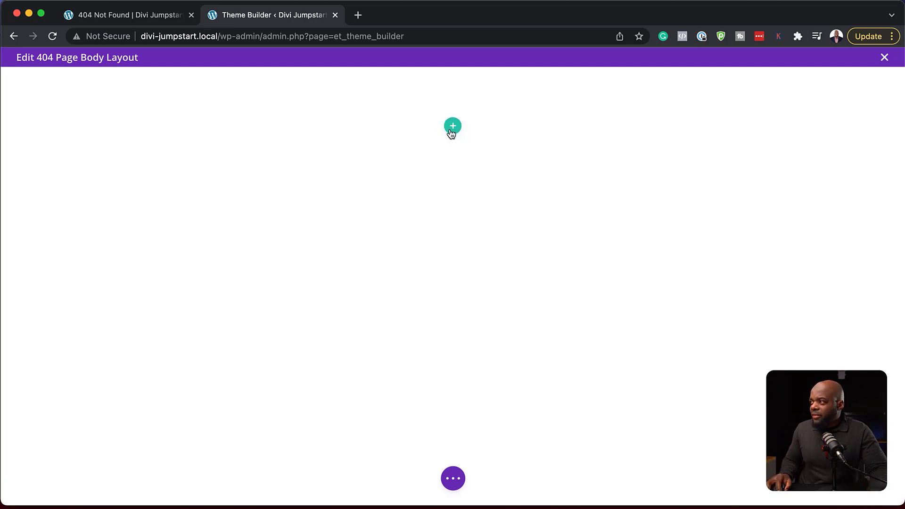
click(452, 126)
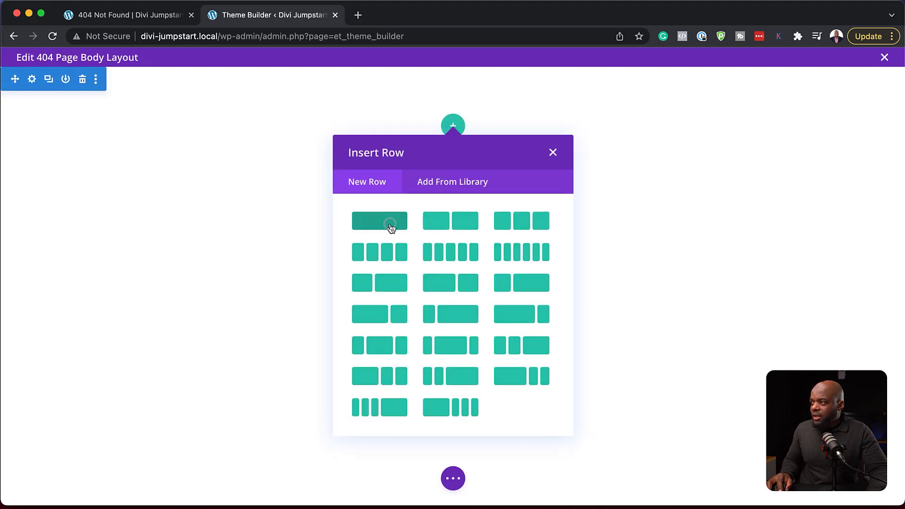
click(379, 221)
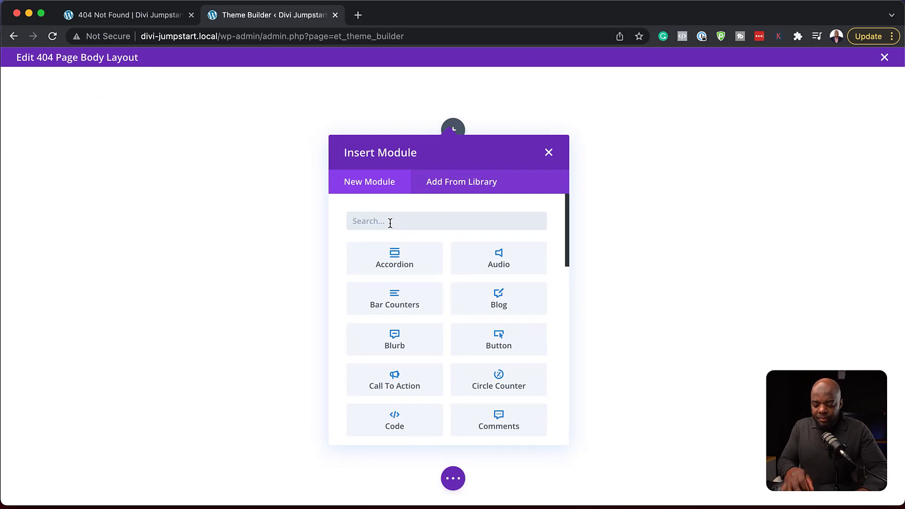
text(blurb)
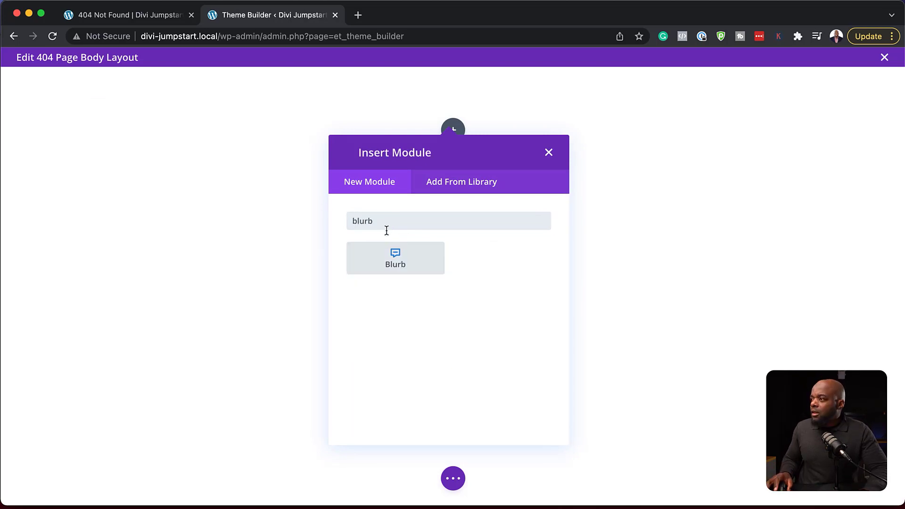
click(396, 258)
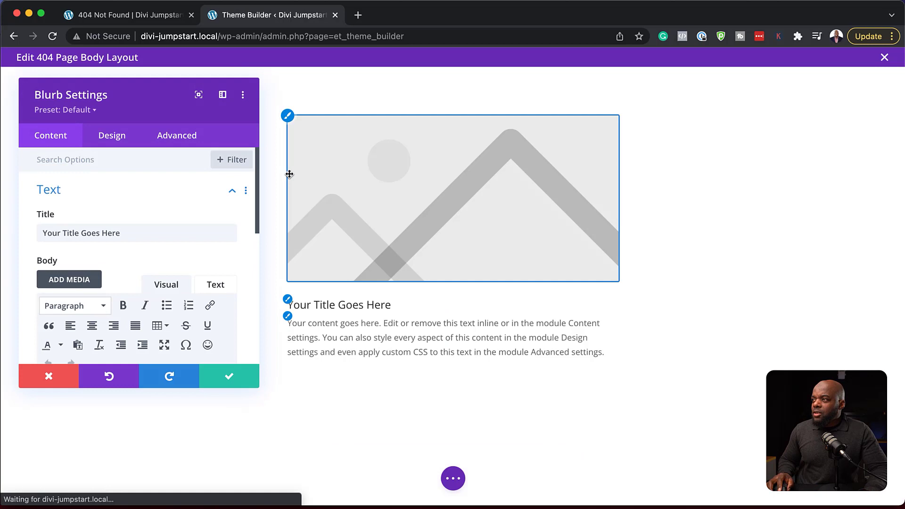
- Title the blurb 'ERROR 404' and write the page-does-not-exist message as its body
click(79, 232)
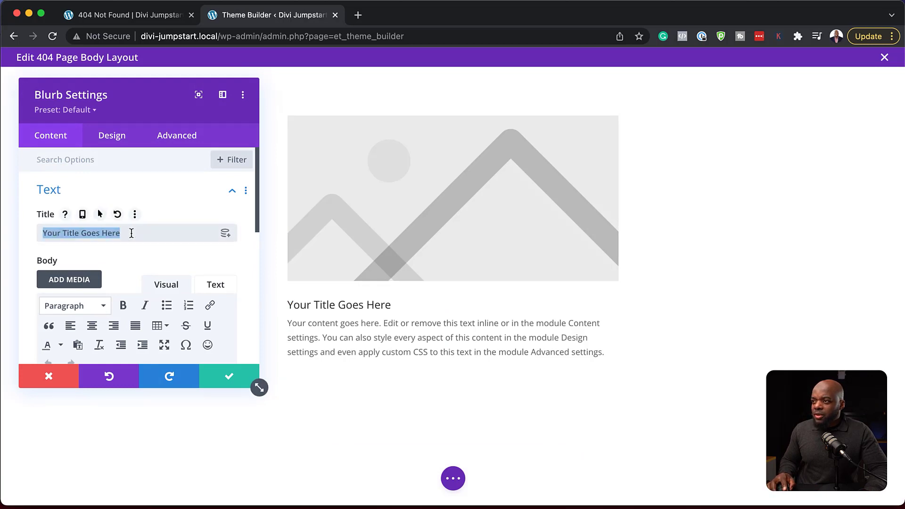
text(E)
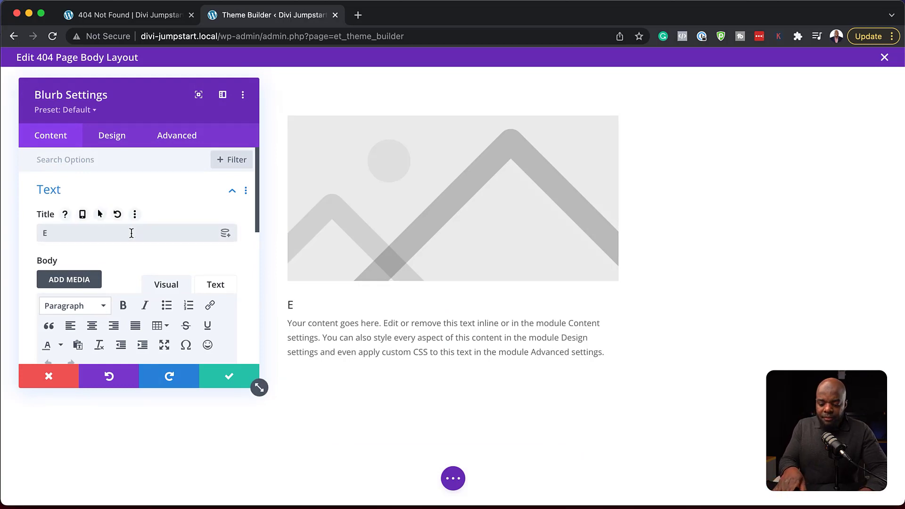
text(RROR 404)
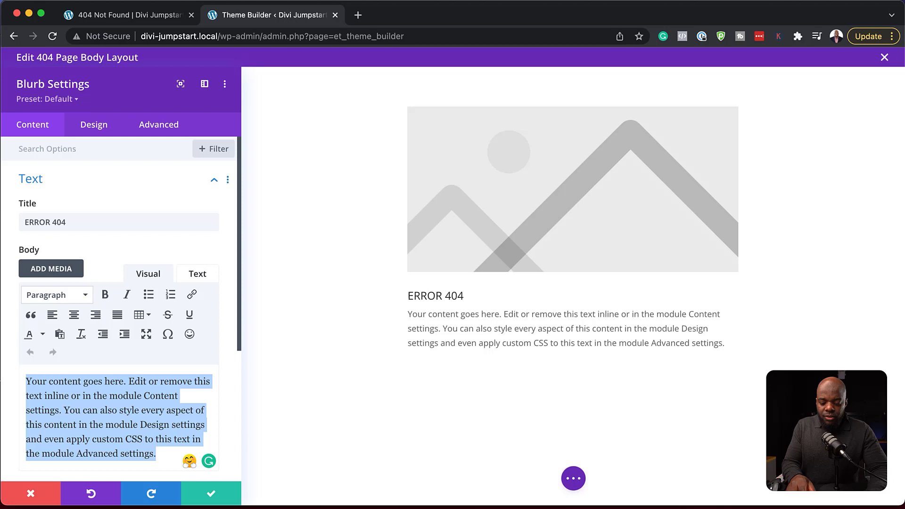
text(The page you are trying to access does not exist. Click here to go home.)
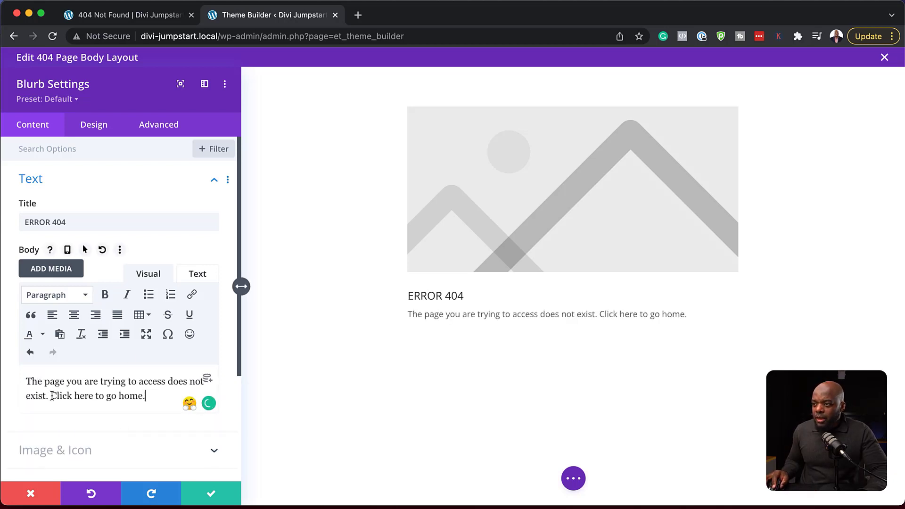
- Link the words 'Click here' in the blurb body to '#'
double_click(62, 396)
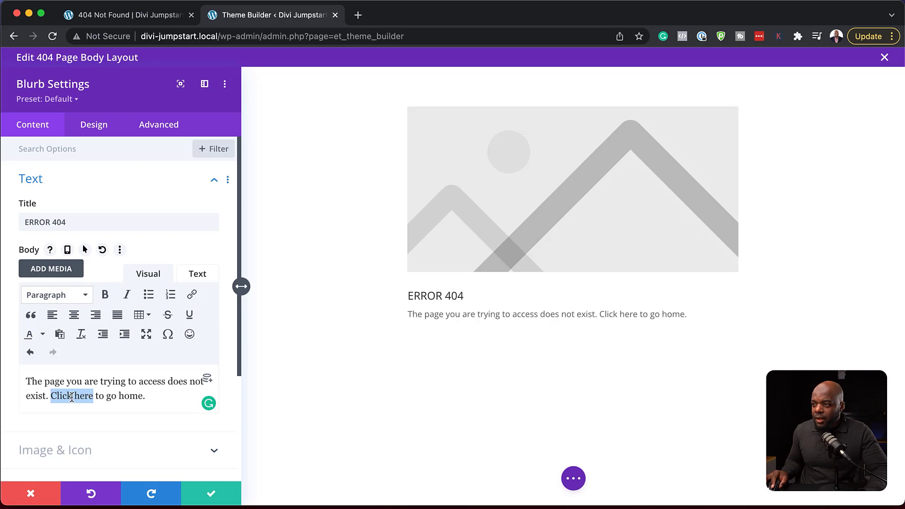
click(192, 294)
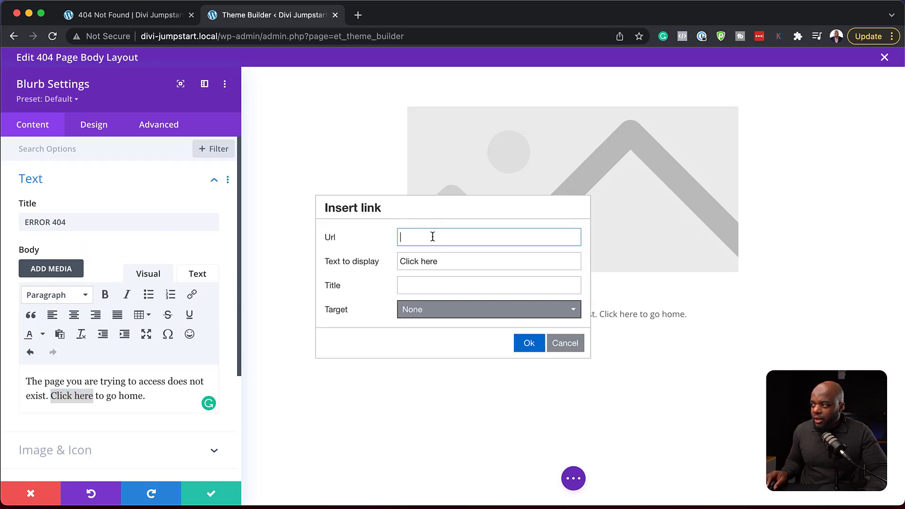
text(#)
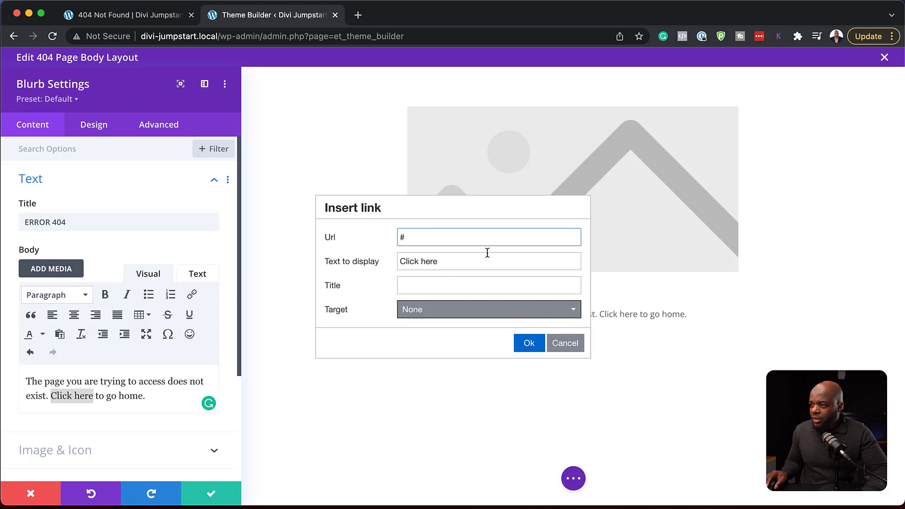
click(528, 343)
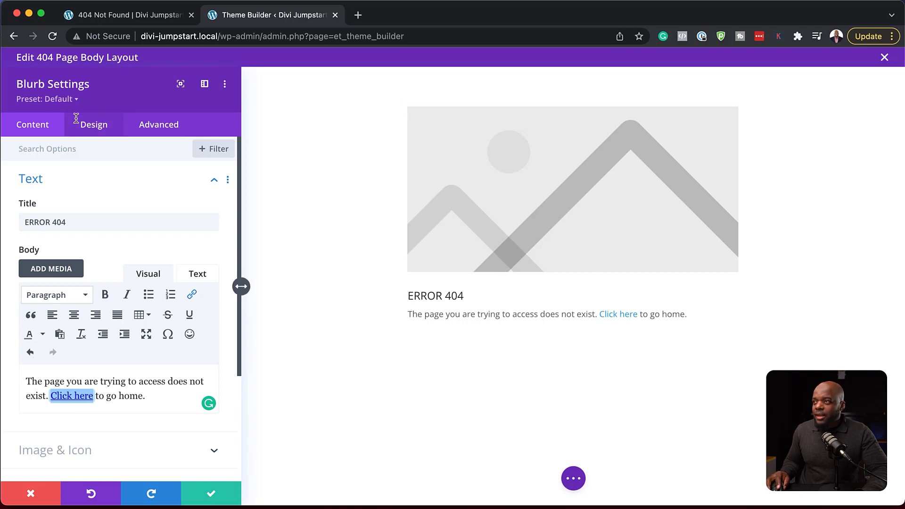
click(93, 124)
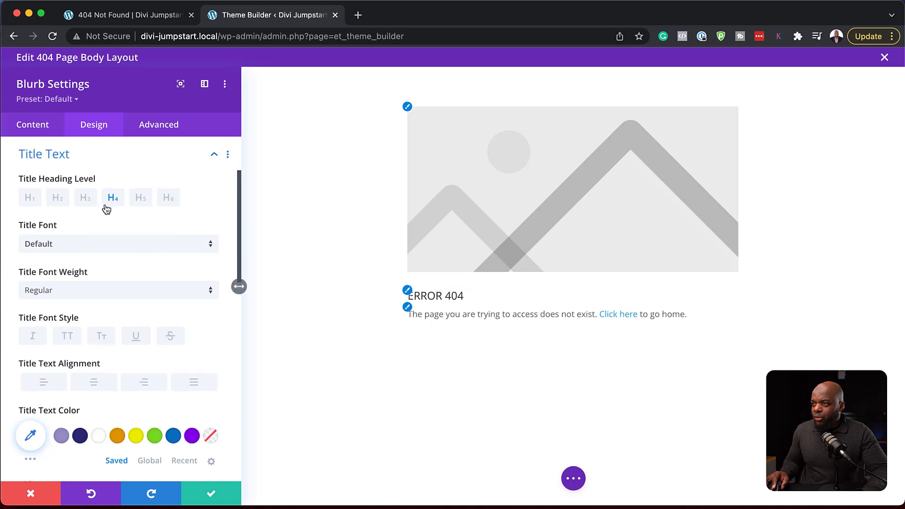
- Make the ERROR 404 title bold Poppins at a larger size
click(119, 243)
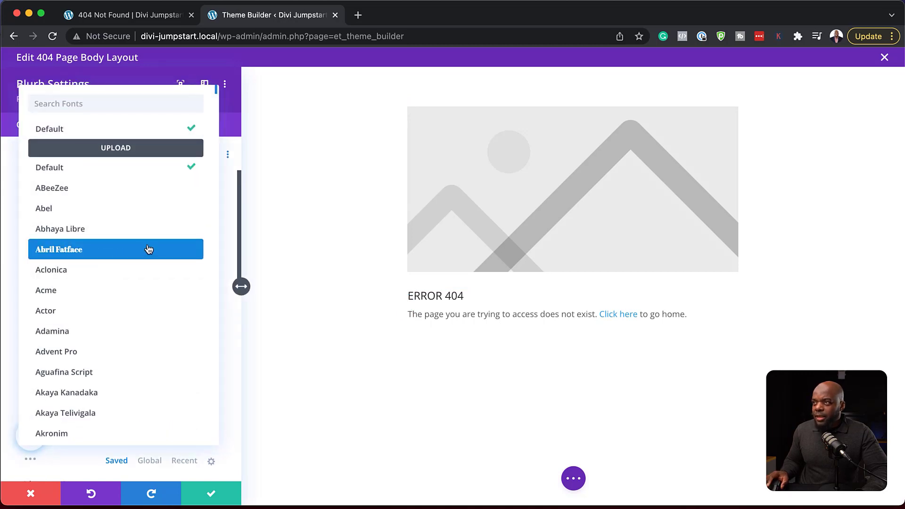
text(popp)
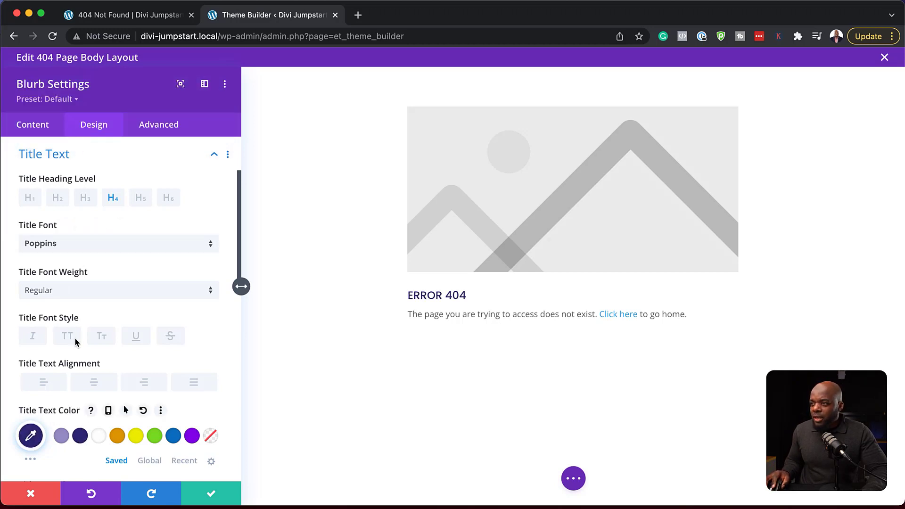
click(119, 290)
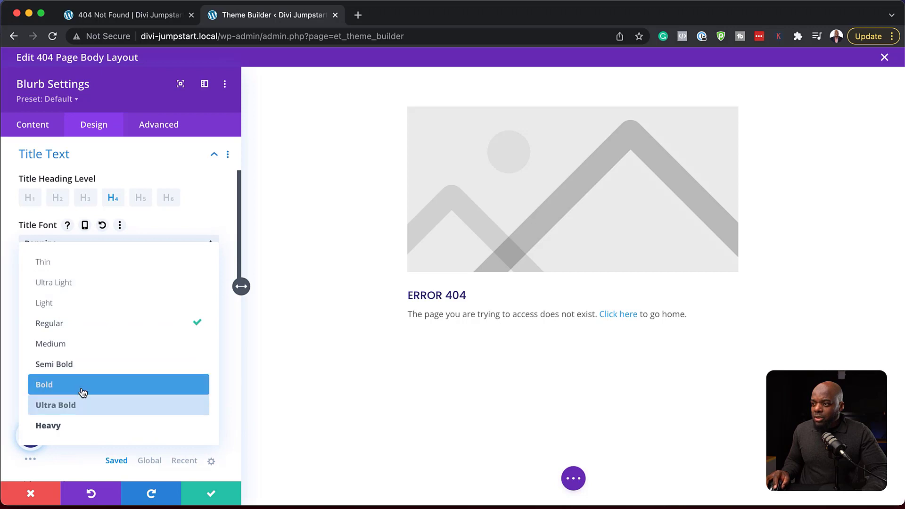
click(44, 384)
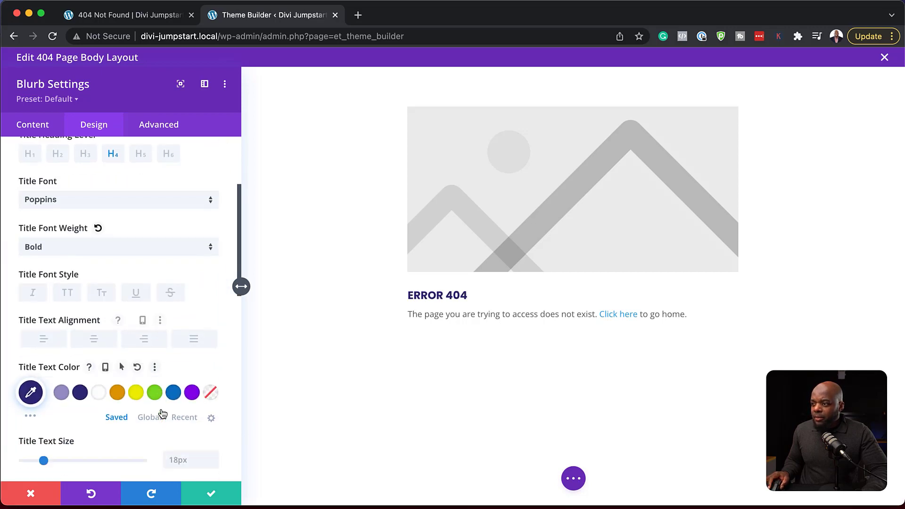
drag(43, 460, 64, 445)
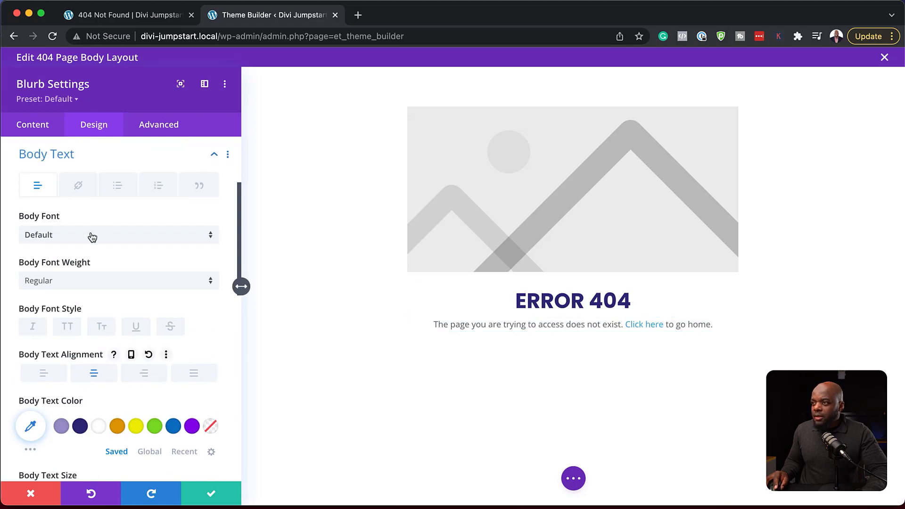
- Set the blurb body text to Poppins at 18px
click(118, 234)
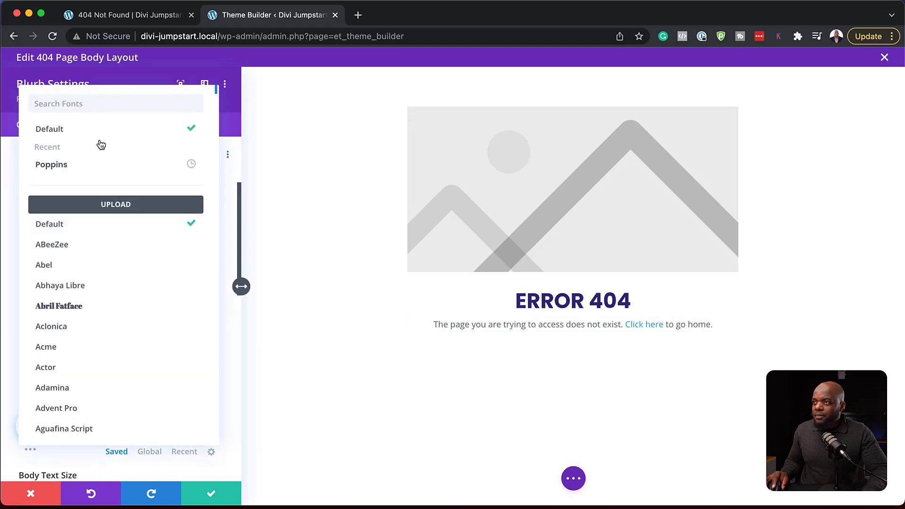
click(52, 165)
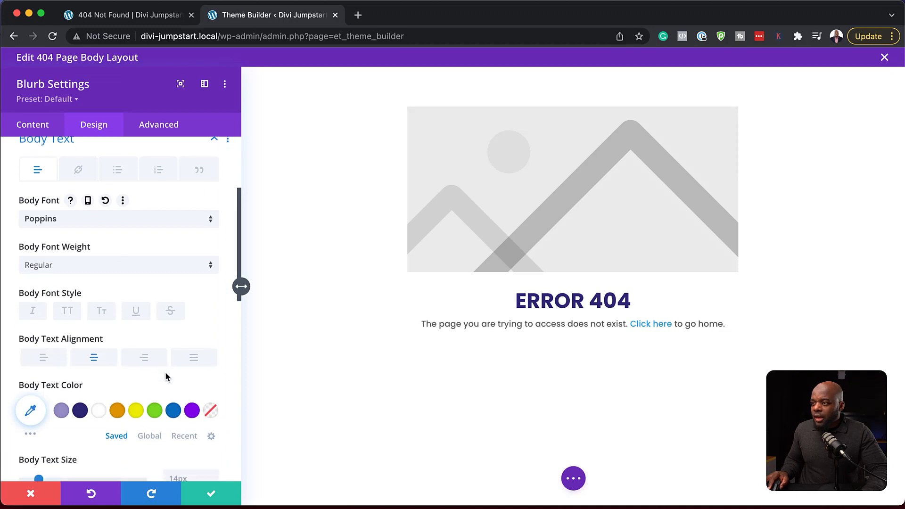
click(213, 430)
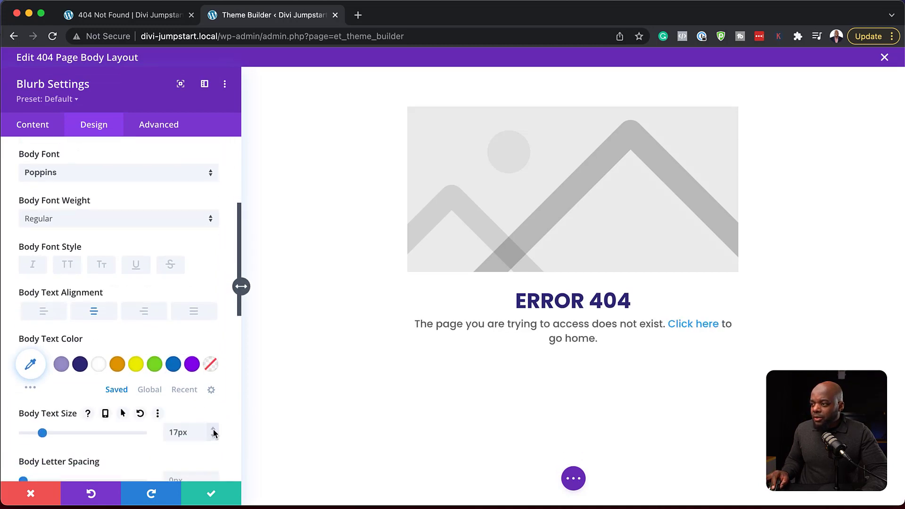
click(213, 429)
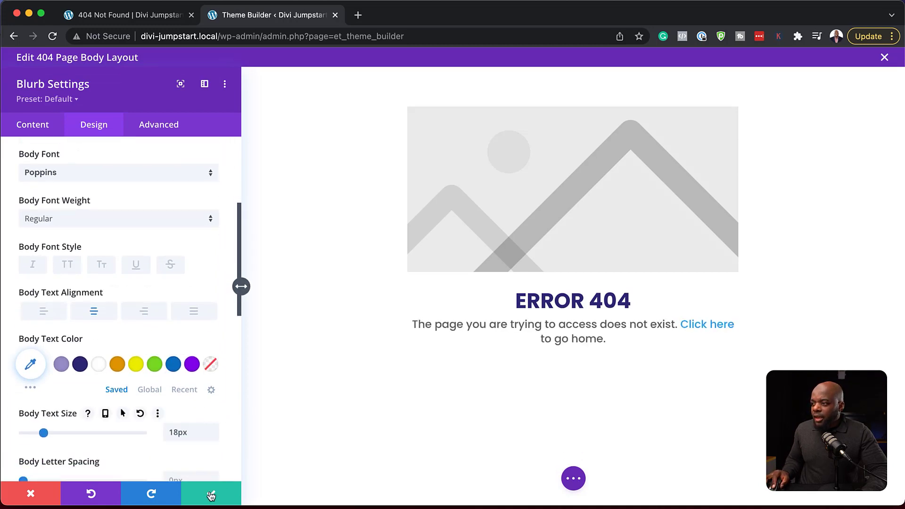
- Replace the blurb image with an 'alert' warning-triangle icon coloured orange
click(33, 124)
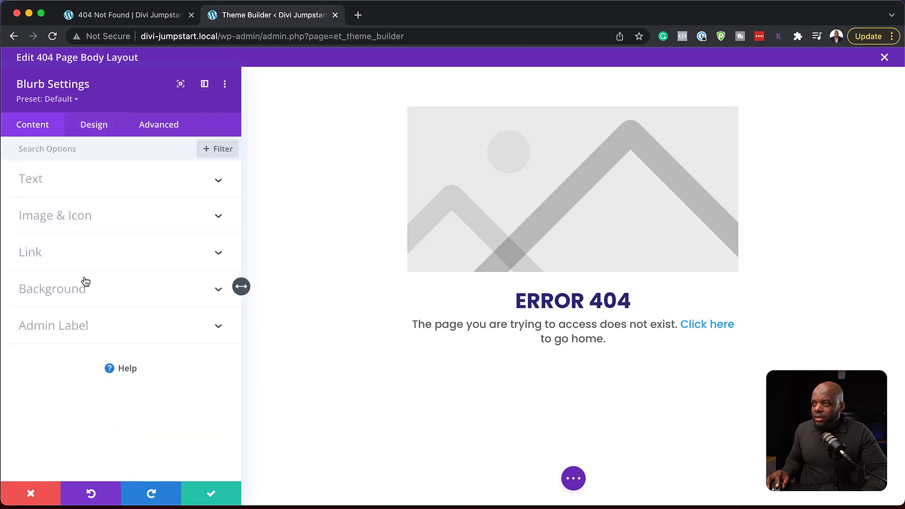
click(56, 216)
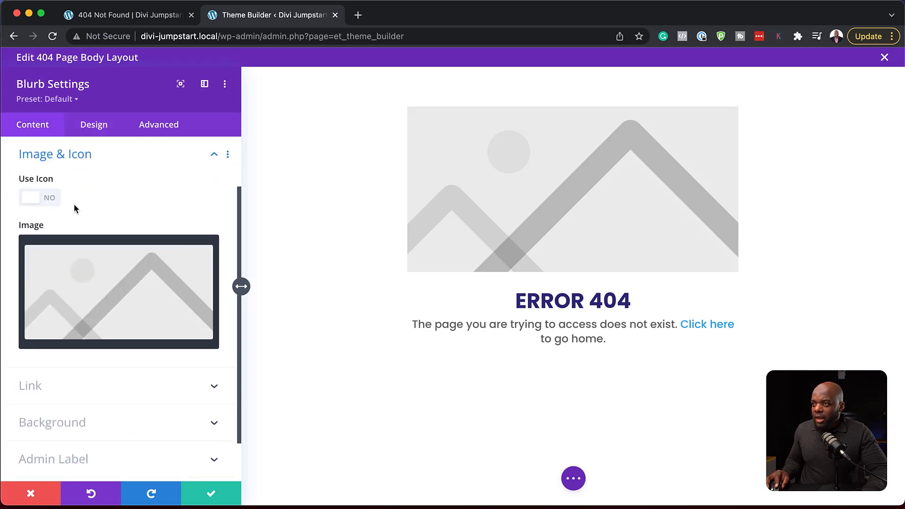
click(39, 198)
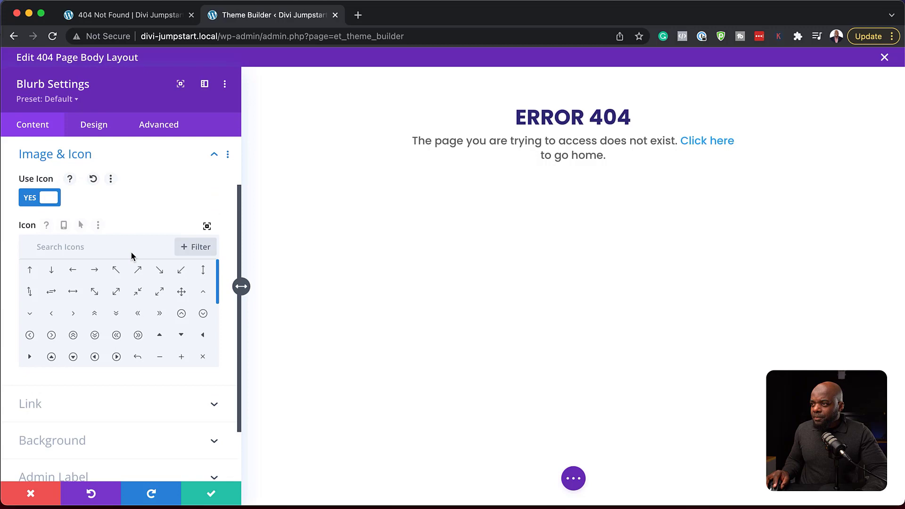
click(75, 247)
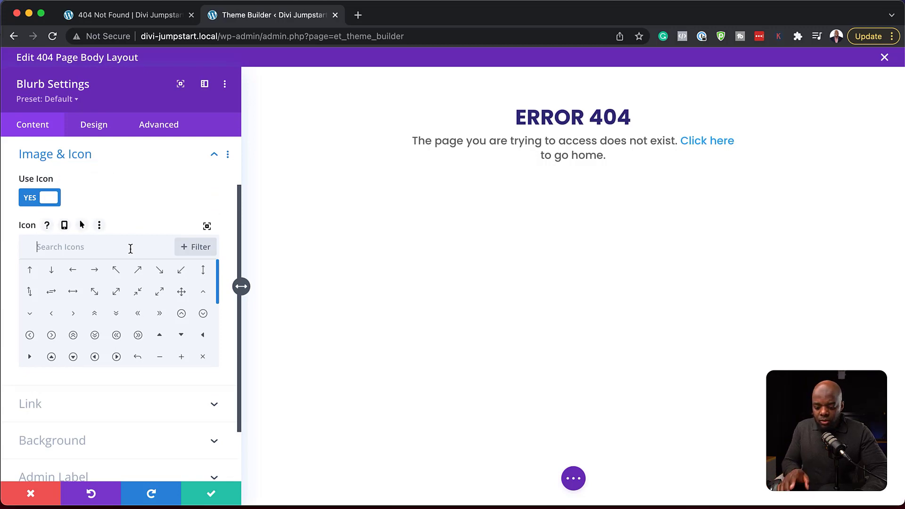
text(alert)
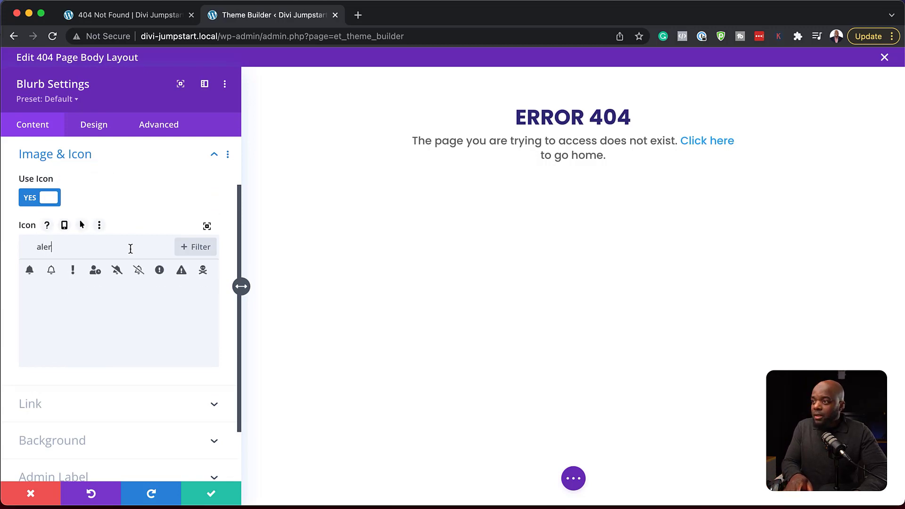
mouse_move(181, 278)
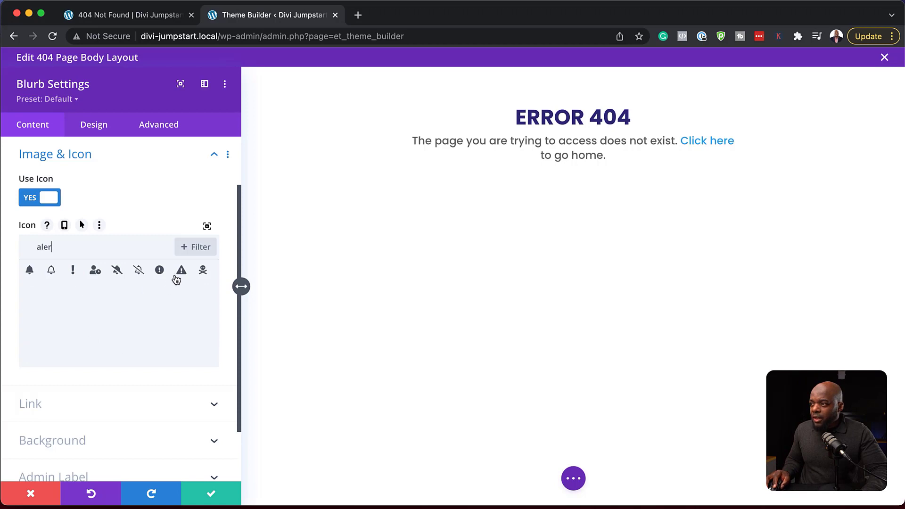
click(181, 270)
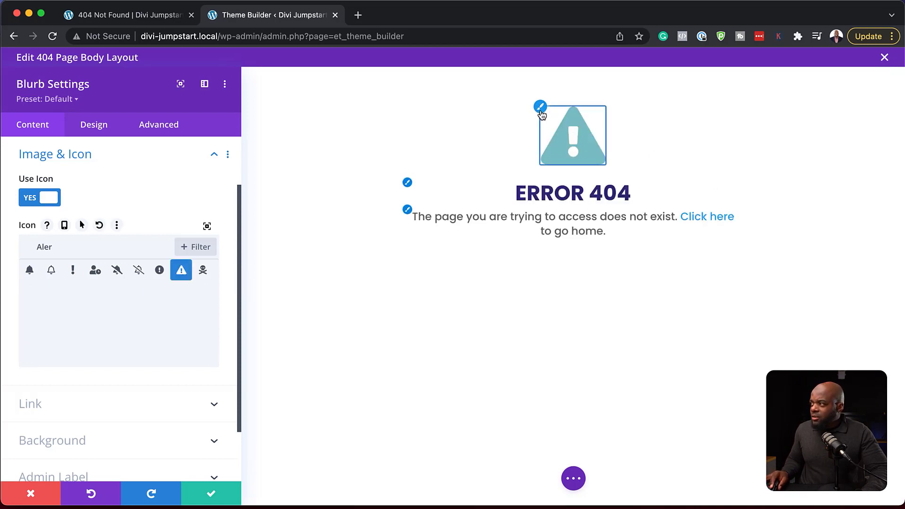
click(93, 125)
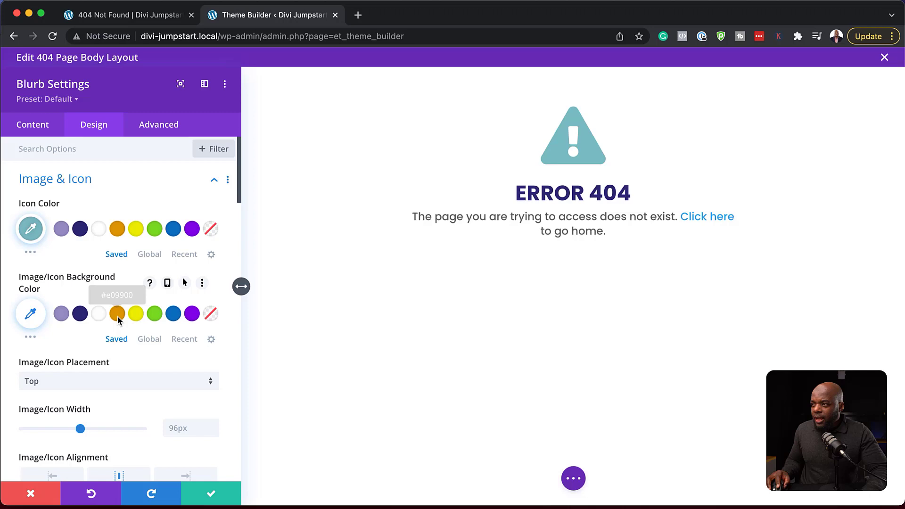
click(116, 314)
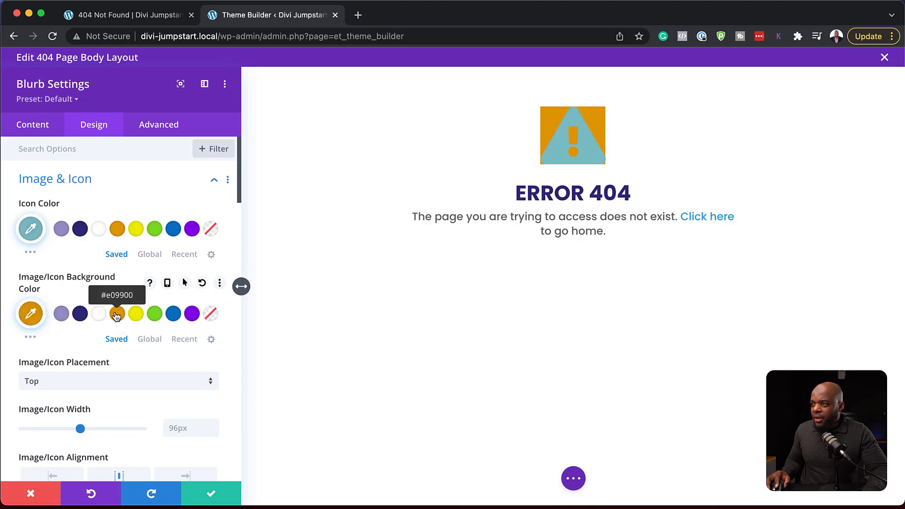
mouse_move(211, 314)
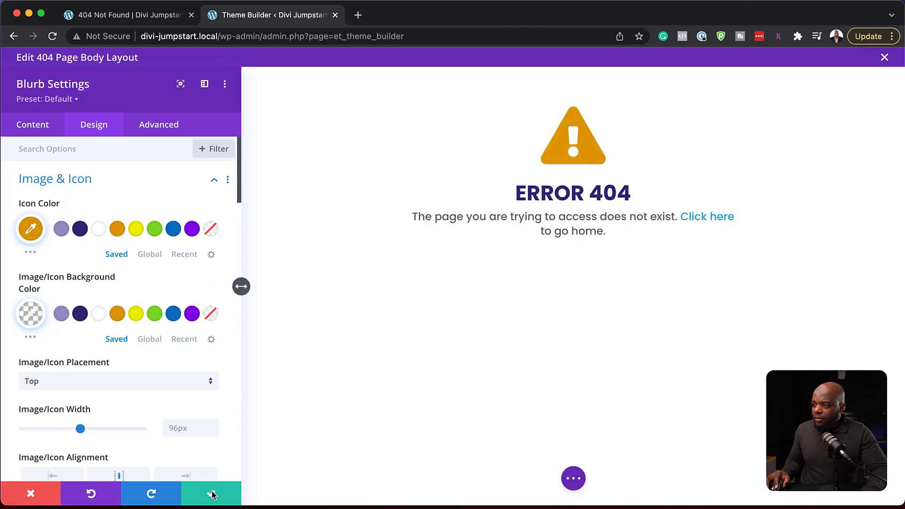
mouse_move(211, 494)
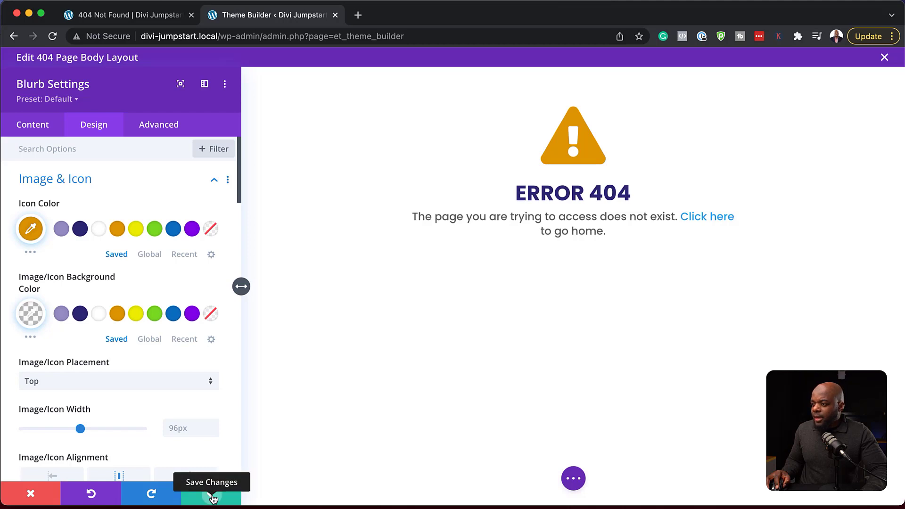
- Save the 404 body layout, hide the template's header, and save changes
click(212, 493)
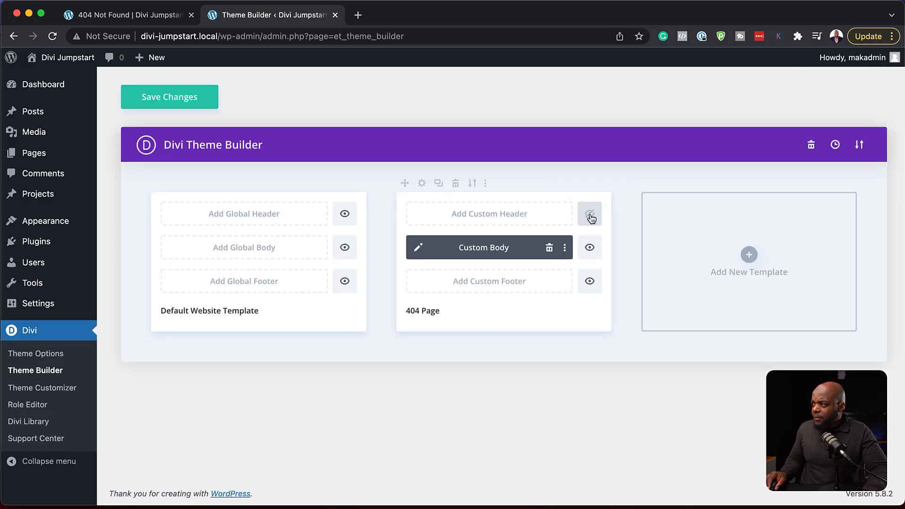
click(589, 214)
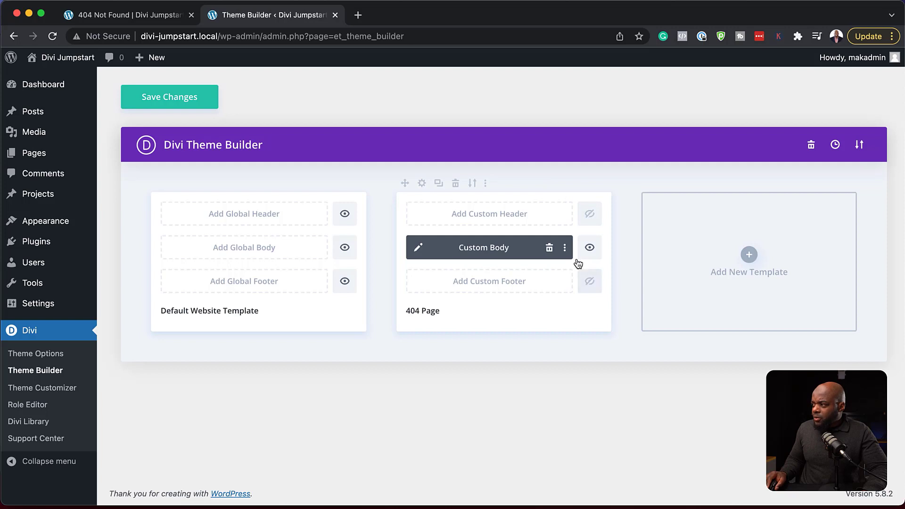
click(169, 97)
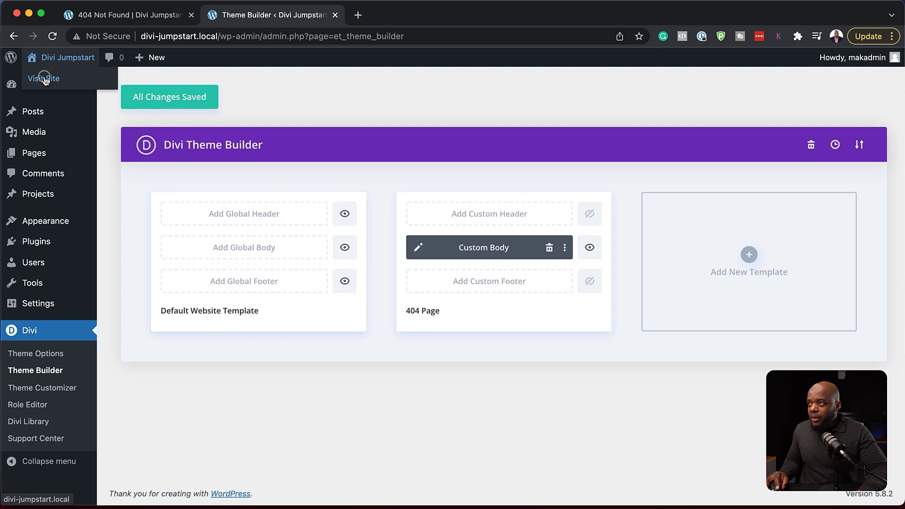
- Load the made-up URL 'hfhfhf' on the live site to check the custom 404 page
click(43, 78)
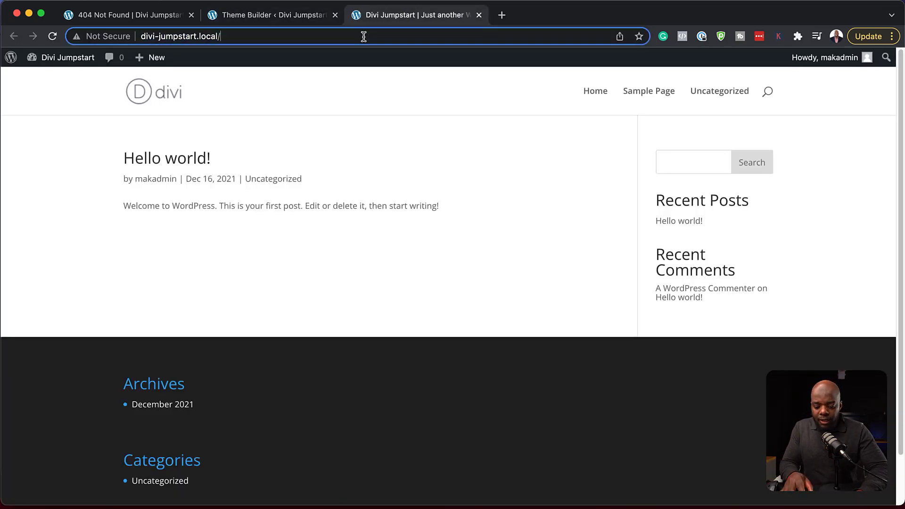
text(hfhfhf)
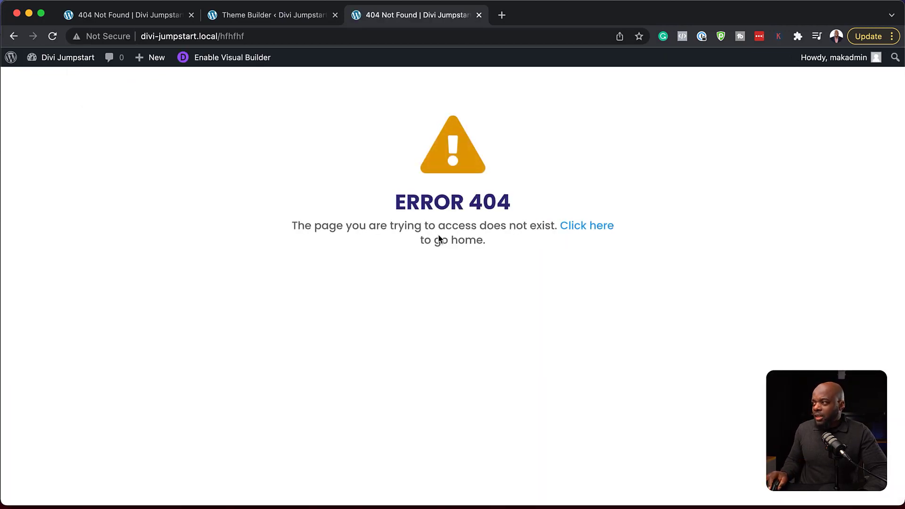
mouse_move(543, 263)
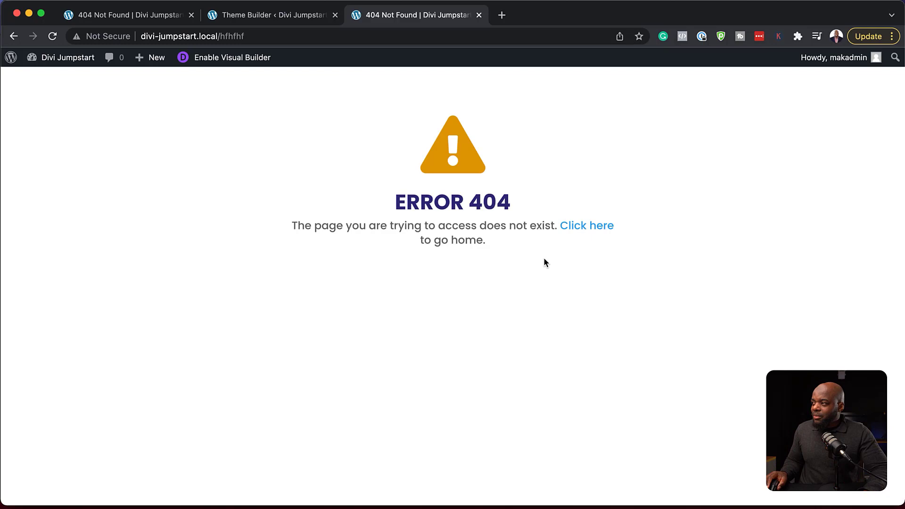
mouse_move(266, 45)
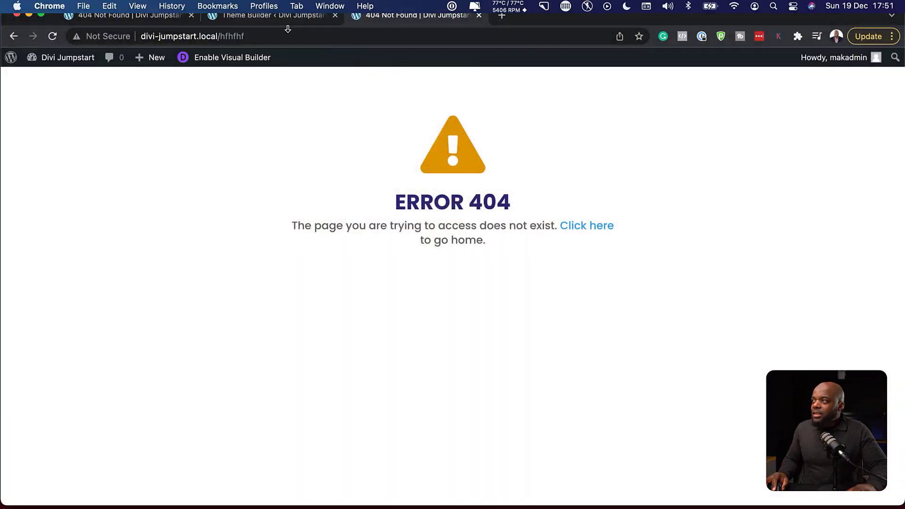
- Return to the Theme Builder and browse a new template's Use On options
click(271, 16)
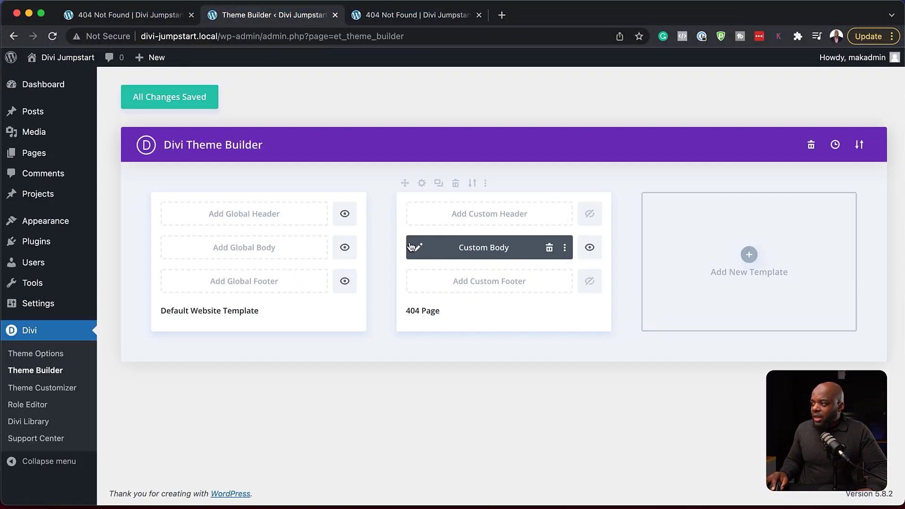
mouse_move(519, 224)
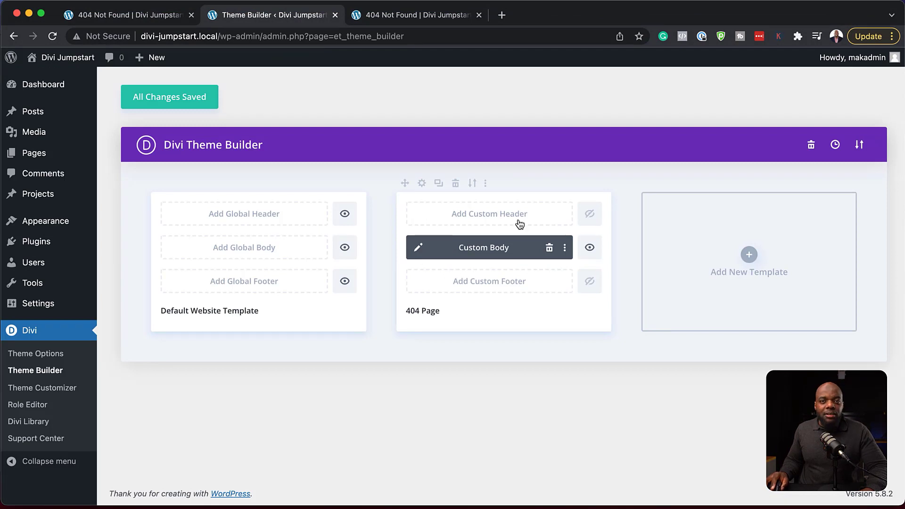
mouse_move(487, 259)
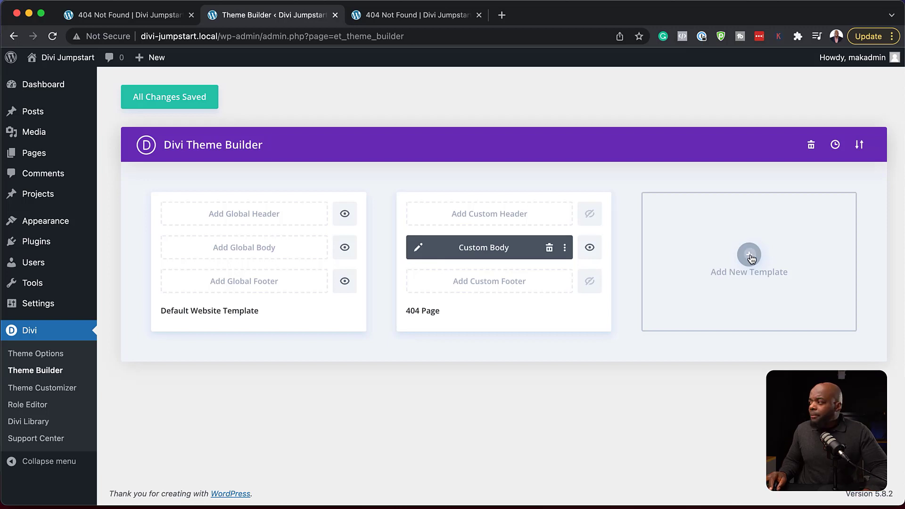
click(749, 258)
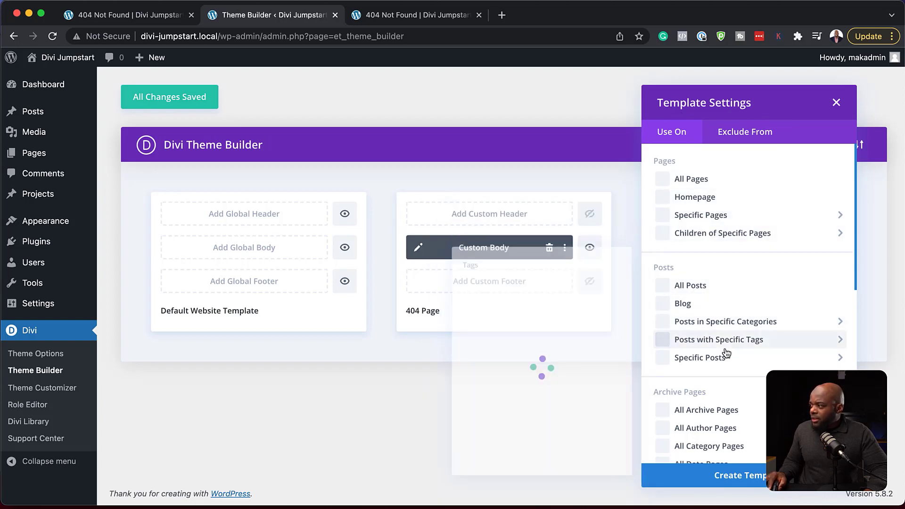
scroll(down, 3)
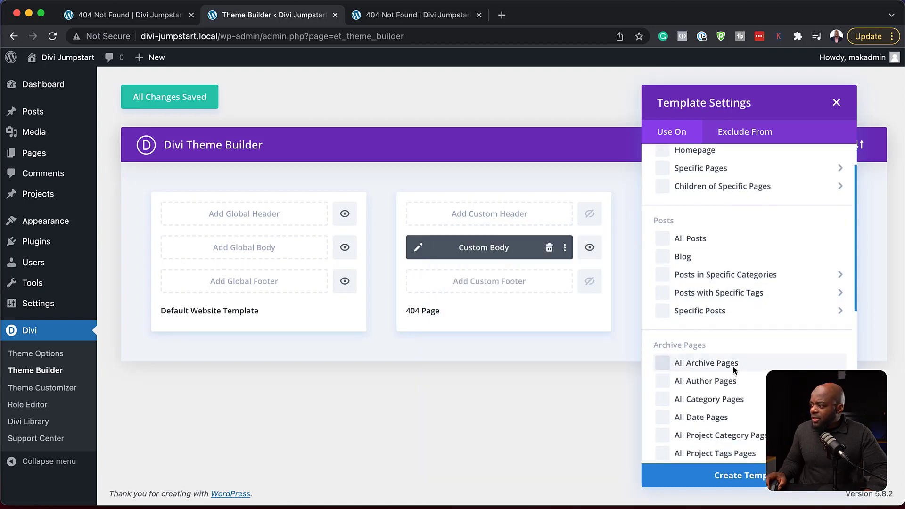
scroll(down, 3)
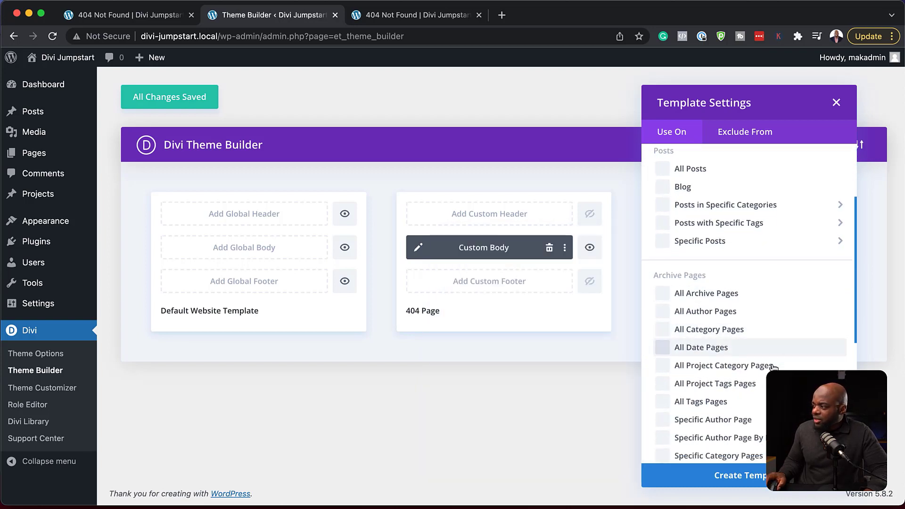
scroll(down, 3)
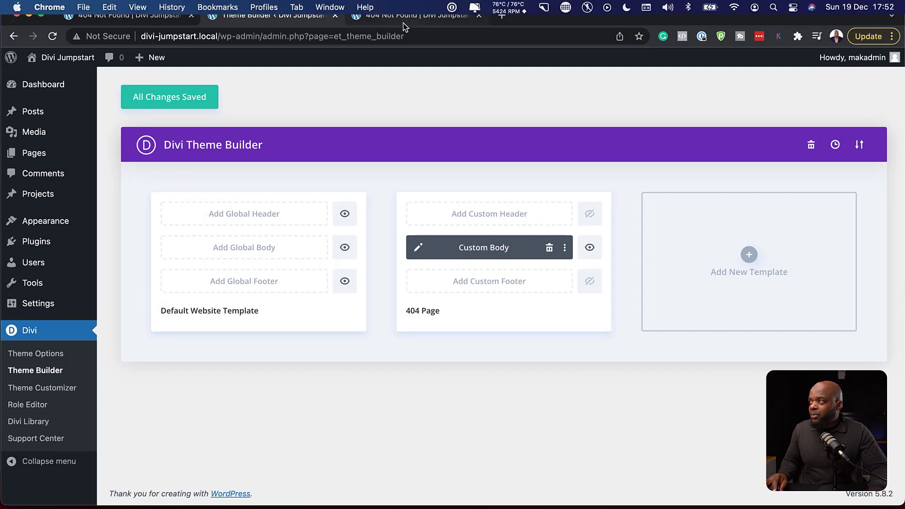
- Review the site's default 404 page, then start a new global footer in Theme Builder
click(126, 14)
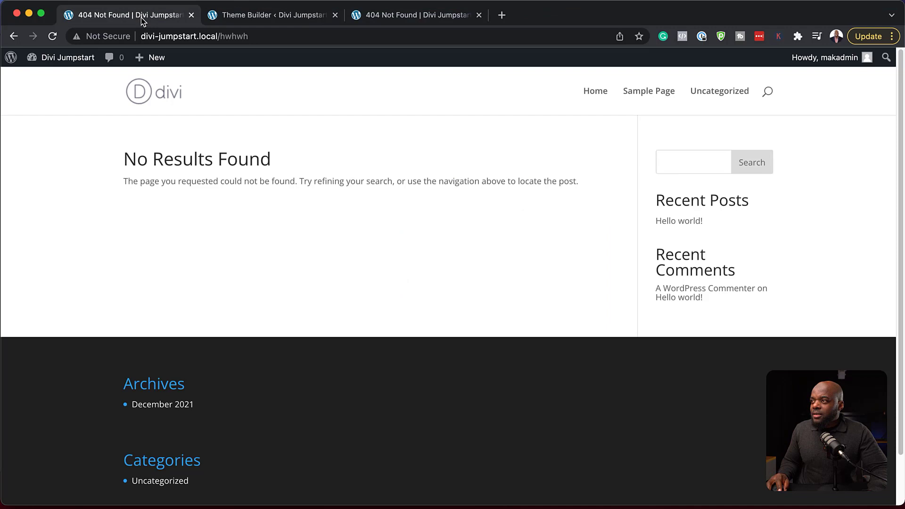
scroll(down, 3)
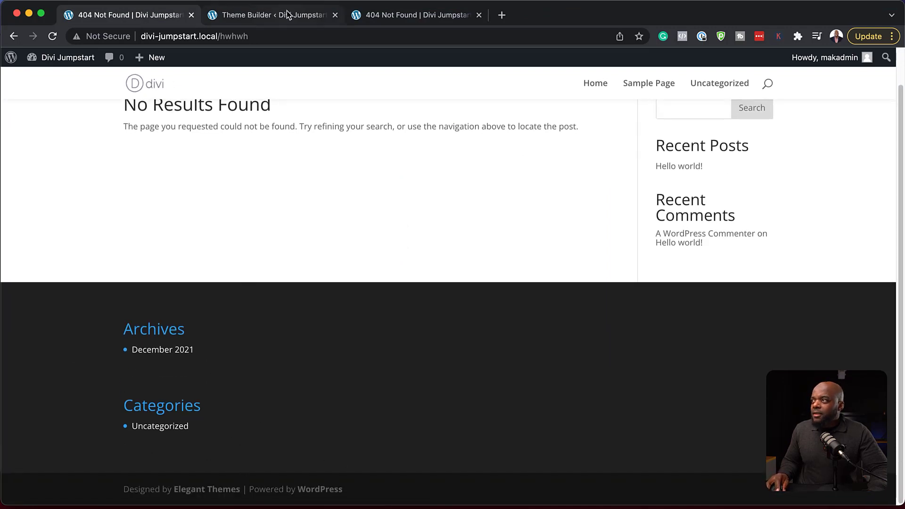
click(271, 15)
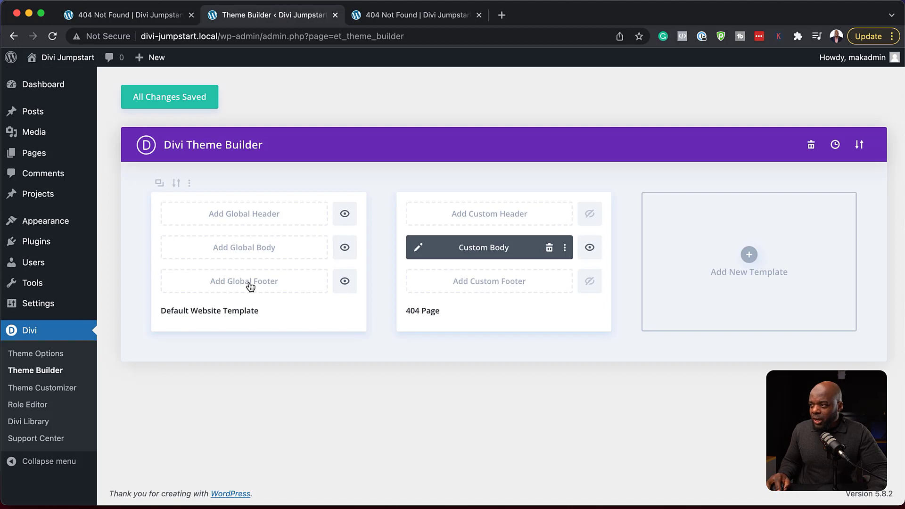
click(244, 281)
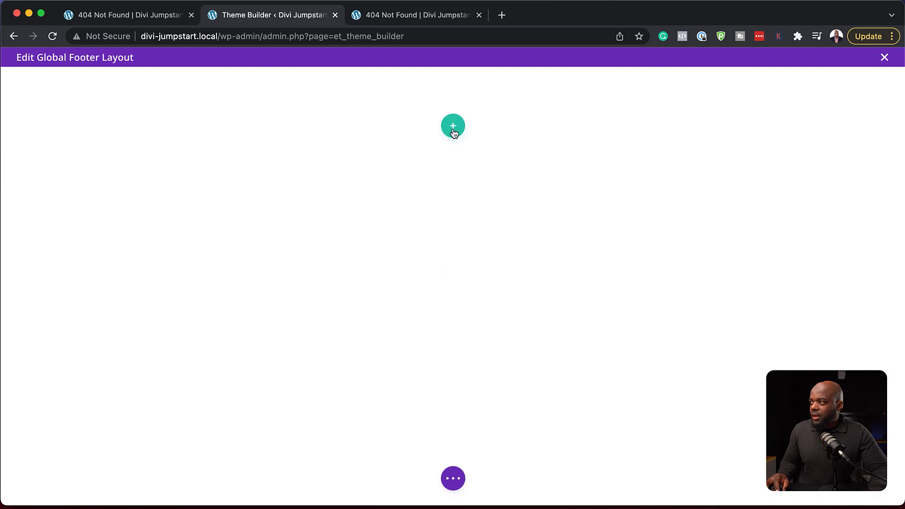
- Add a one-column row to the empty footer and insert a Text module
click(454, 126)
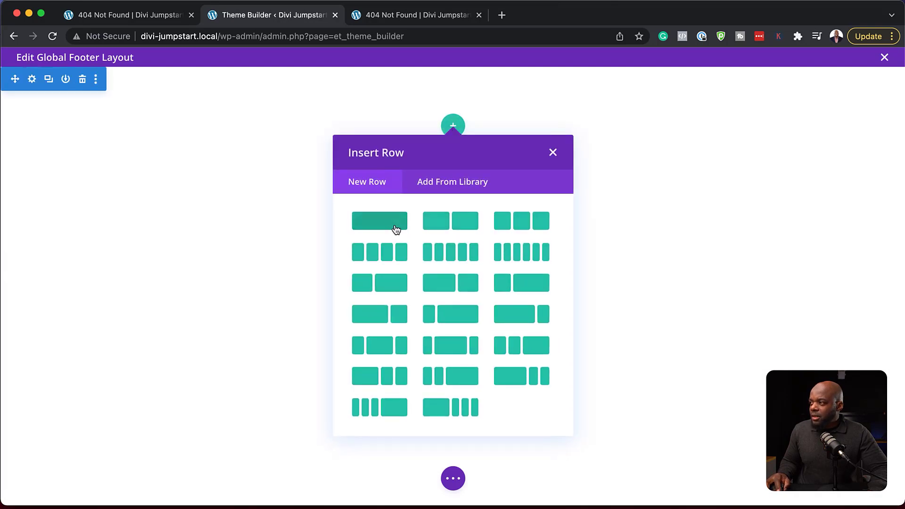
click(378, 221)
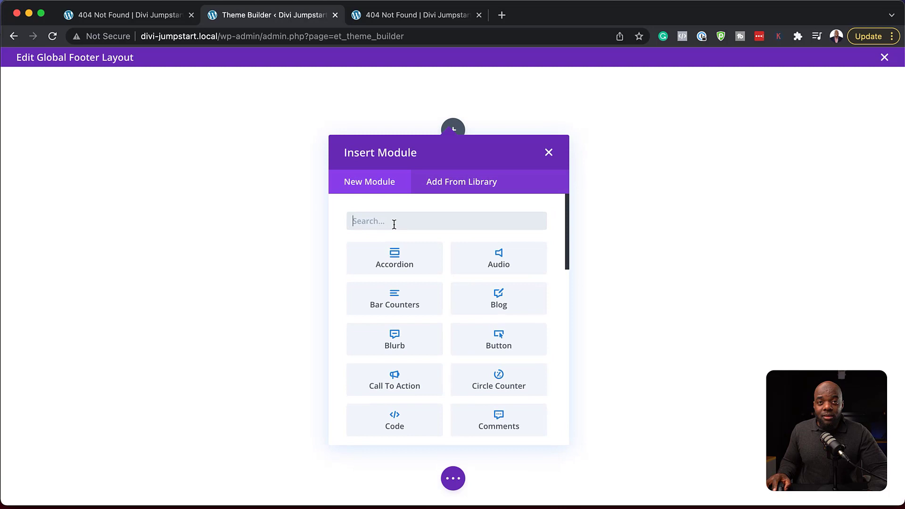
mouse_move(403, 224)
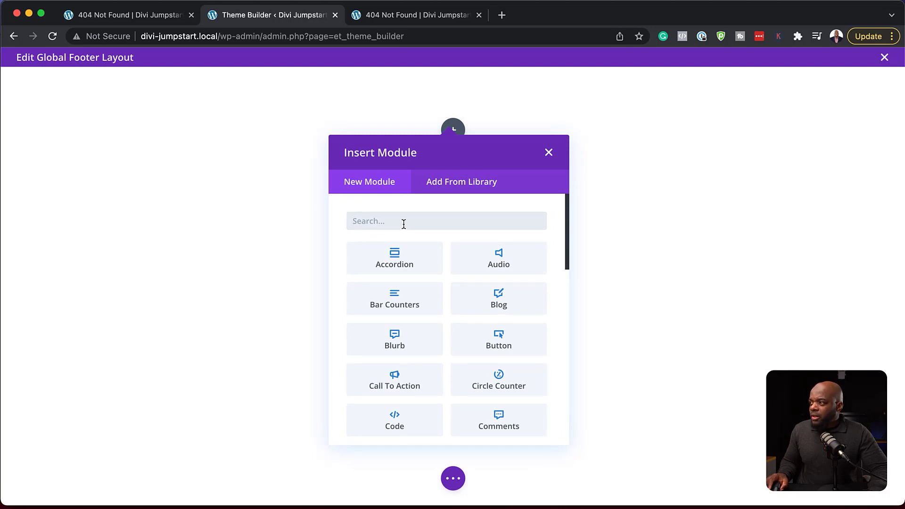
text(text)
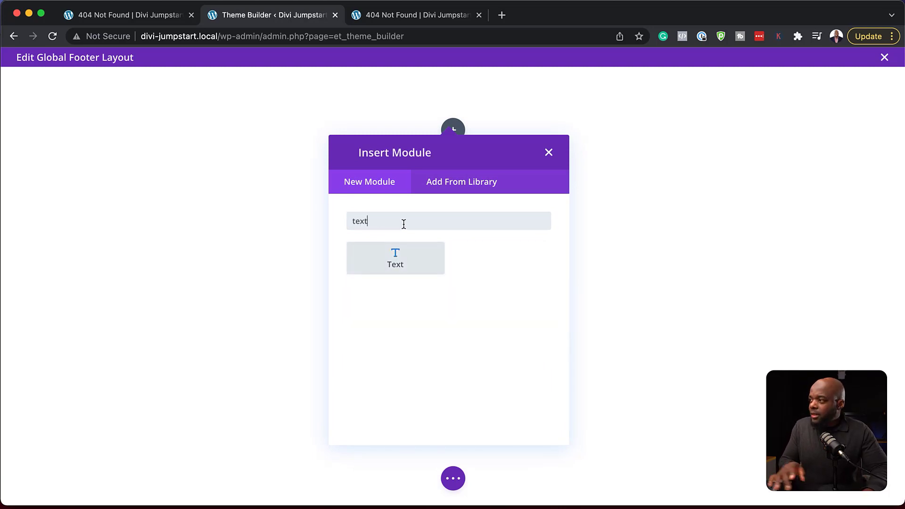
click(395, 258)
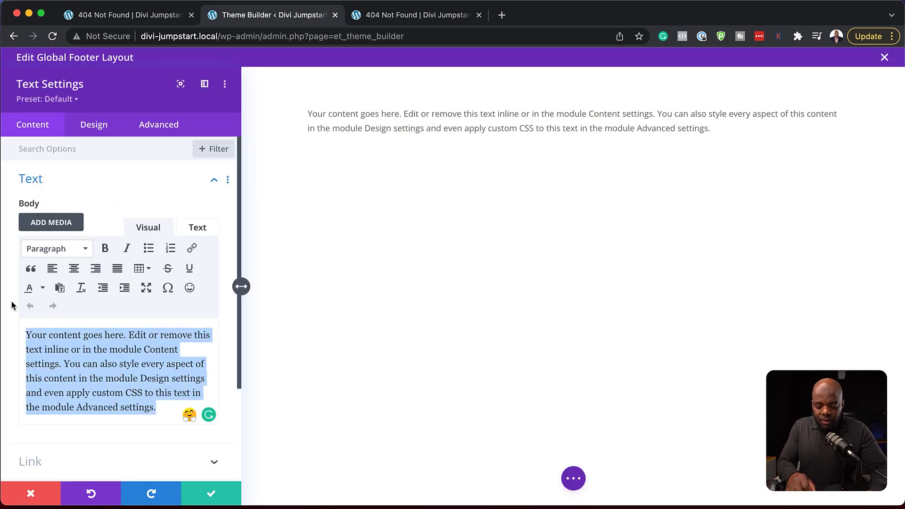
- Make the Text module read 'About Us' as a Heading 3 and save it
text(About Us)
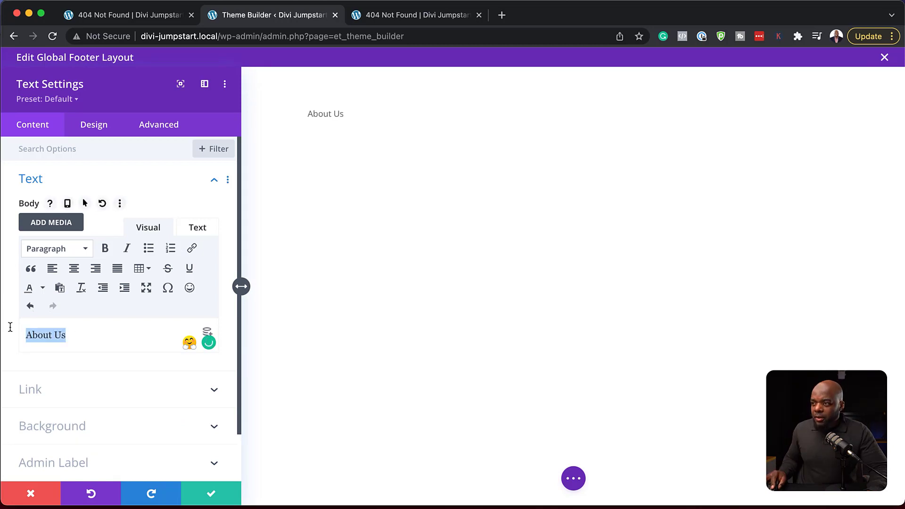
click(56, 249)
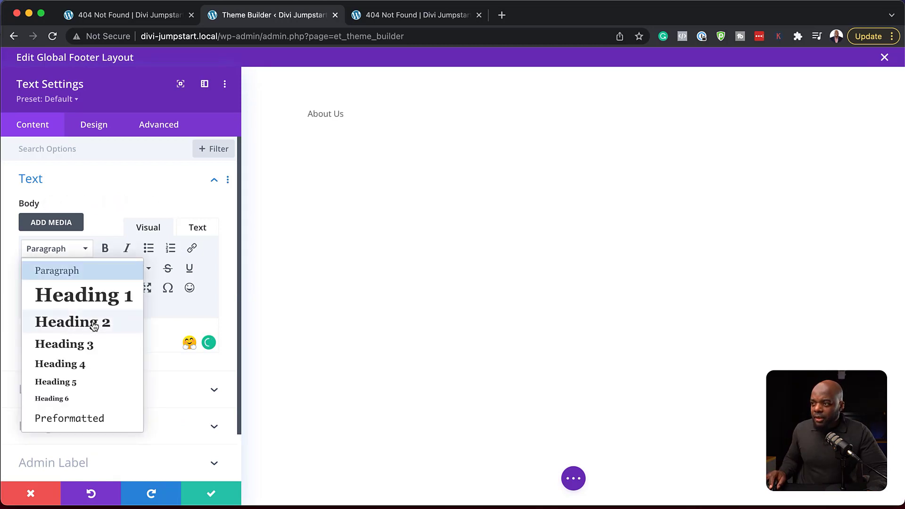
click(64, 344)
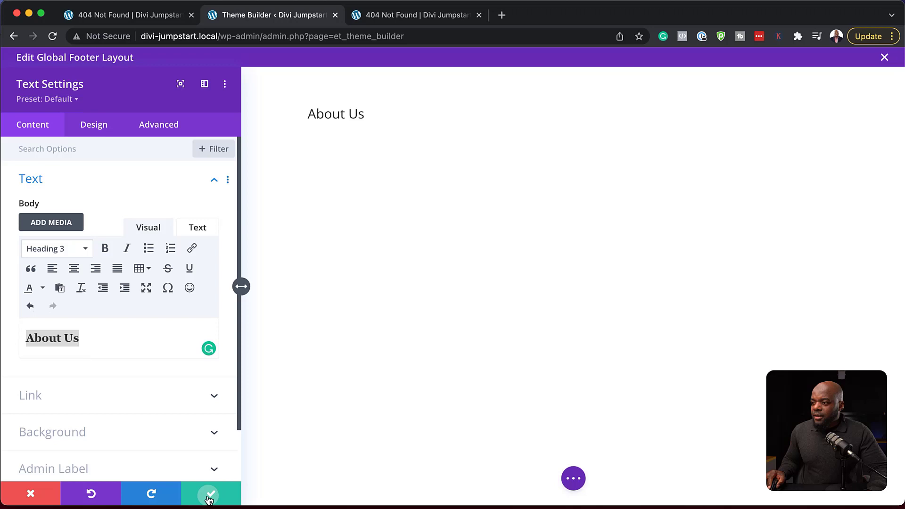
click(209, 494)
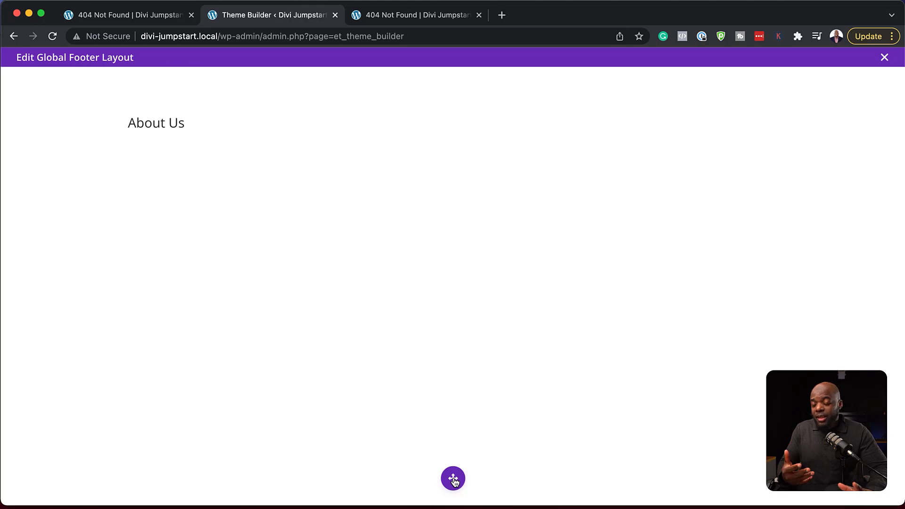
- Switch the footer builder to Wireframe View from the page-wide options
click(454, 478)
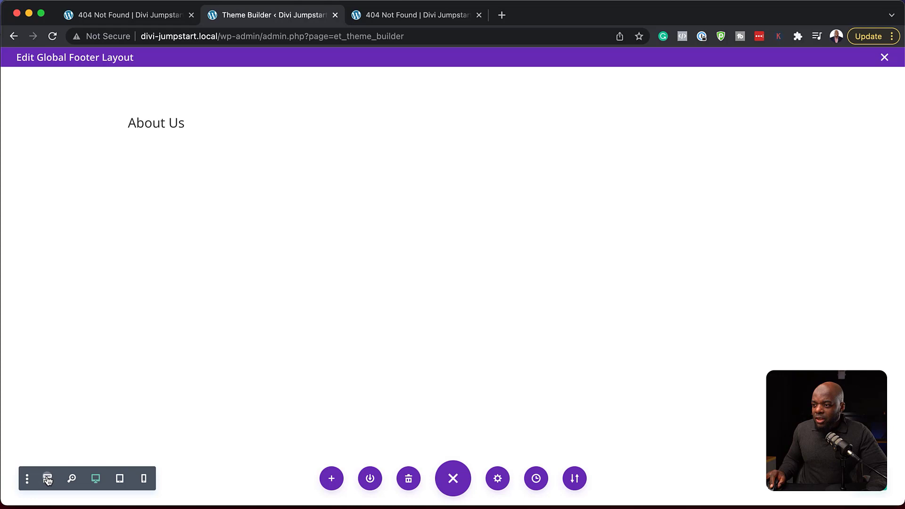
click(48, 480)
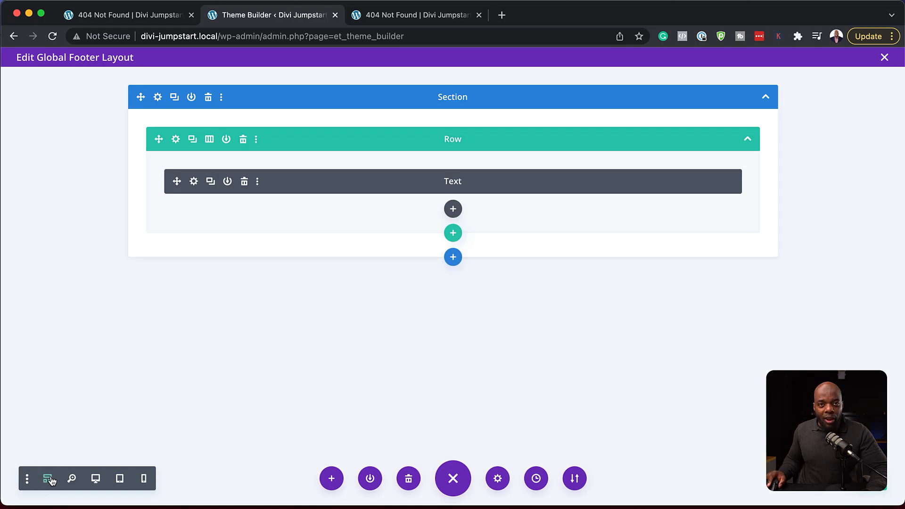
mouse_move(465, 211)
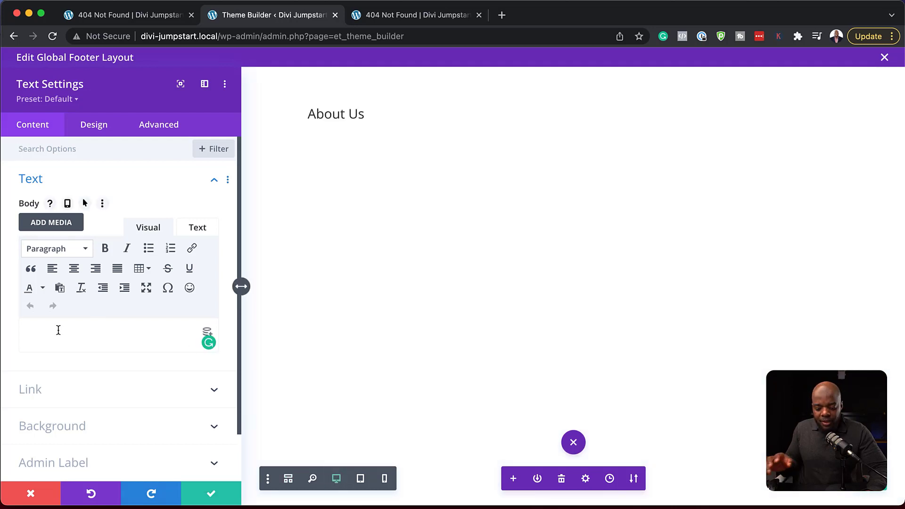
- In the Text tab, list Home, About, How we started and Terms on separate lines
text(Home)
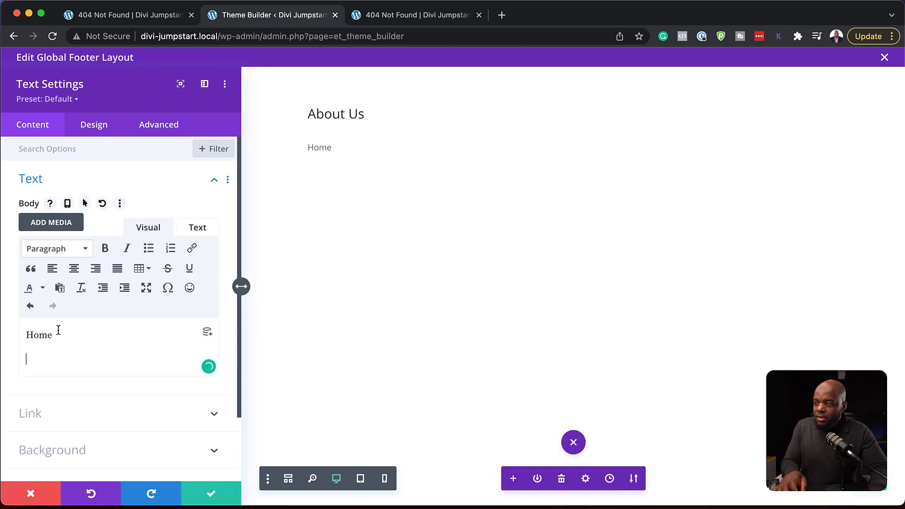
click(197, 226)
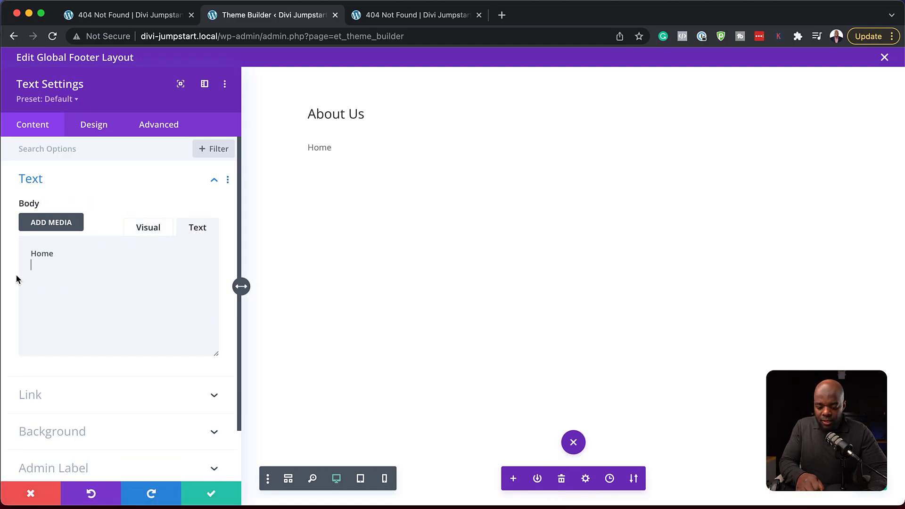
text(Bout)
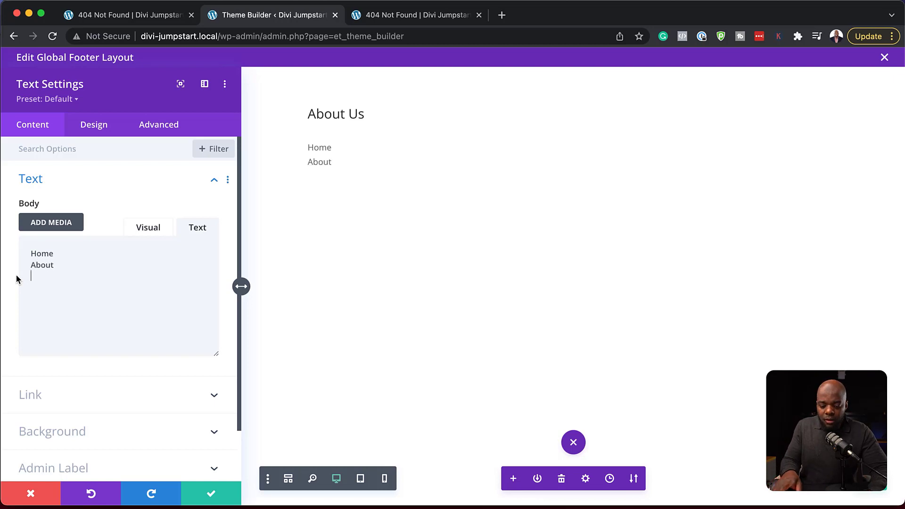
text(H)
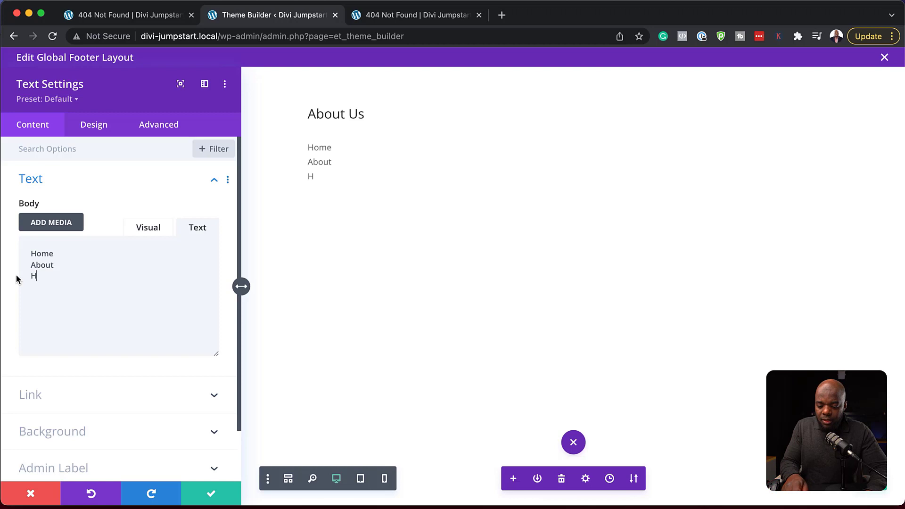
text(ow we star)
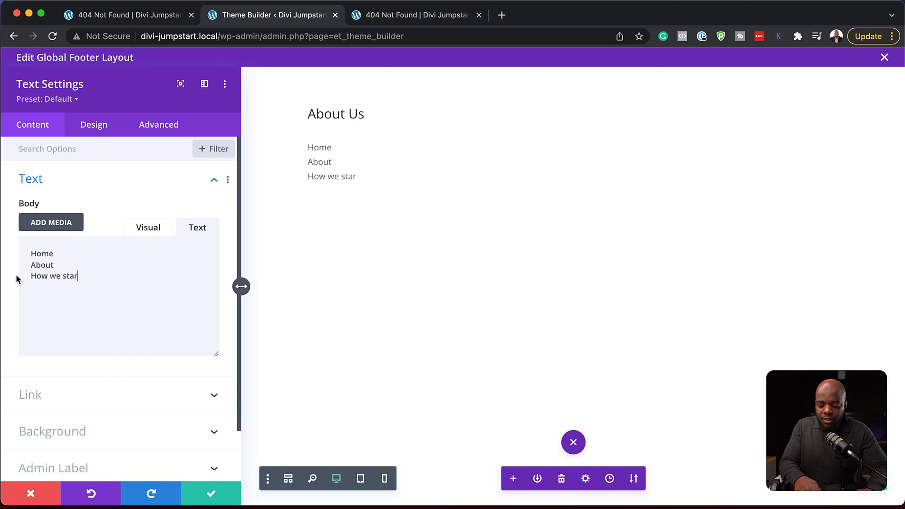
text(ted)
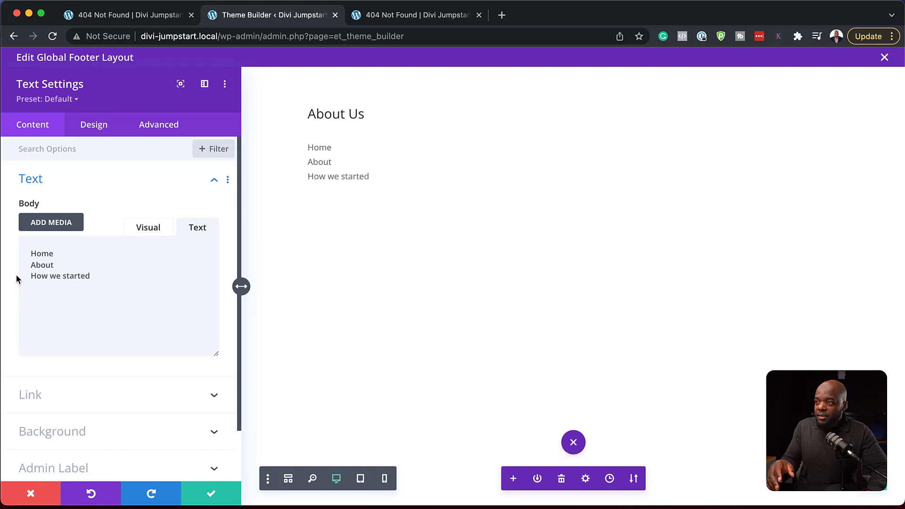
text(T)
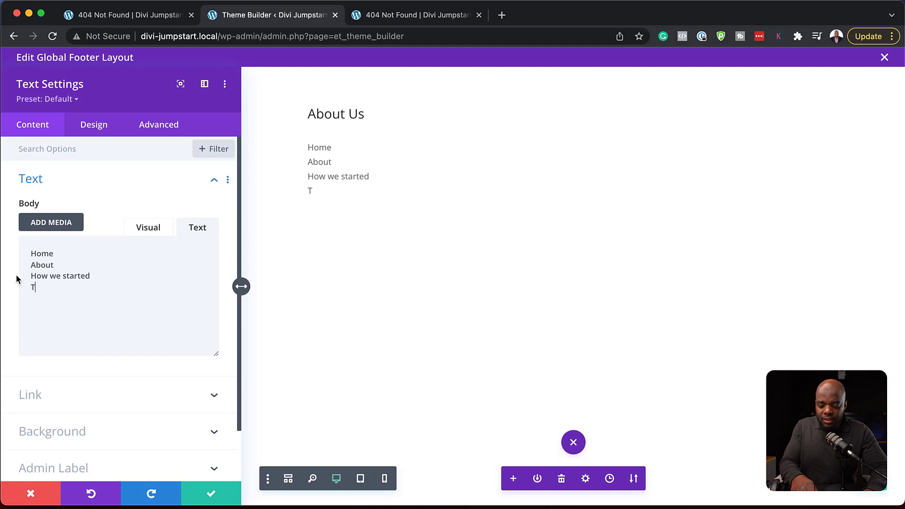
text(erme)
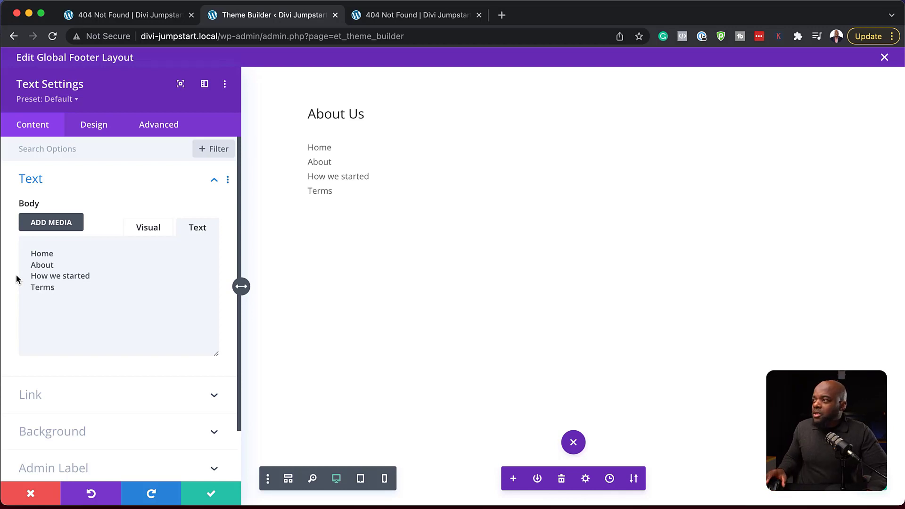
click(148, 227)
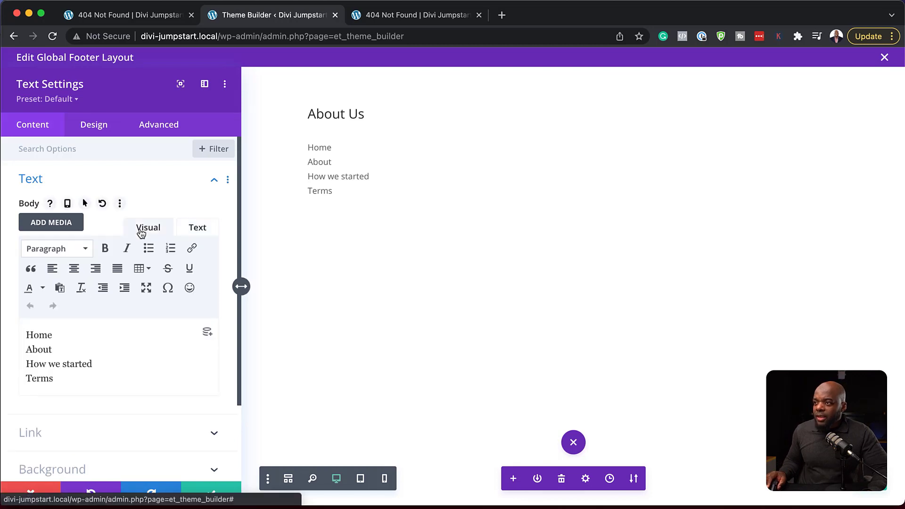
double_click(39, 334)
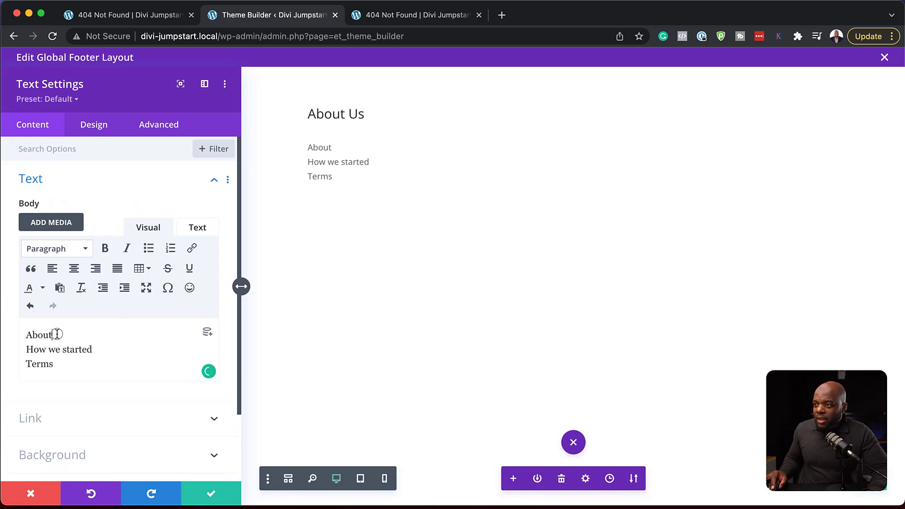
- Link About, How we started and Terms to '#' and save the Text module
click(191, 249)
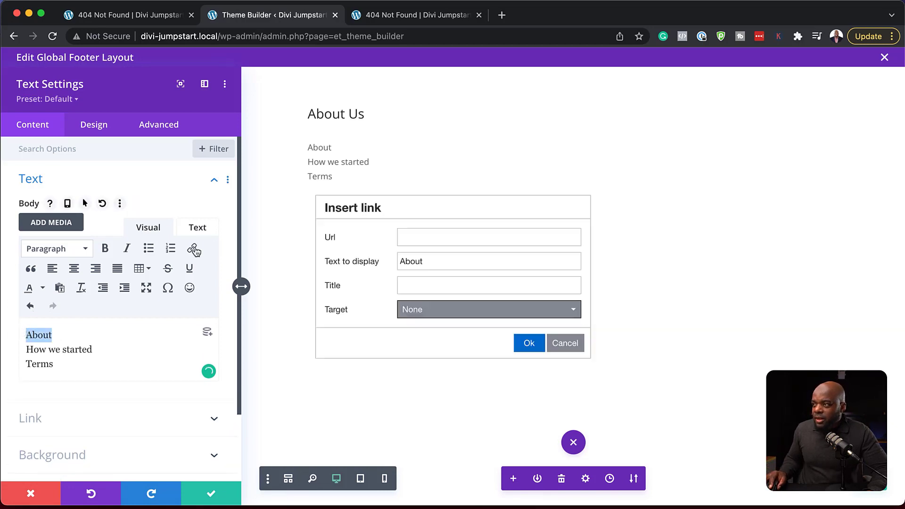
click(488, 237)
text(#)
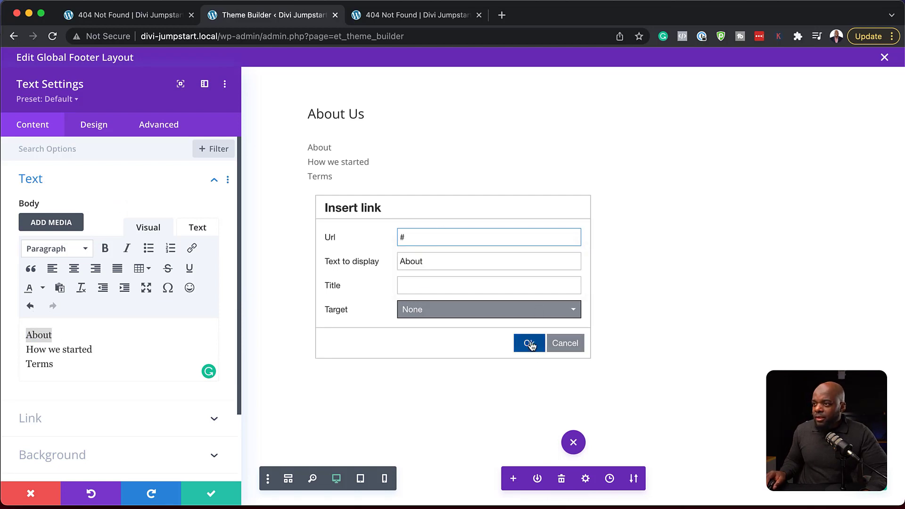
click(529, 342)
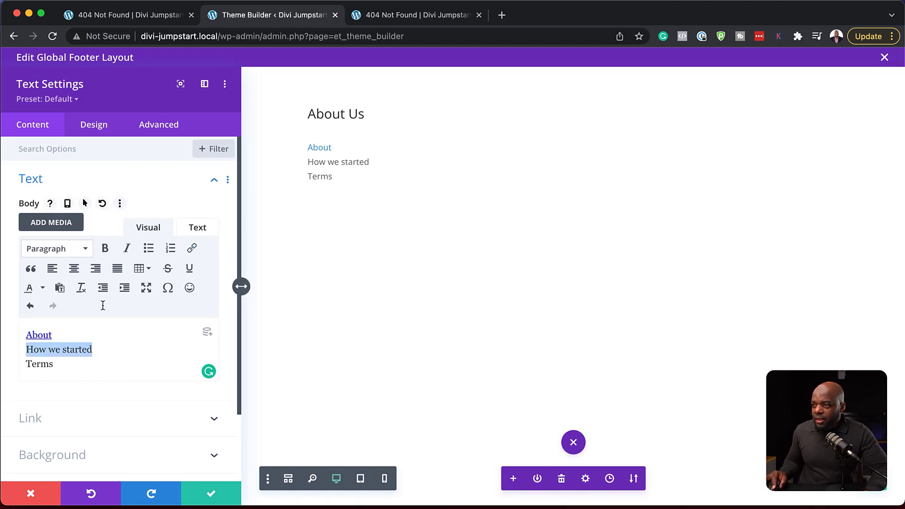
click(192, 248)
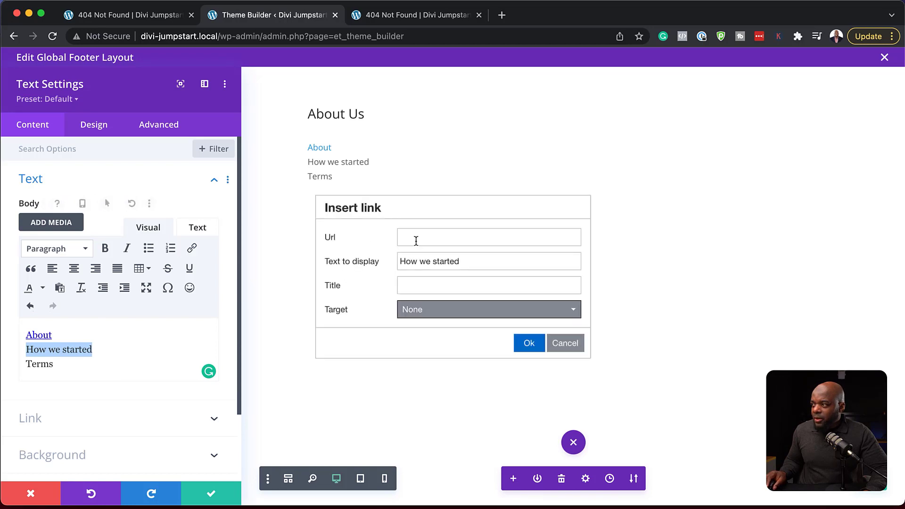
text(#)
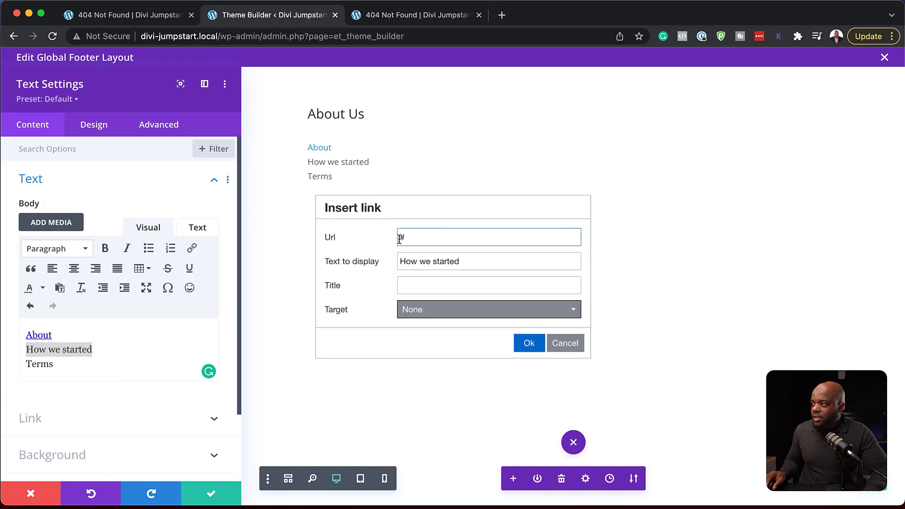
click(528, 343)
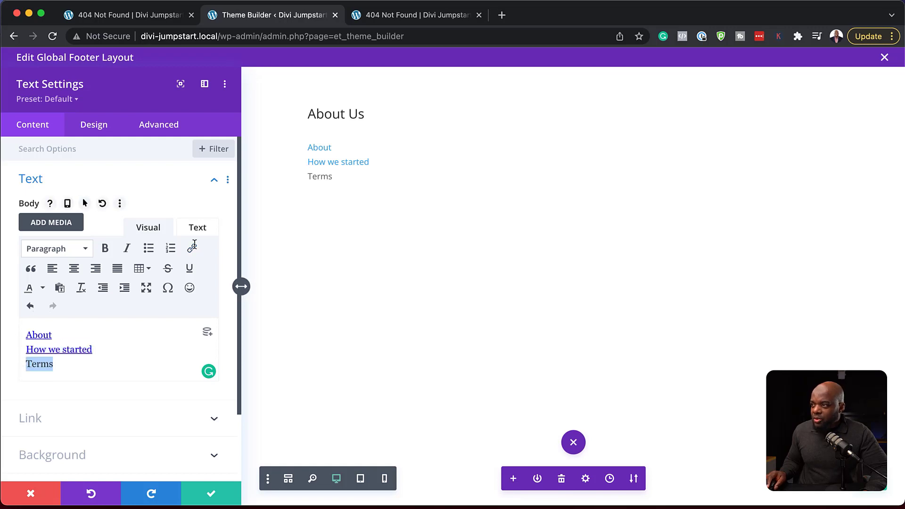
click(192, 248)
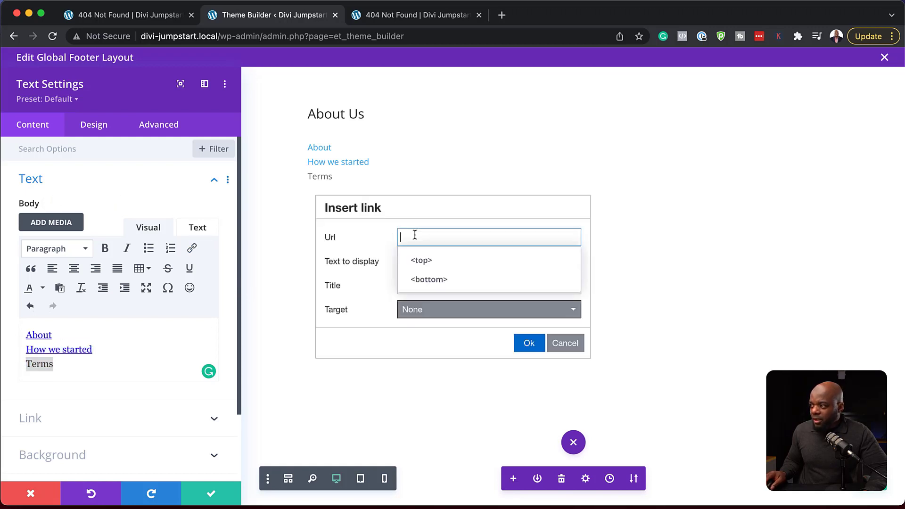
text(#)
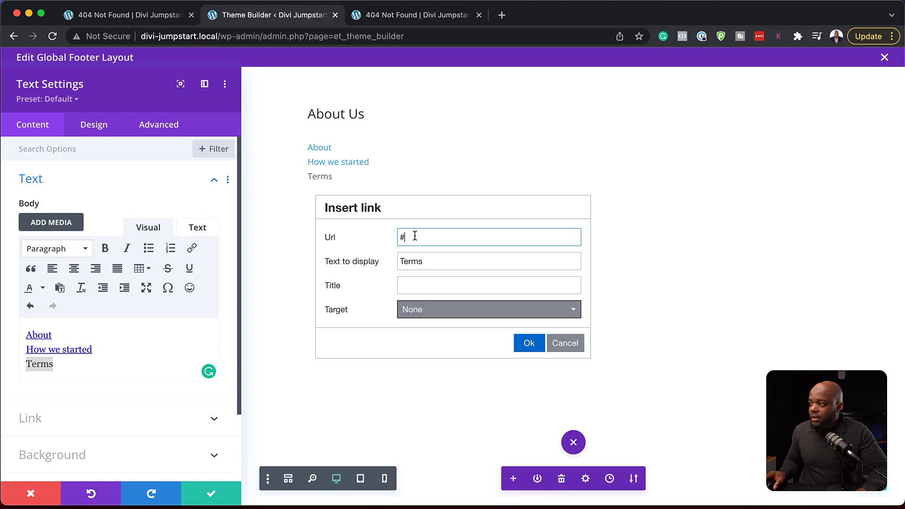
click(528, 343)
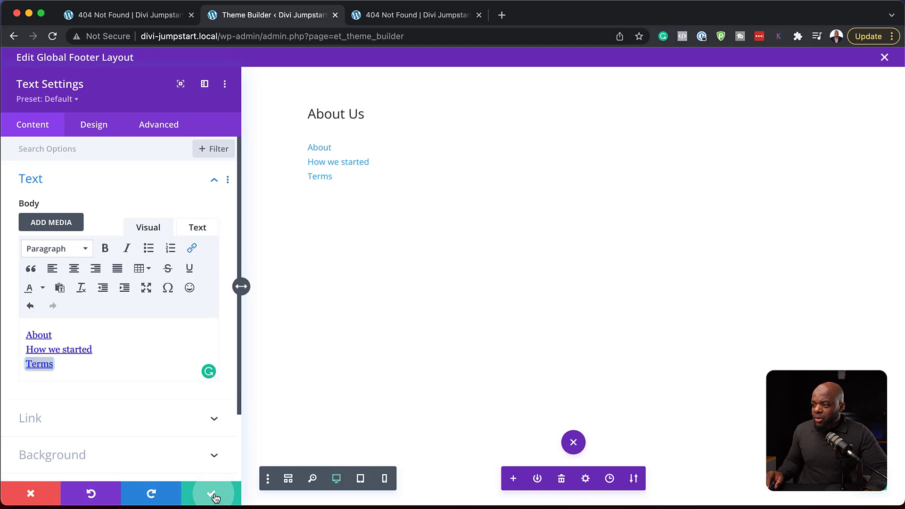
click(214, 493)
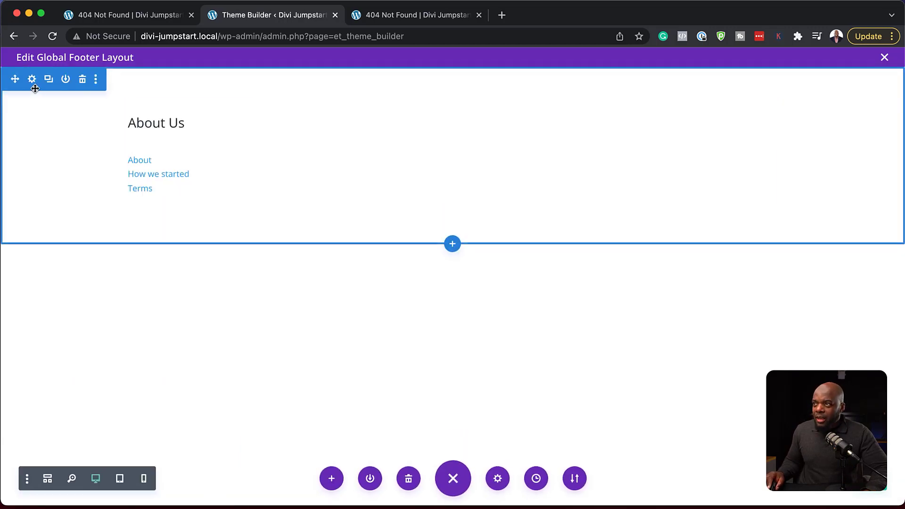
- Give the footer section a near-black #010016 background and save the settings
click(32, 79)
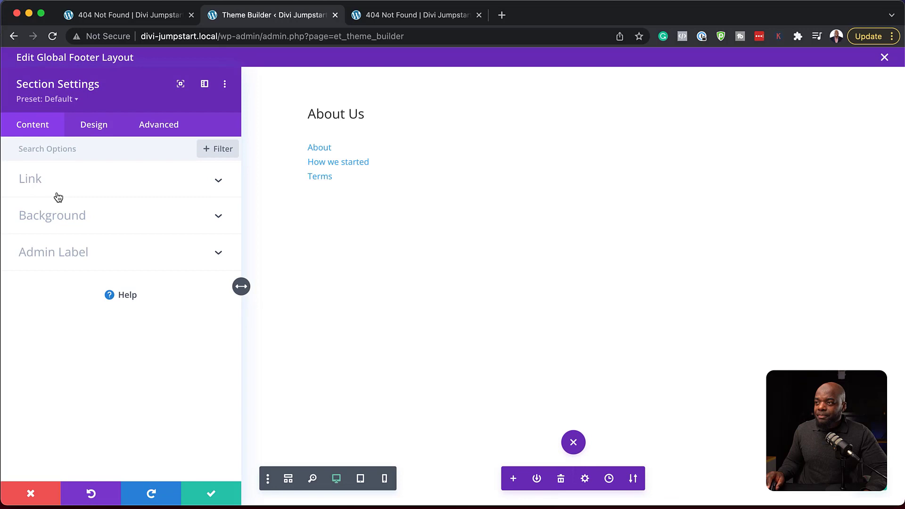
click(52, 216)
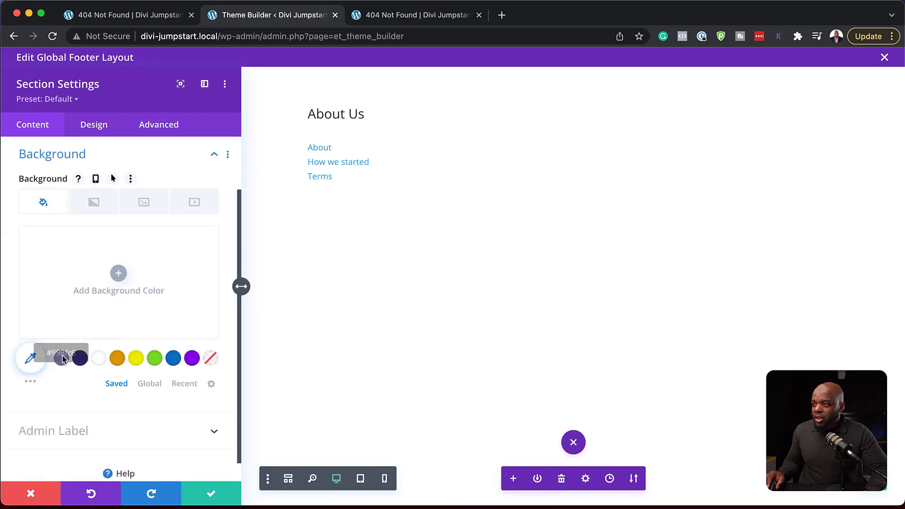
click(62, 358)
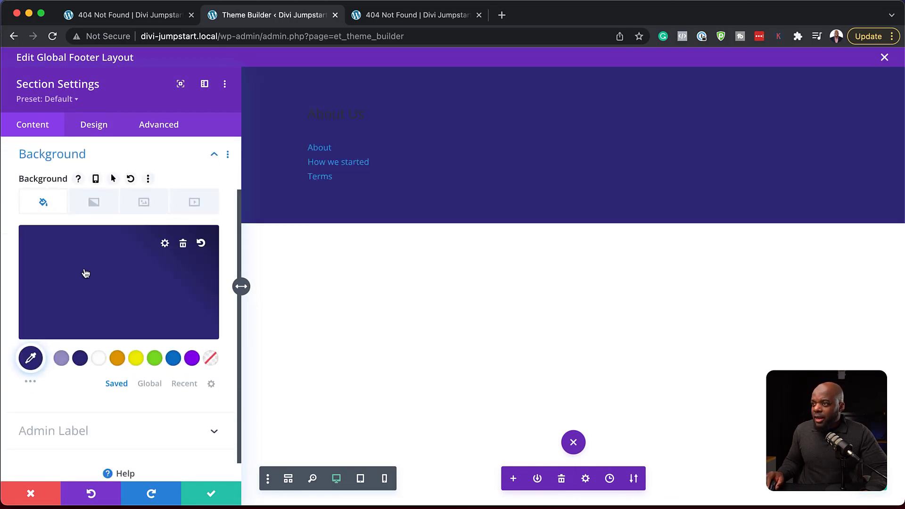
click(31, 358)
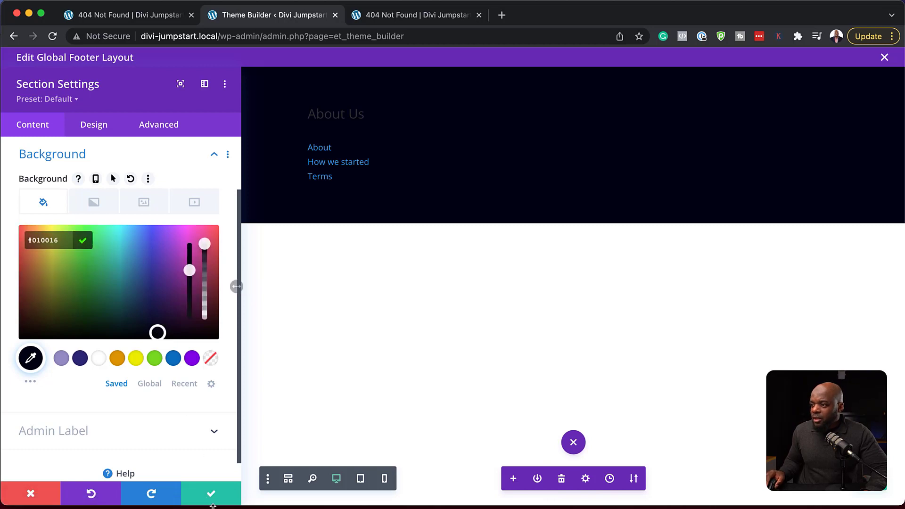
click(211, 493)
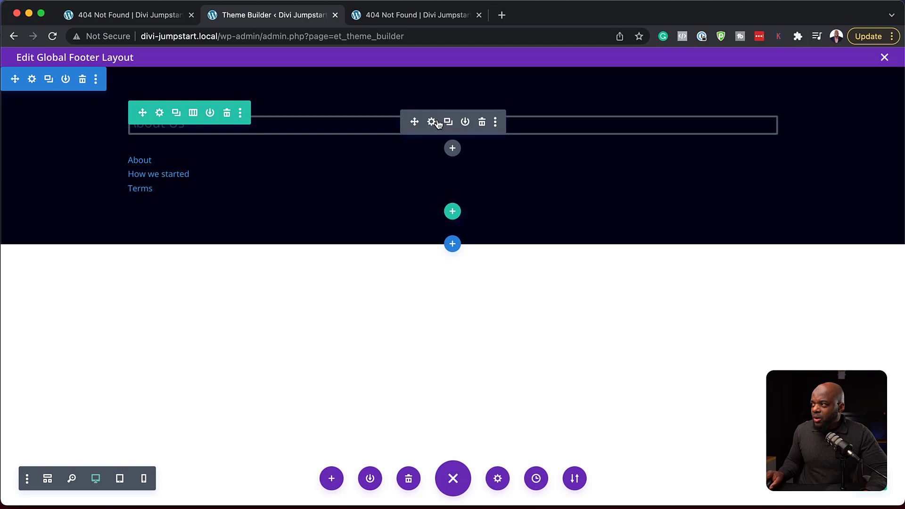
- Style the About Us H3 heading as bold, uppercase Poppins in light purple
click(431, 121)
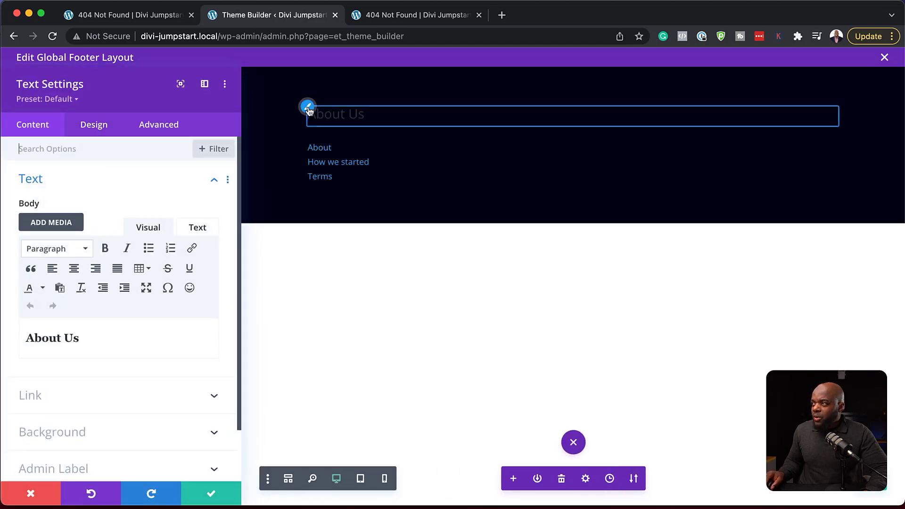
click(94, 124)
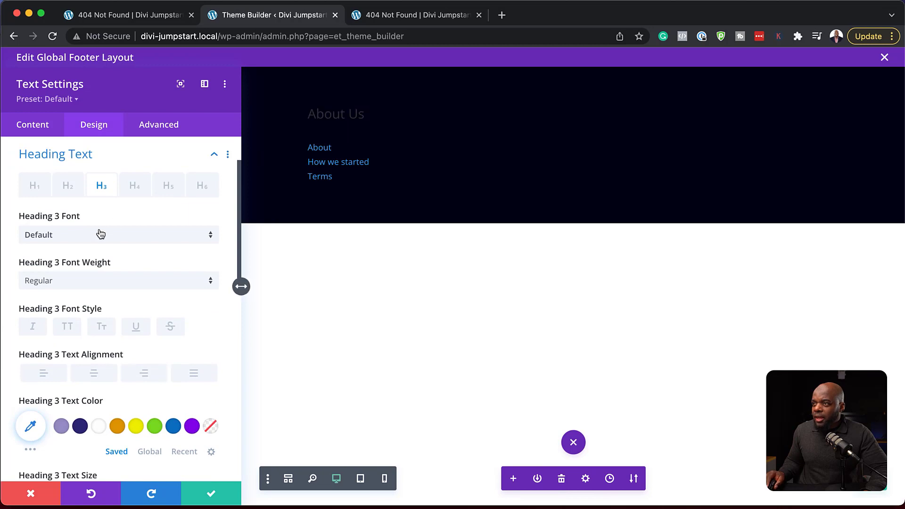
click(115, 234)
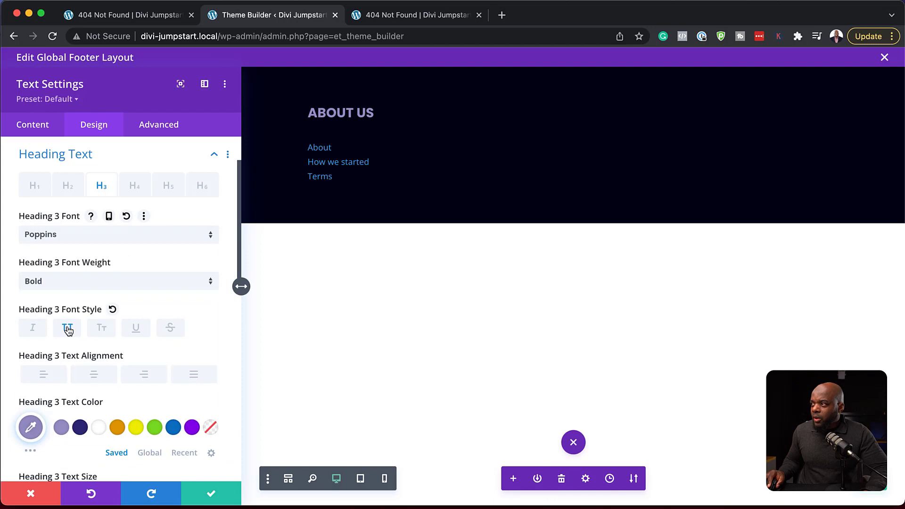
click(67, 328)
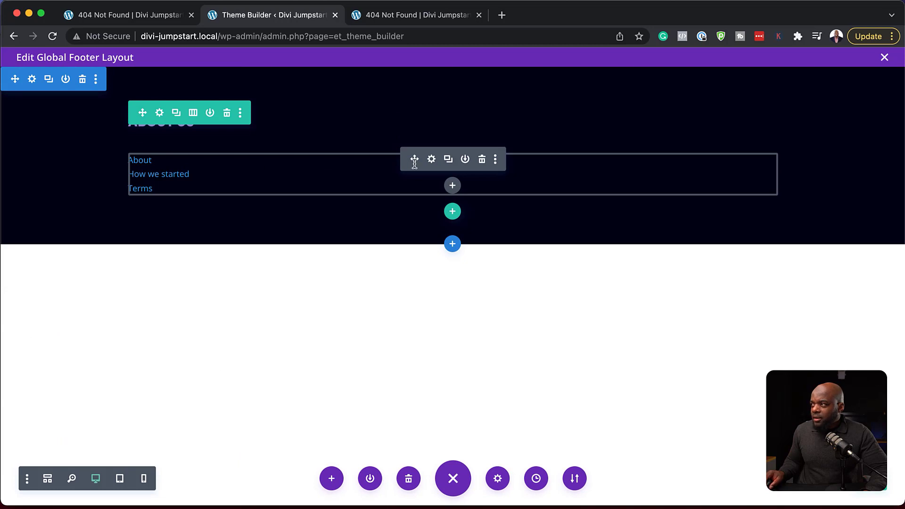
- Set the footer links to Poppins with a near-white #f4f4f4 link colour
click(430, 159)
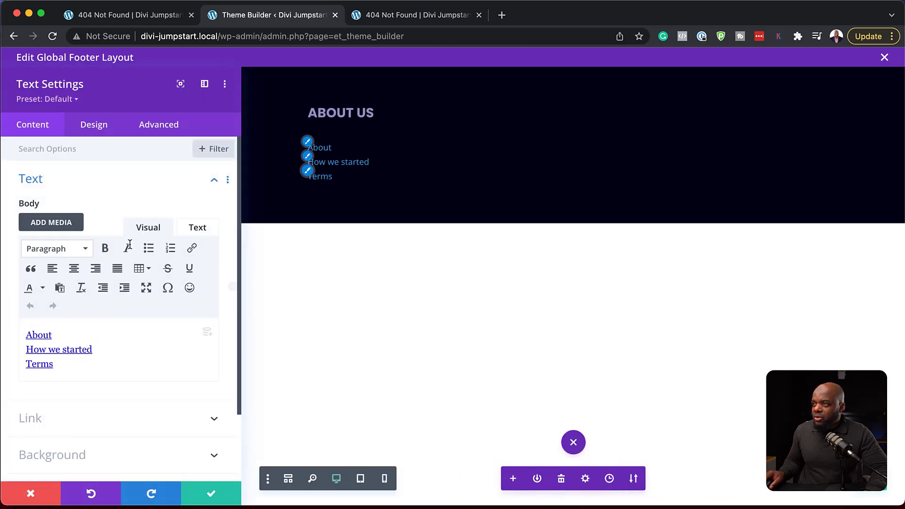
click(308, 141)
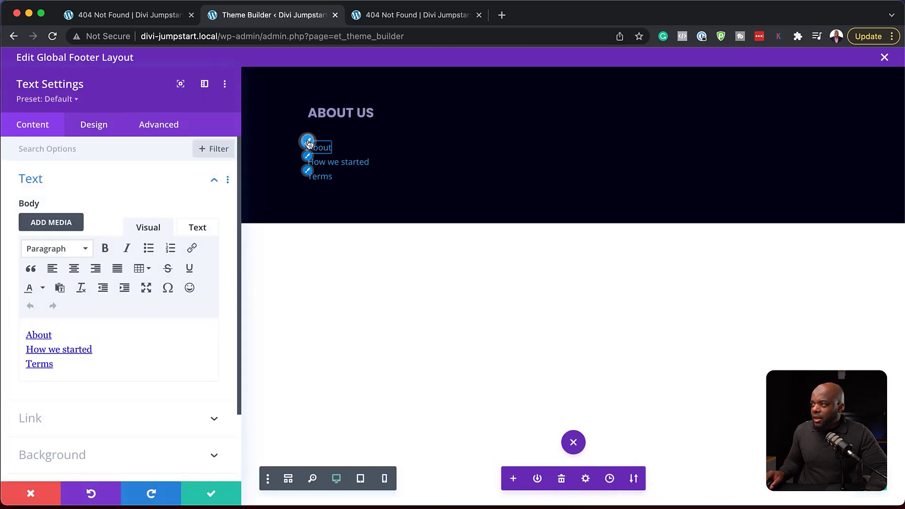
click(94, 124)
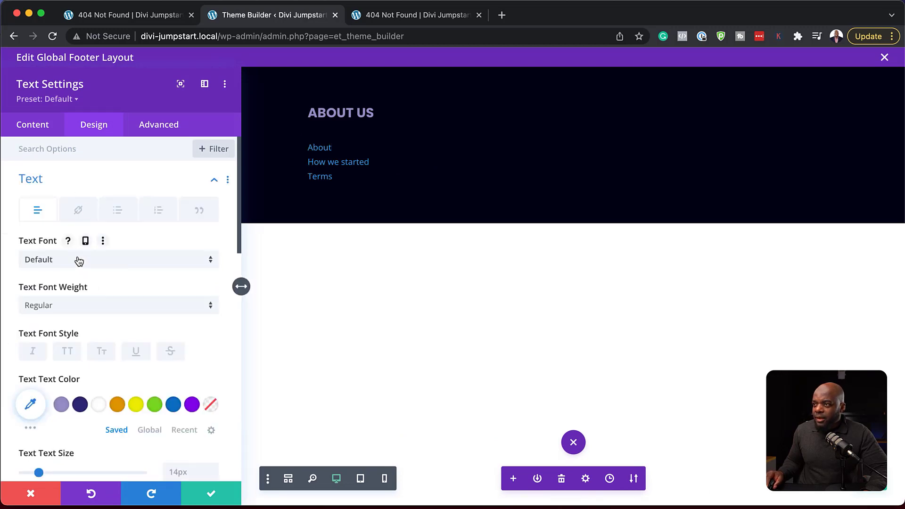
click(116, 259)
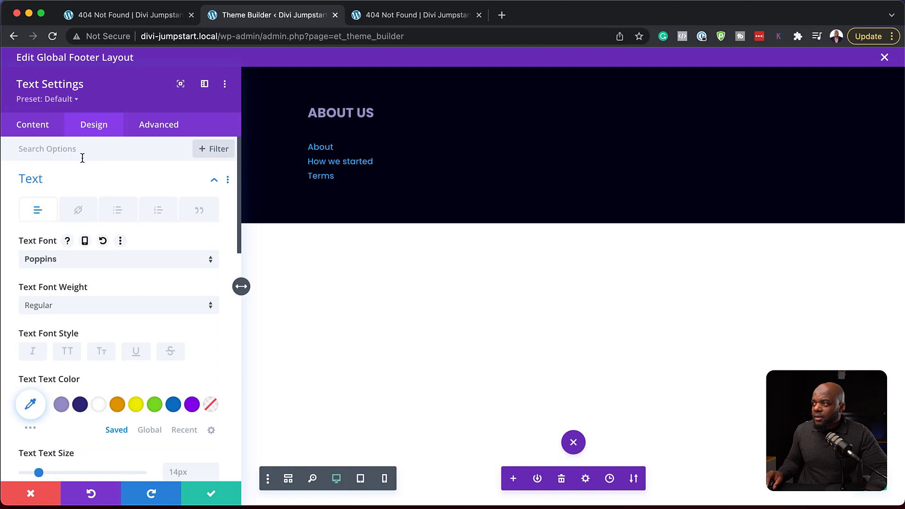
scroll(down, 3)
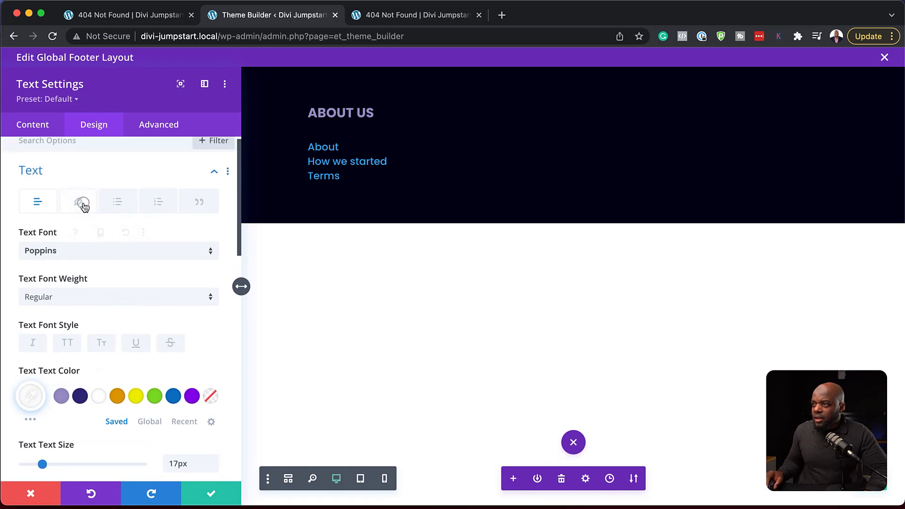
click(77, 201)
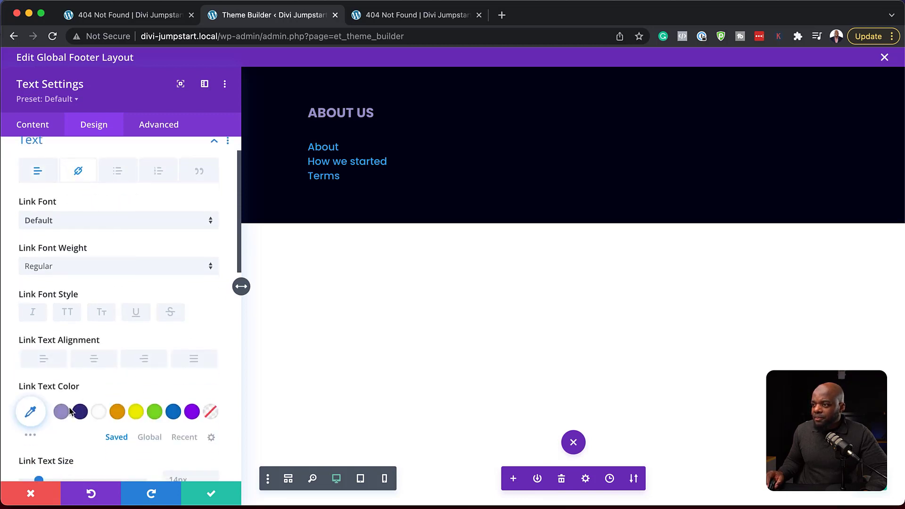
click(61, 411)
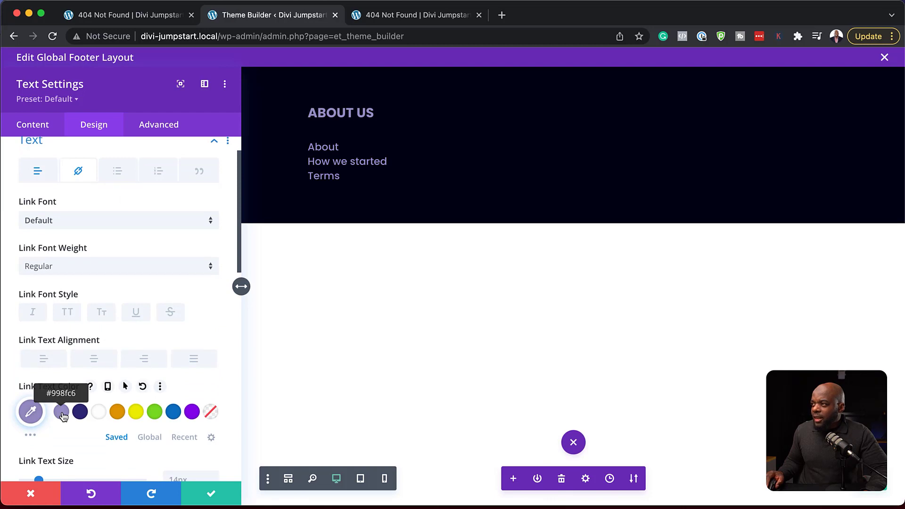
click(98, 412)
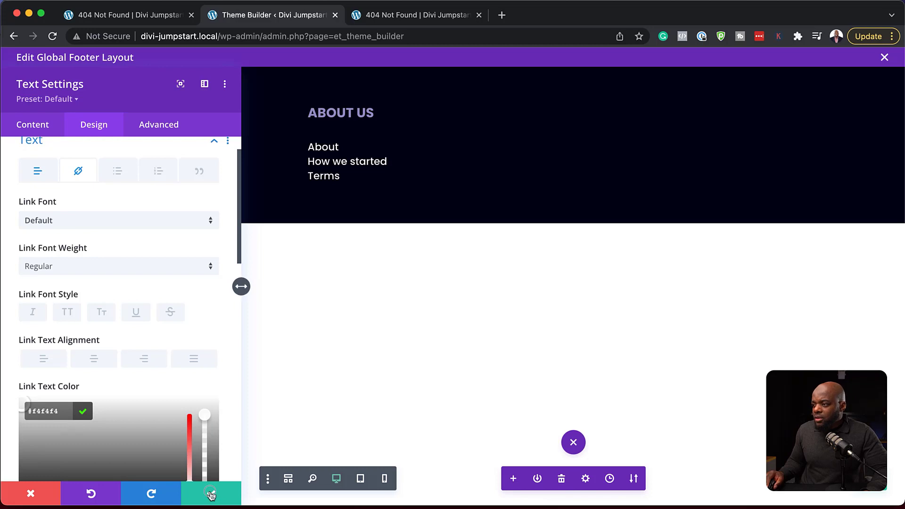
click(211, 493)
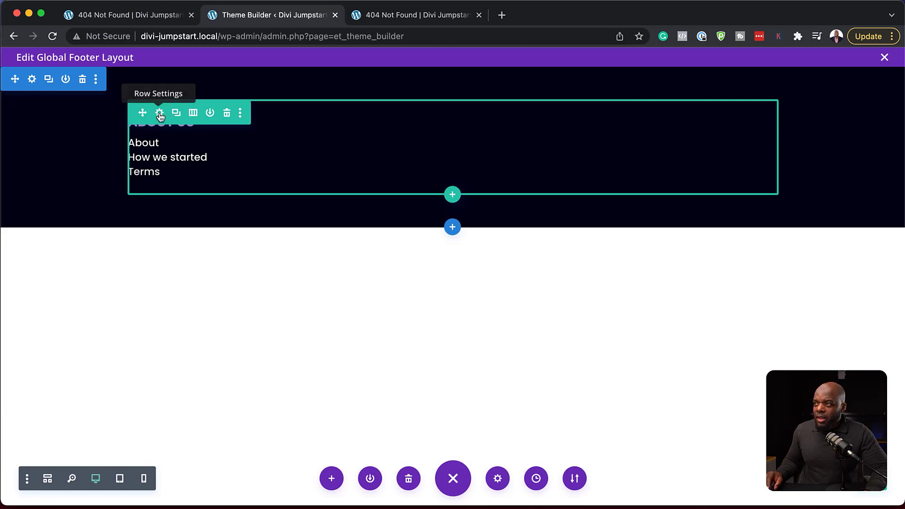
- Make the footer row four columns, save the Theme Builder, and return to the 404 tab
click(159, 113)
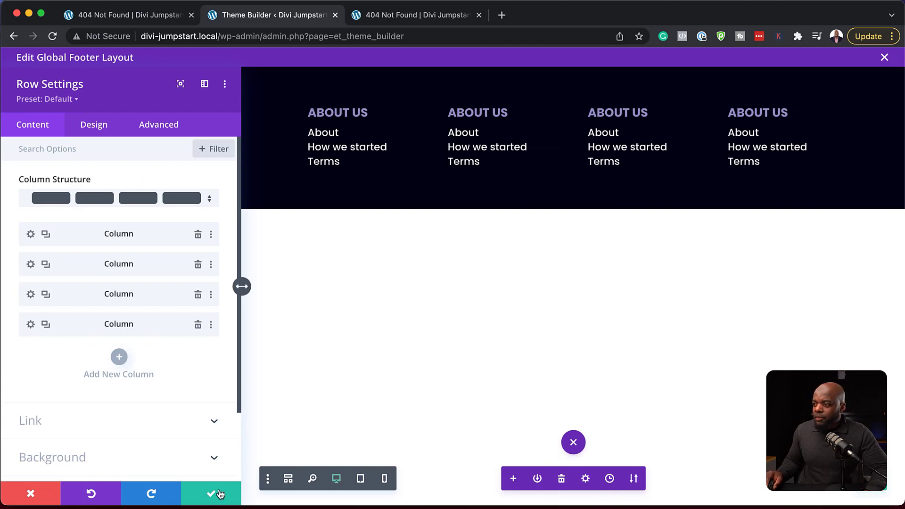
click(211, 494)
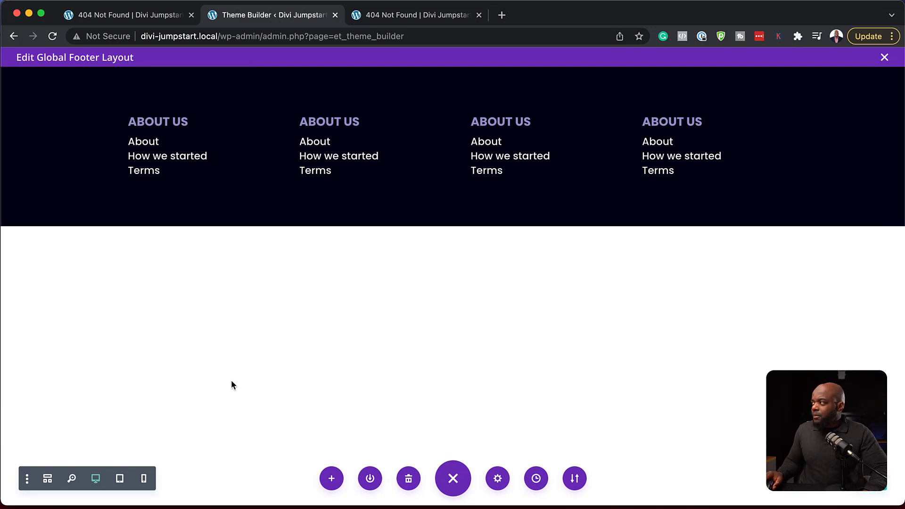
click(453, 478)
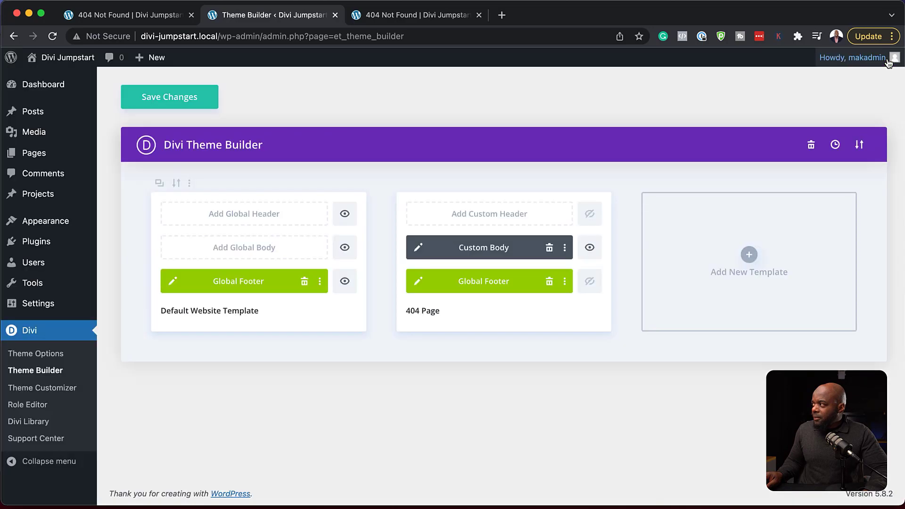
click(169, 96)
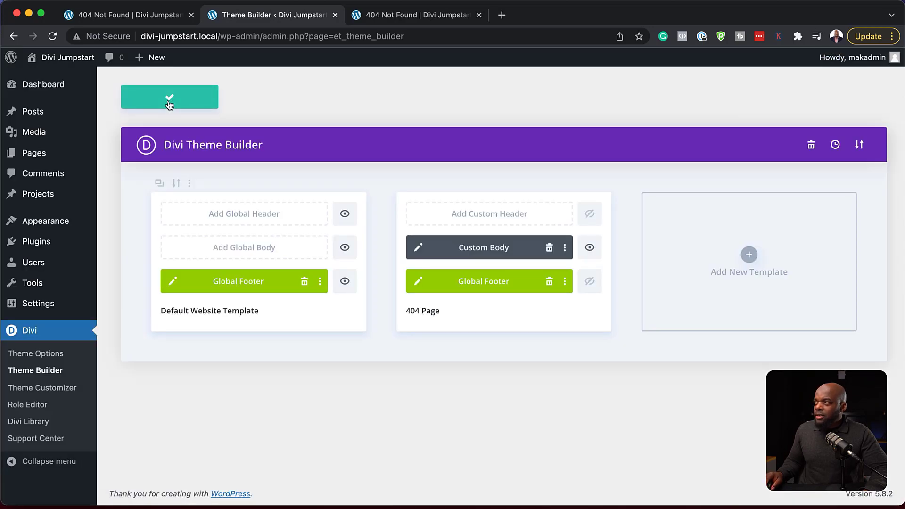
click(127, 14)
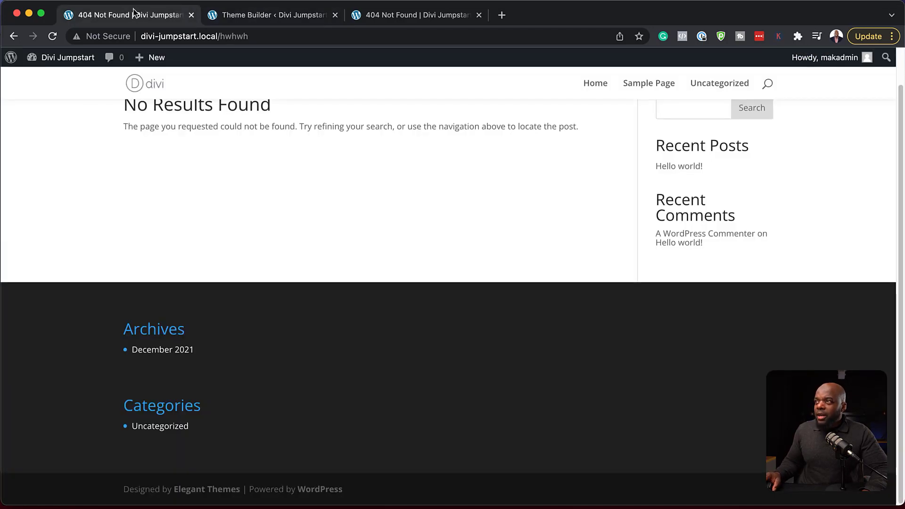
- Verify the dark four-column footer on the site home page and Sample Page
click(52, 36)
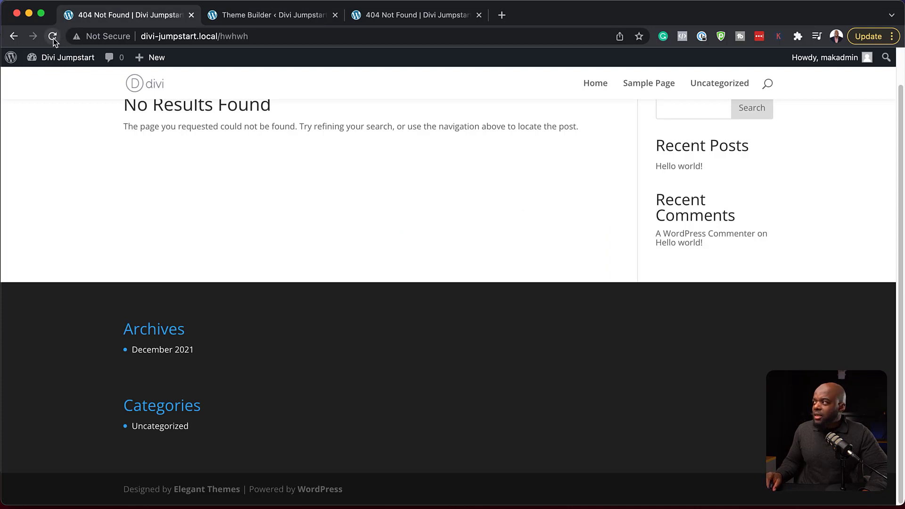
click(53, 35)
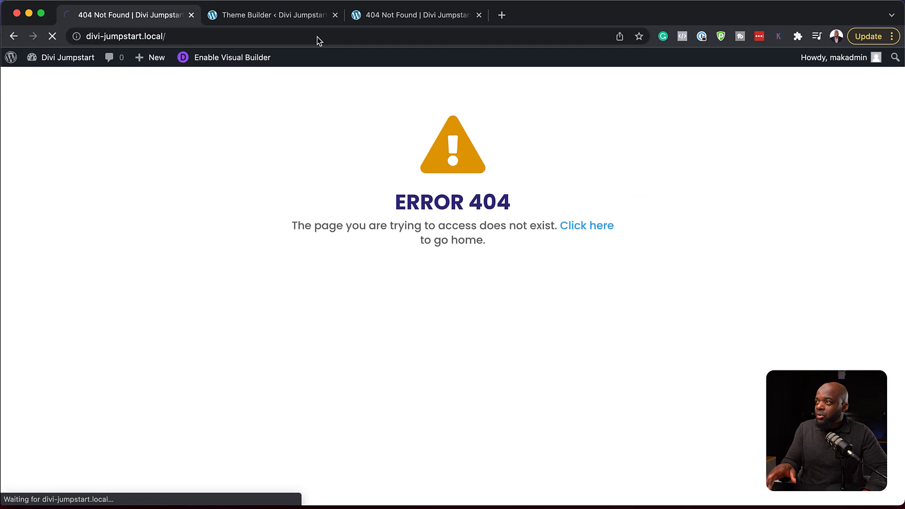
click(587, 226)
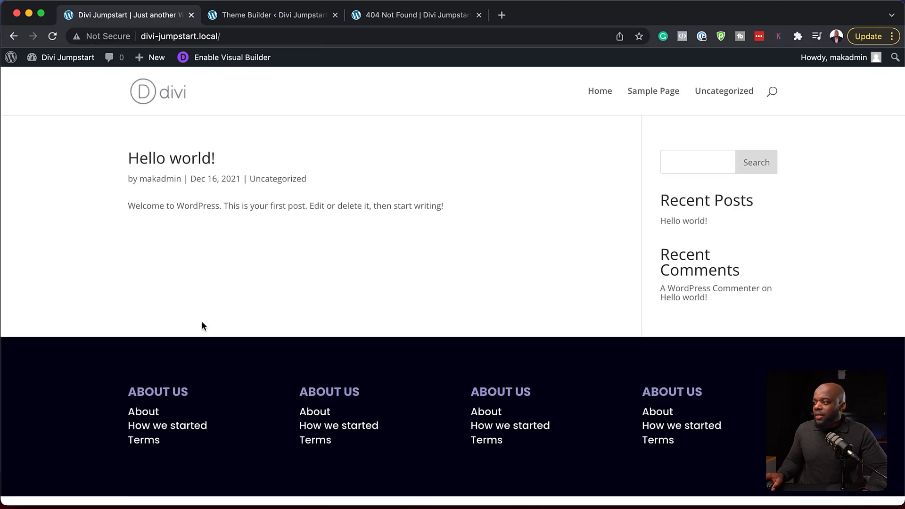
mouse_move(364, 413)
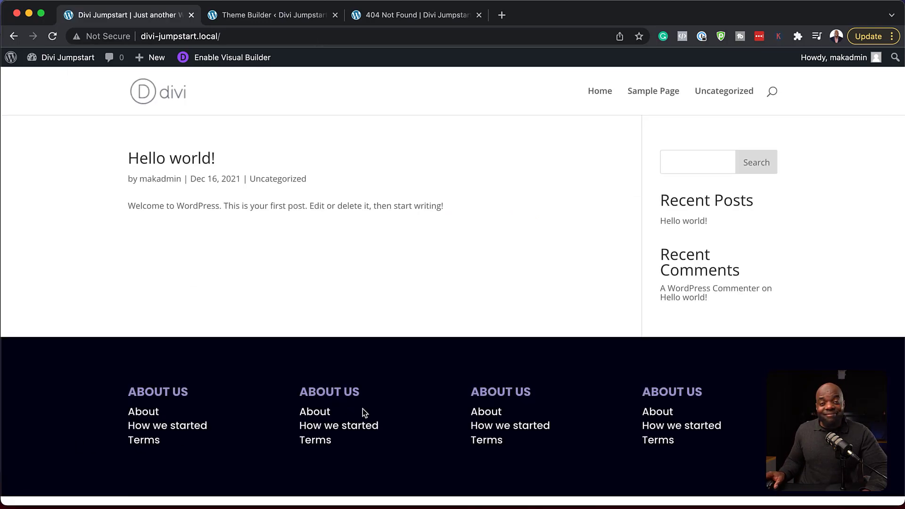
mouse_move(654, 90)
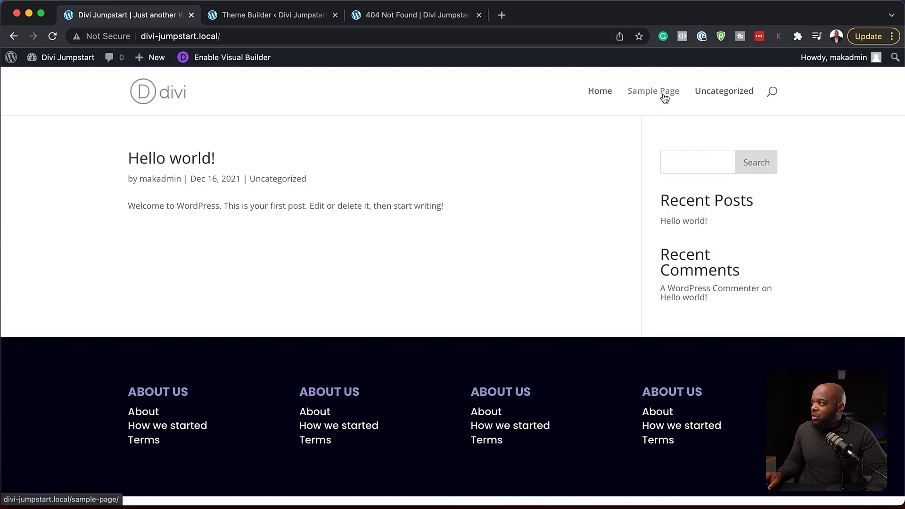
click(654, 91)
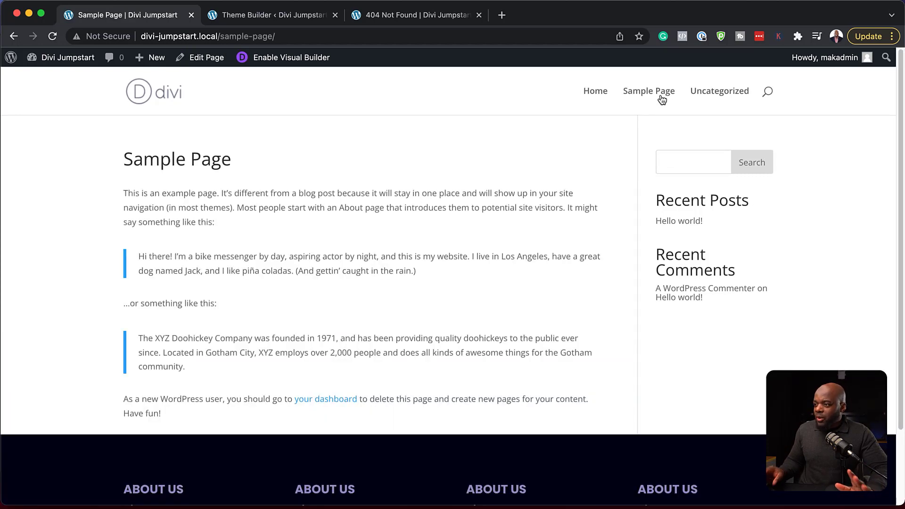
scroll(down, 3)
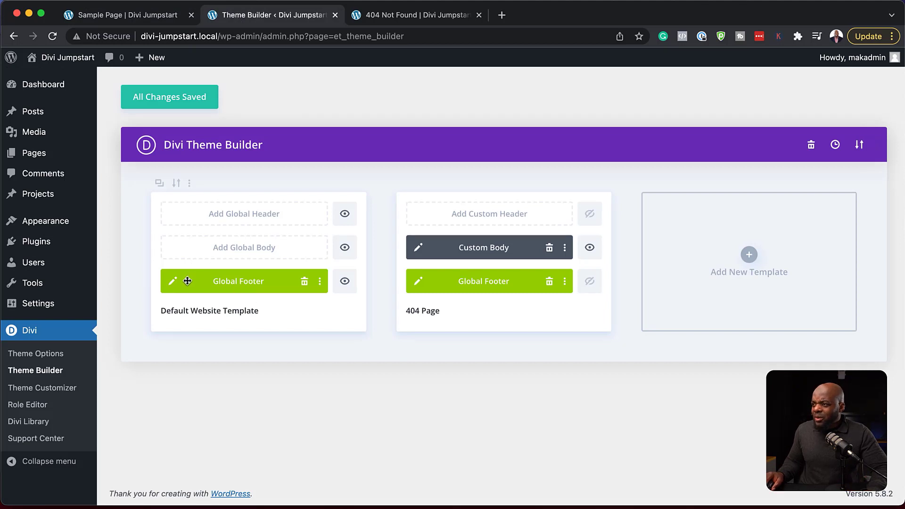
- In the Global Footer, set the first Text module's link text colour to 0.58 opacity
click(173, 281)
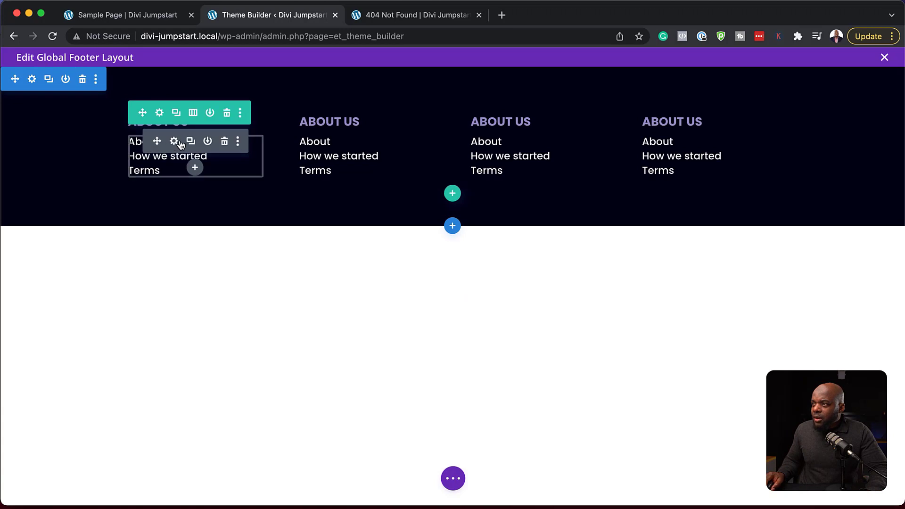
click(174, 141)
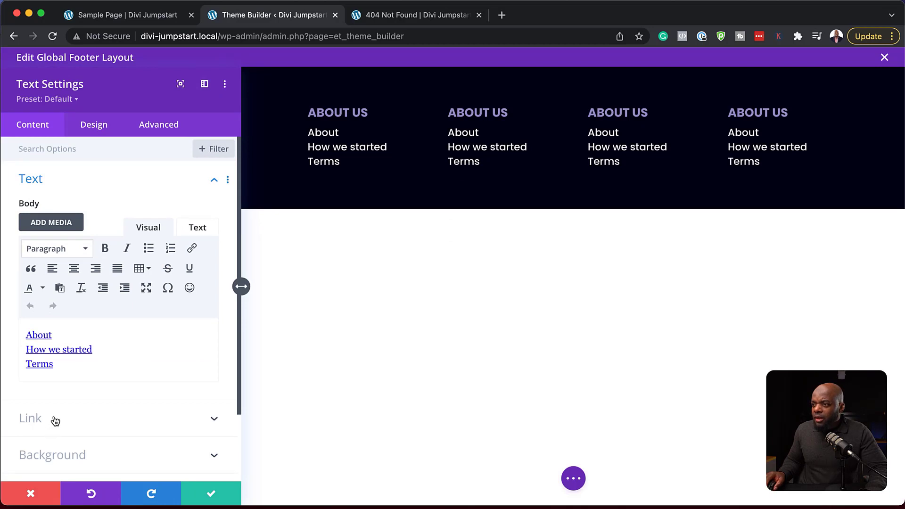
scroll(down, 3)
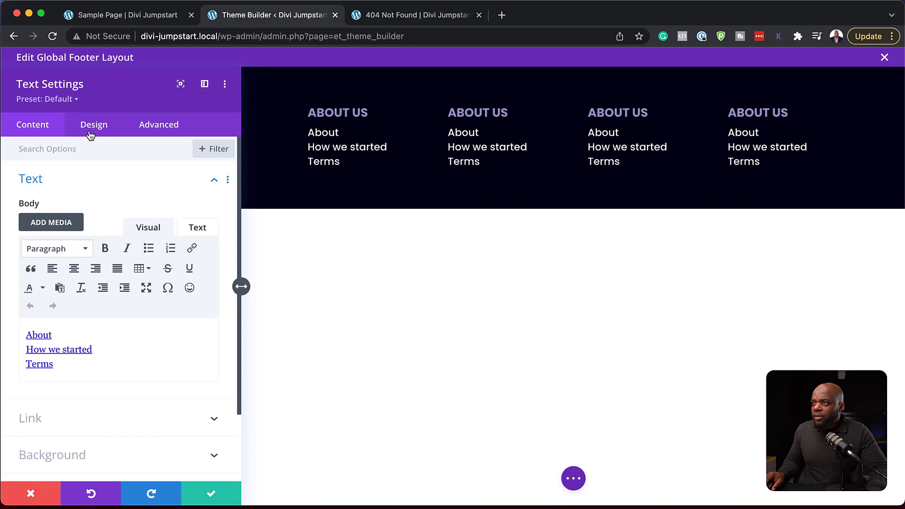
click(93, 124)
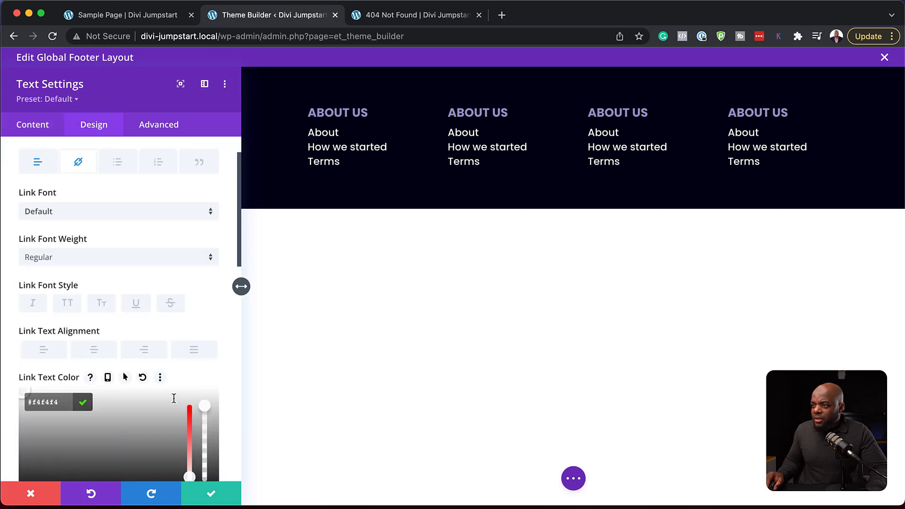
drag(205, 406, 204, 445)
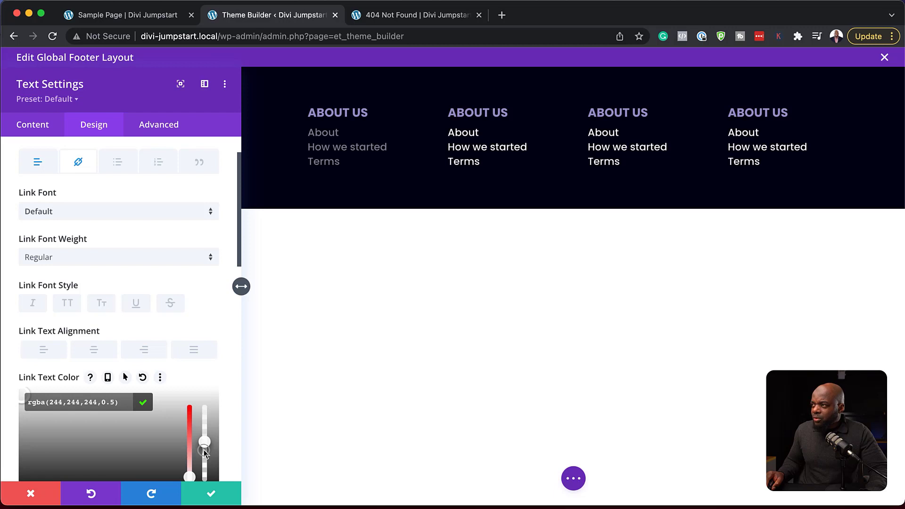
drag(206, 443, 205, 435)
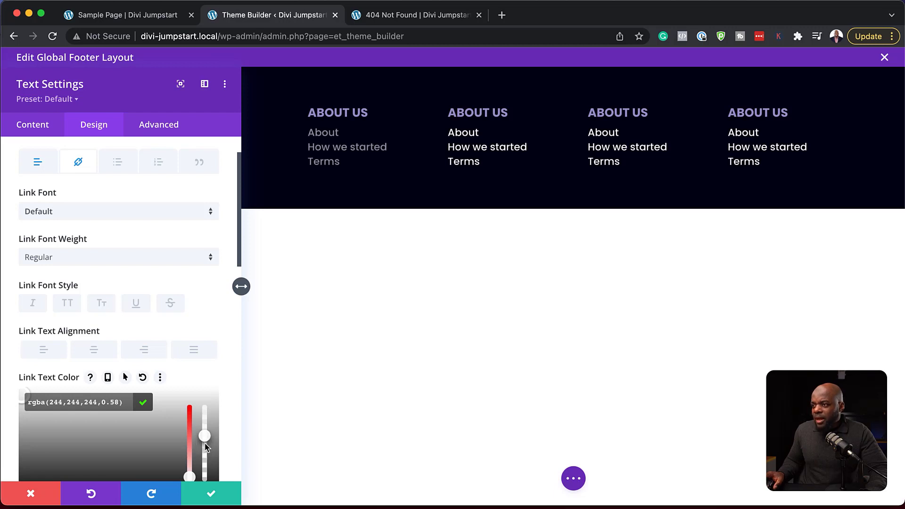
- Save the footer change and reload the Sample Page to check it
click(211, 494)
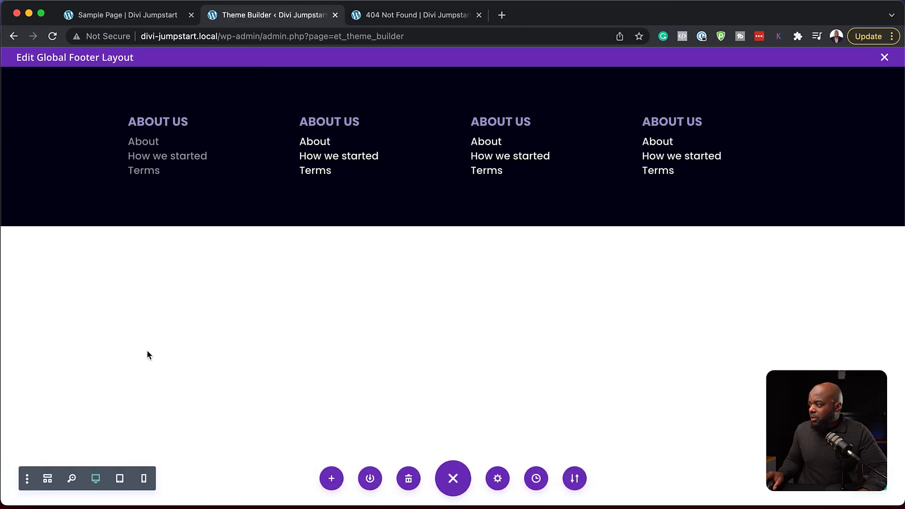
click(122, 14)
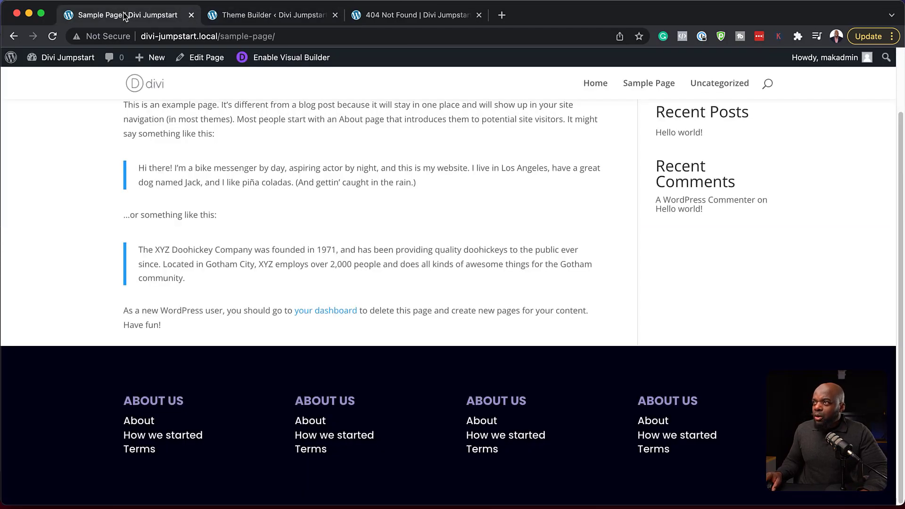
click(52, 36)
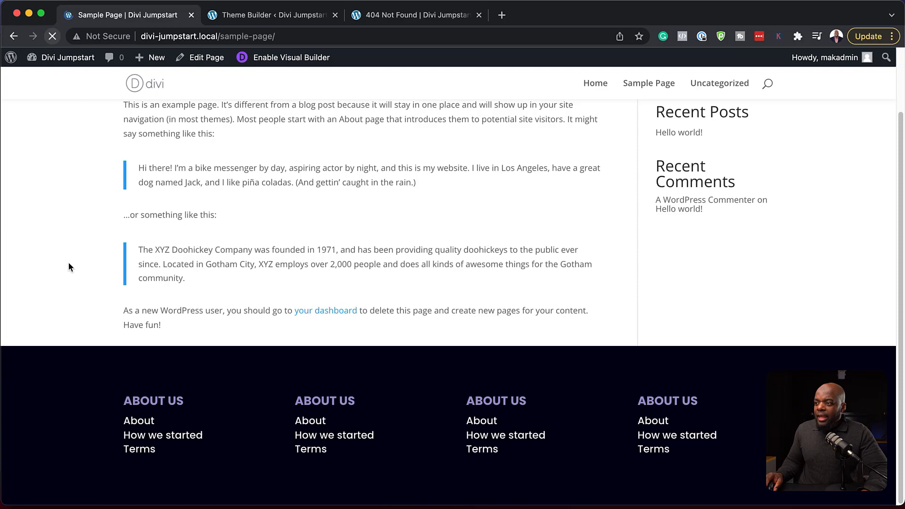